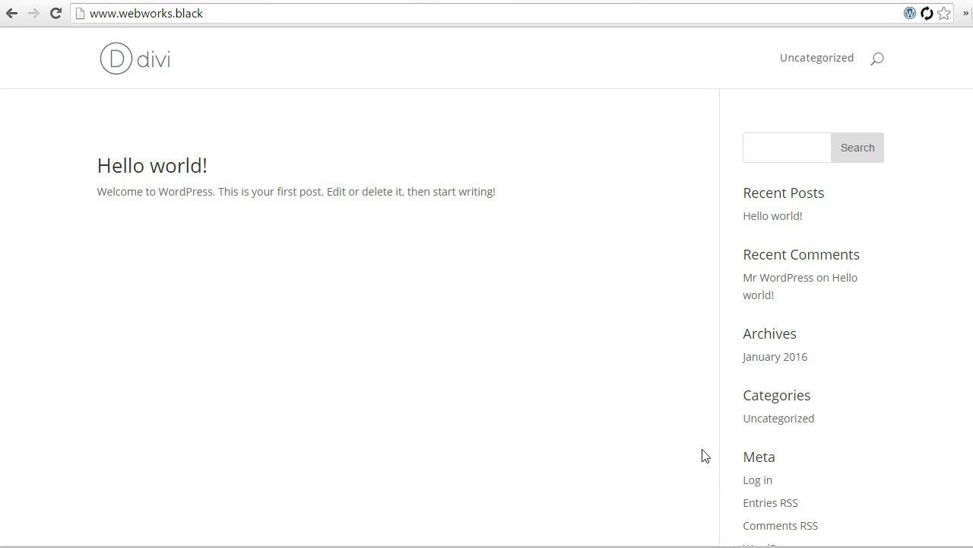
mouse_move(694, 431)
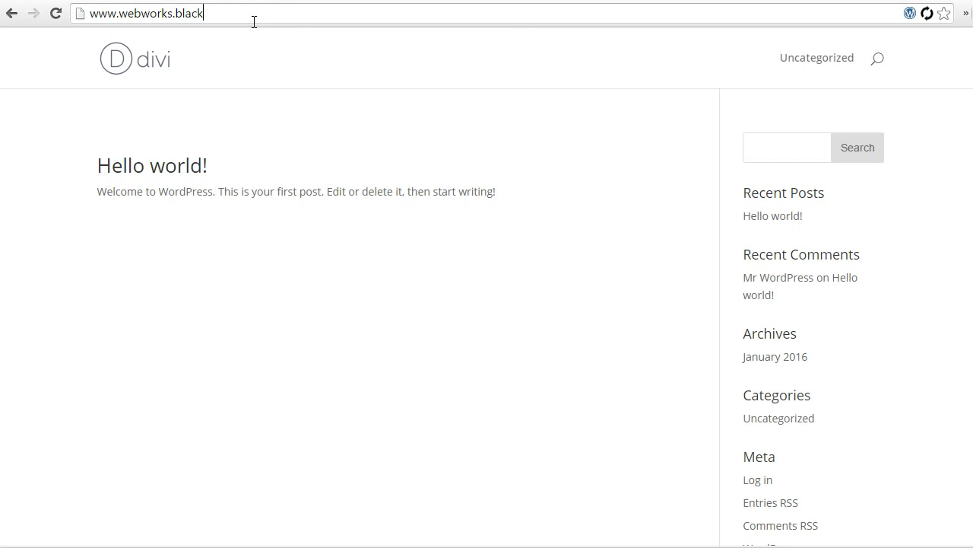
Load the site's /cpanel login page and fill in the cPanel username and password.
type("/cpanel")
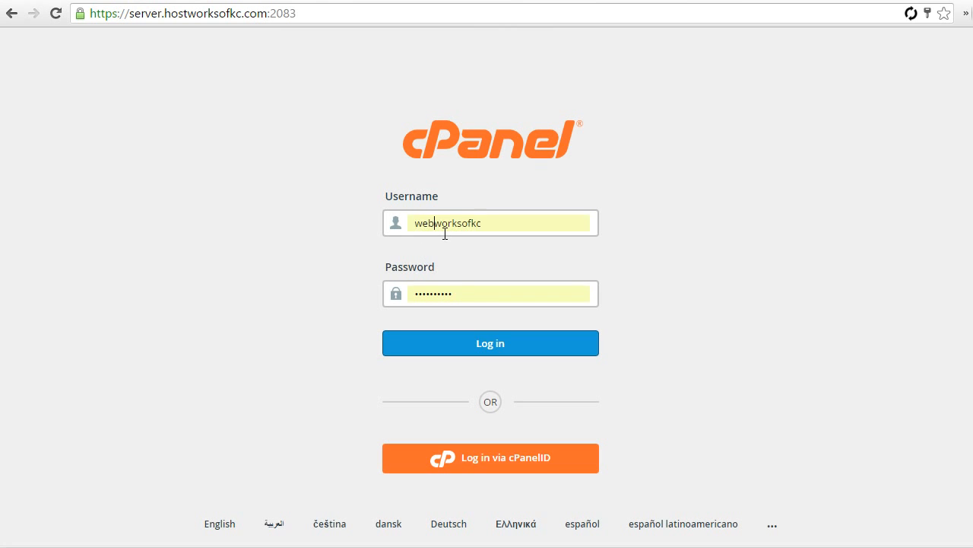
type("bla")
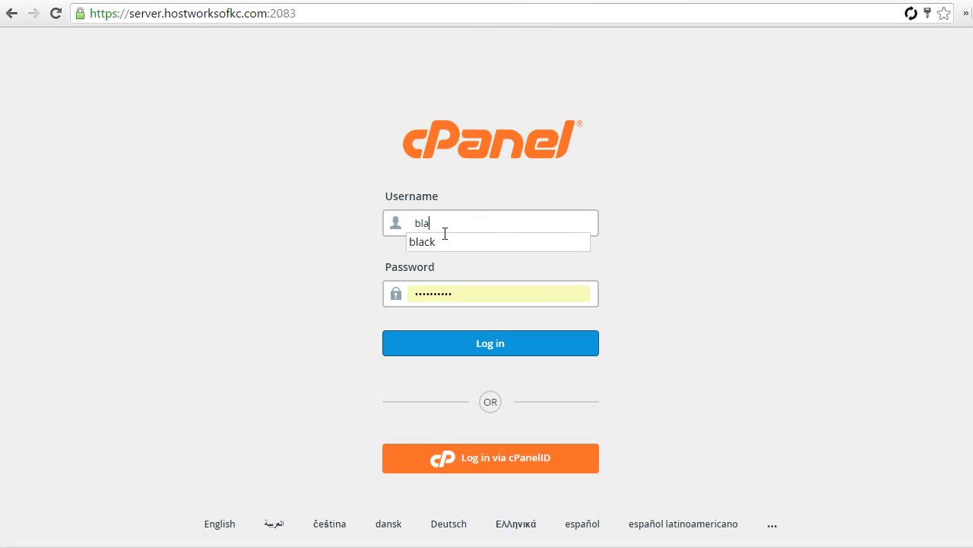
type("ck")
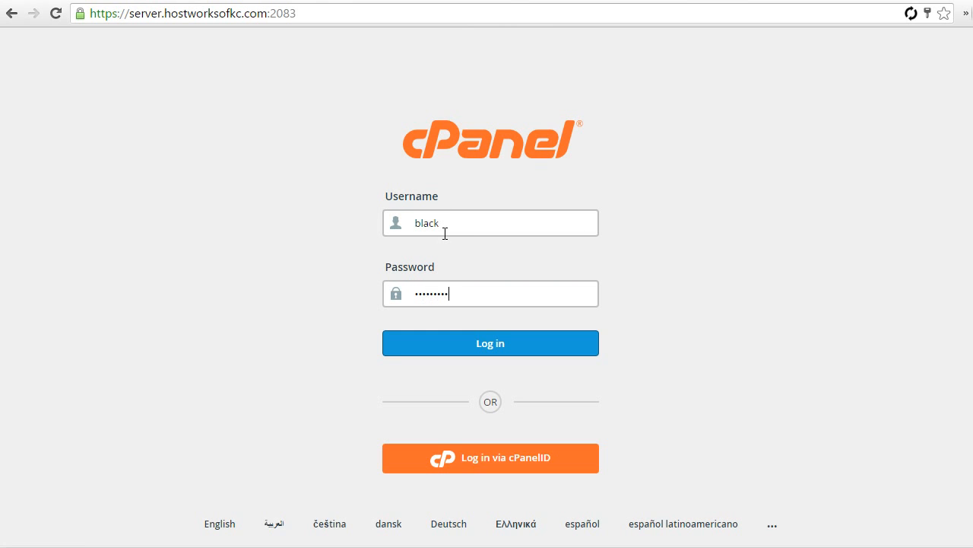
Log in to the webworks.black cPanel dashboard and go to Email Accounts.
left_click(490, 342)
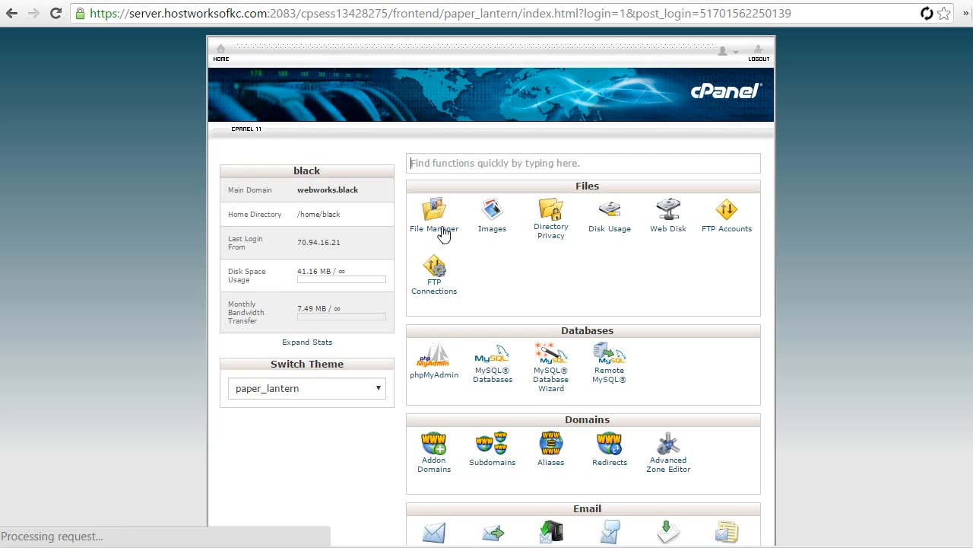
left_click(435, 213)
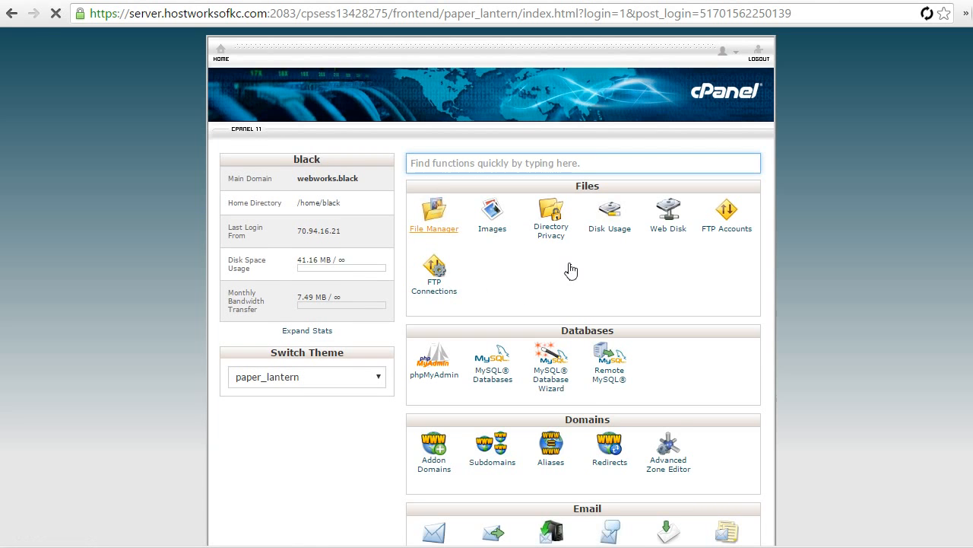
scroll("down", 3)
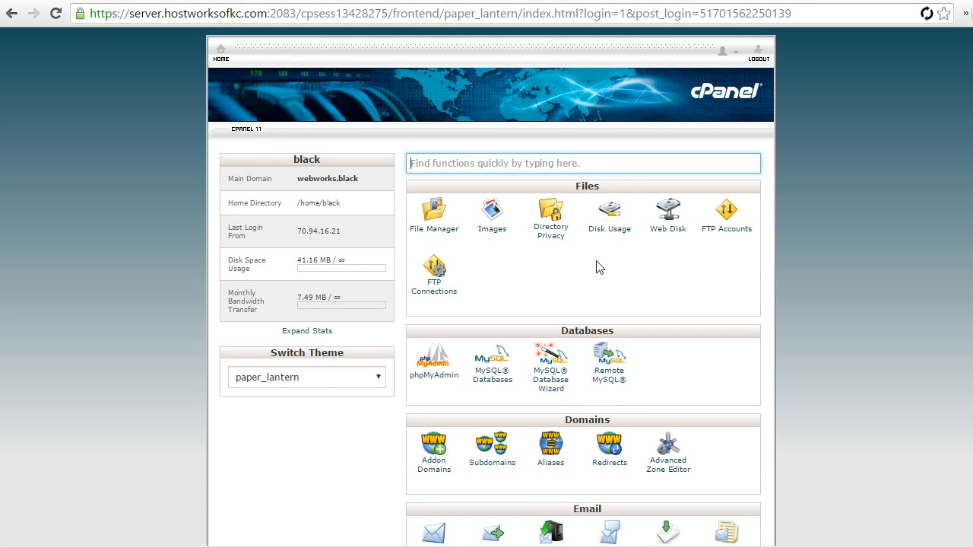
scroll("down", 3)
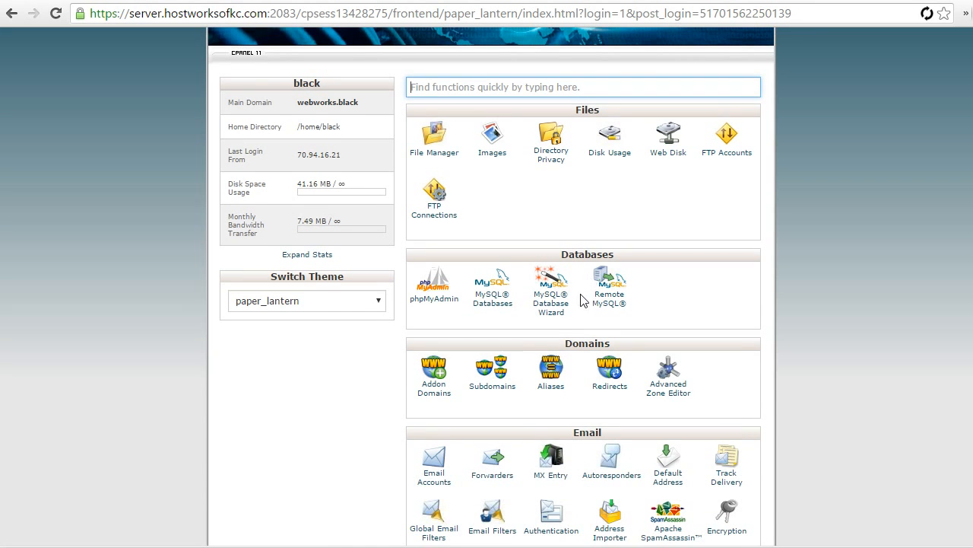
left_click(434, 460)
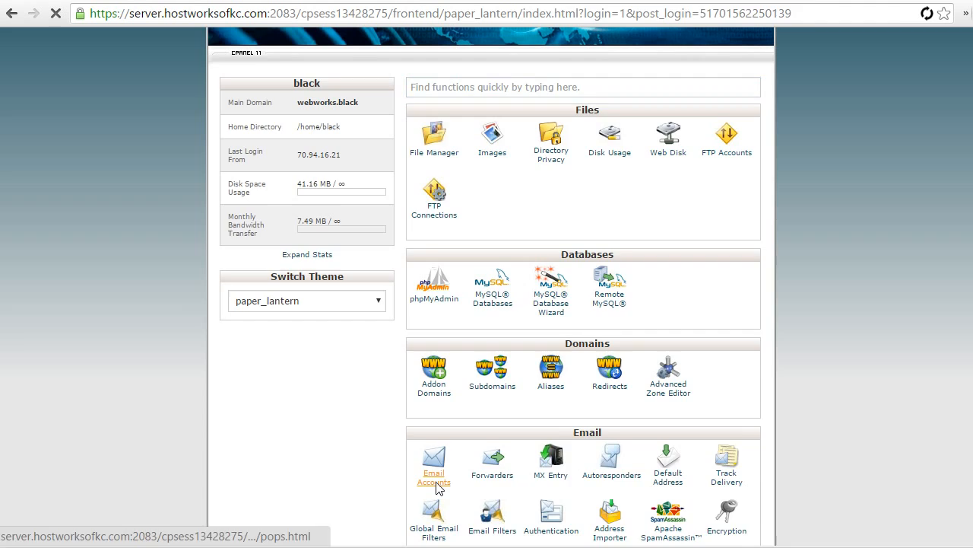
left_click(433, 460)
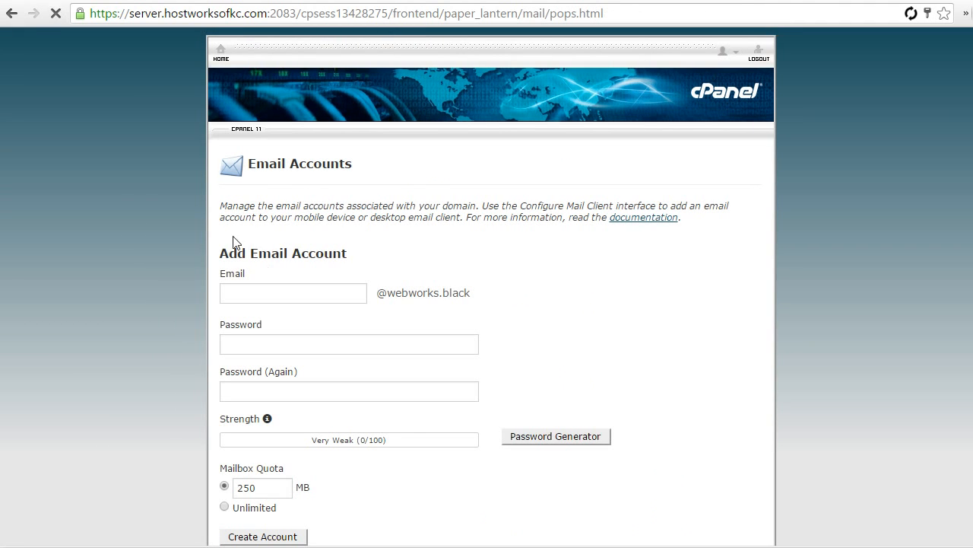
left_click(293, 293)
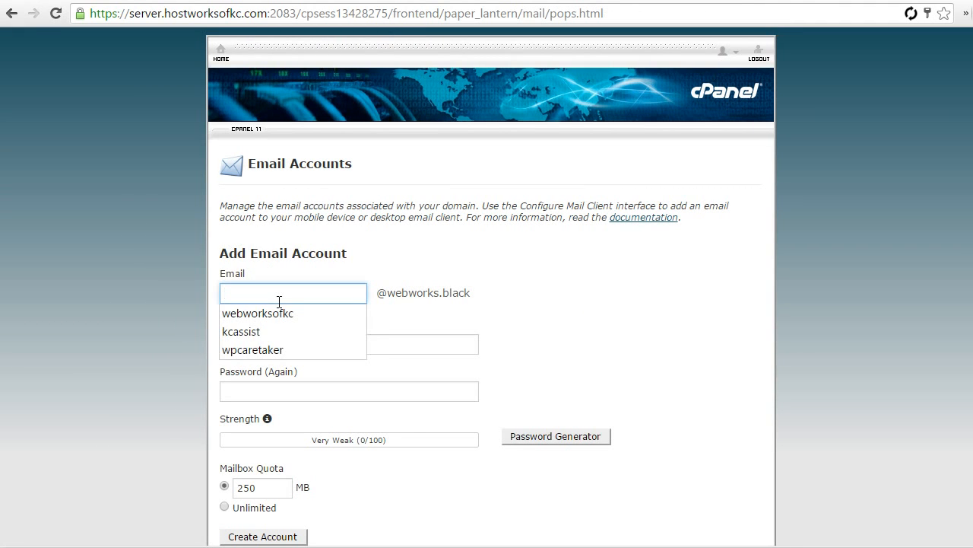
type("demo")
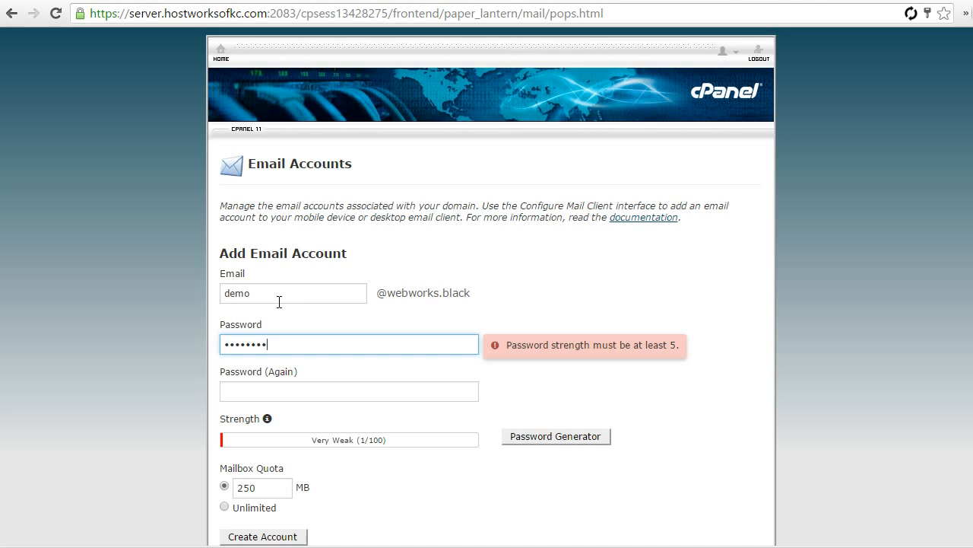
type("••")
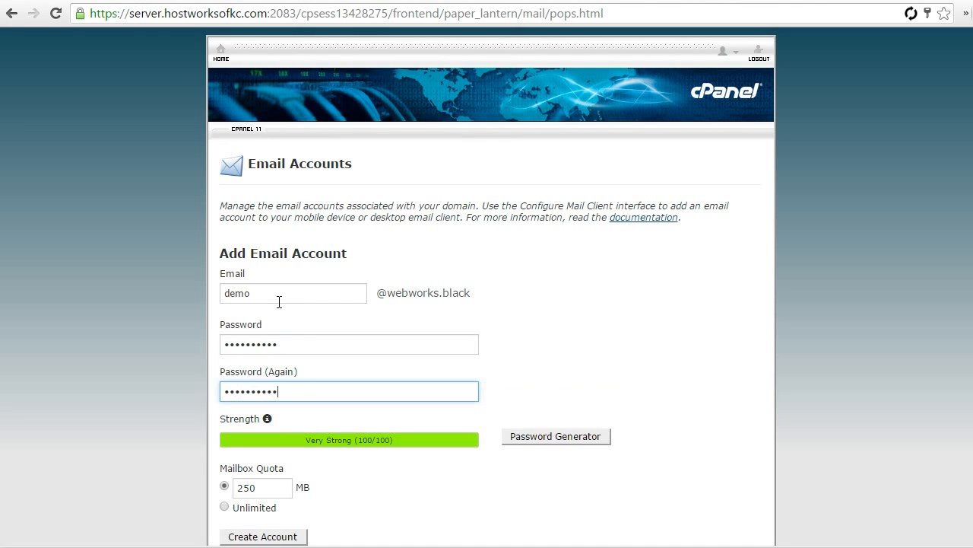
scroll("down", 3)
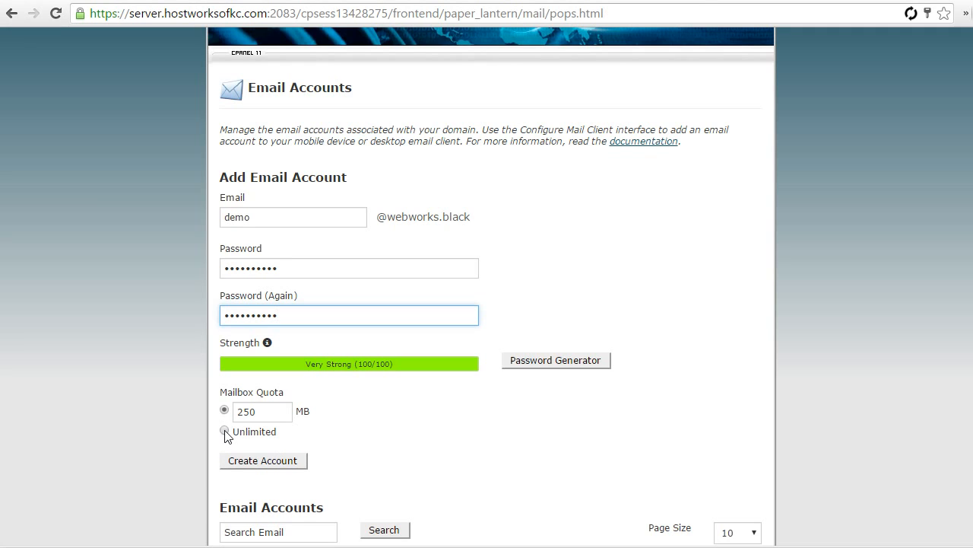
left_click(224, 431)
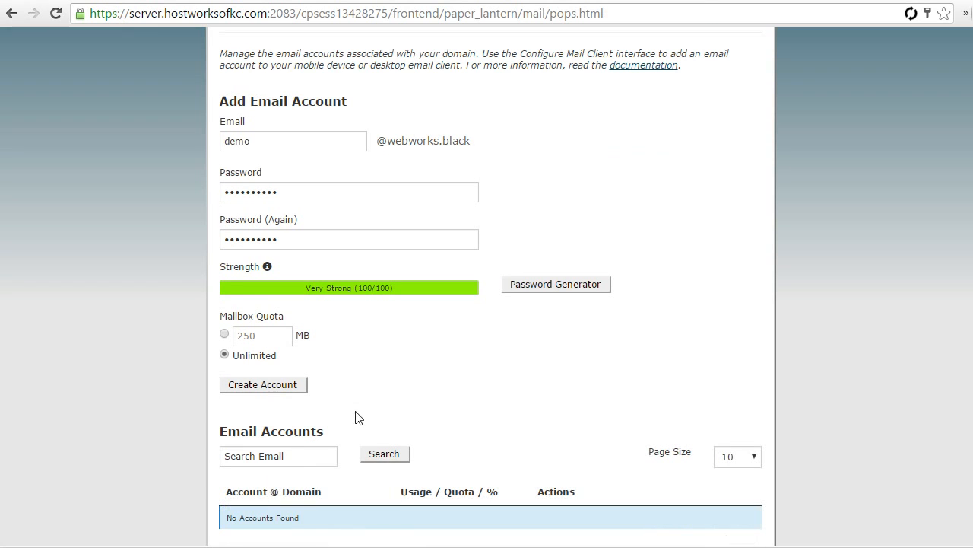
left_click(263, 384)
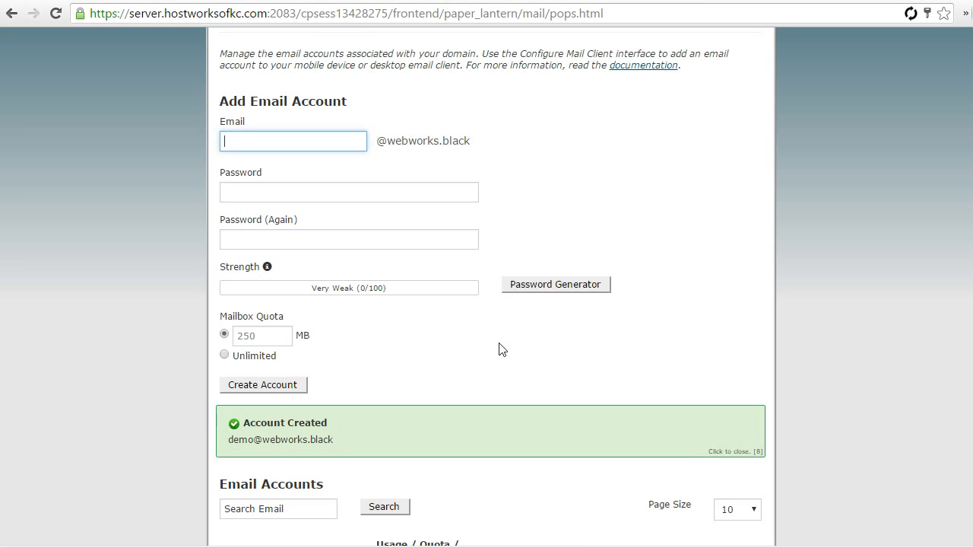
scroll("down", 3)
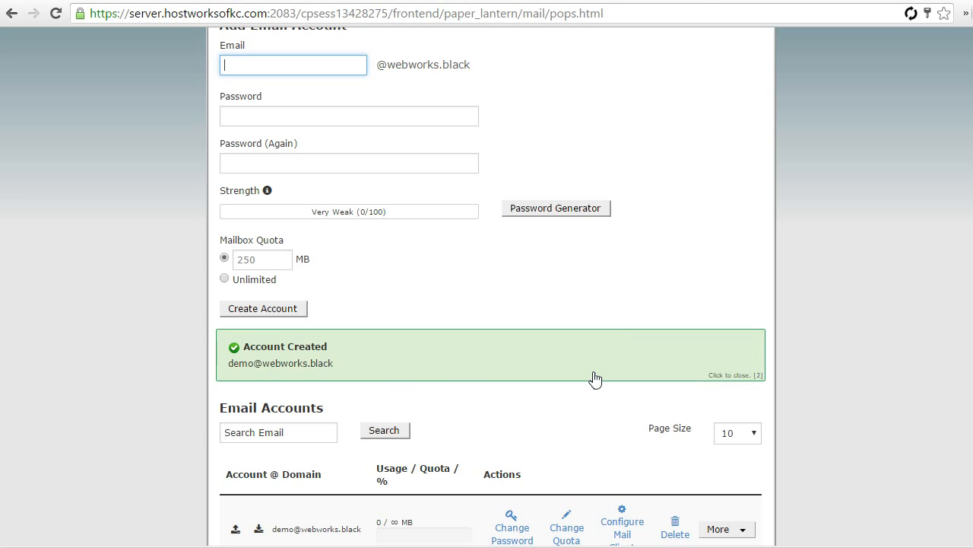
scroll("down", 3)
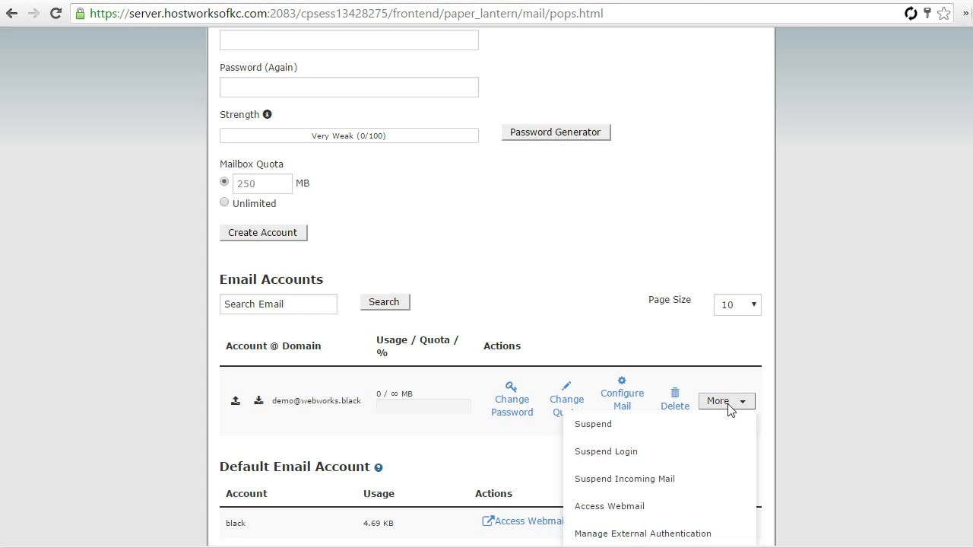
mouse_move(644, 506)
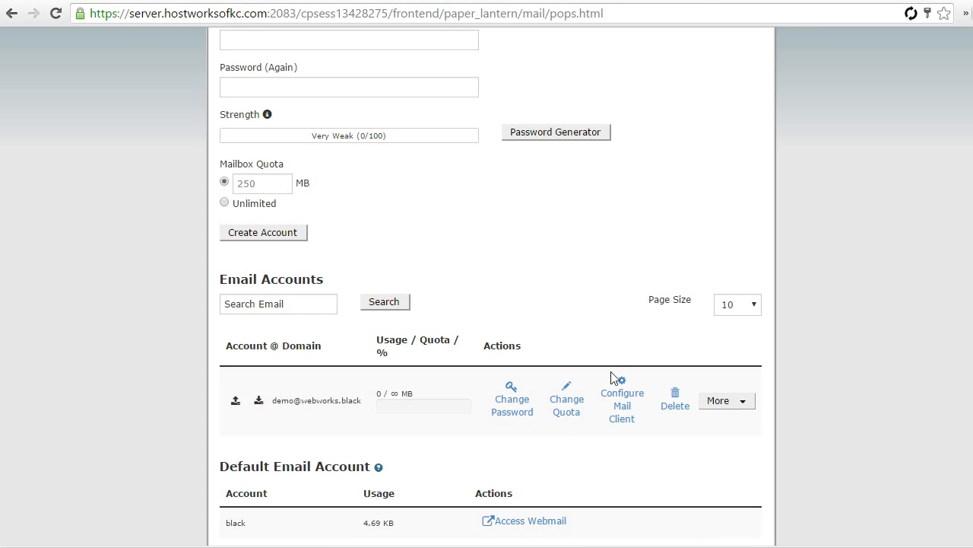
mouse_move(622, 406)
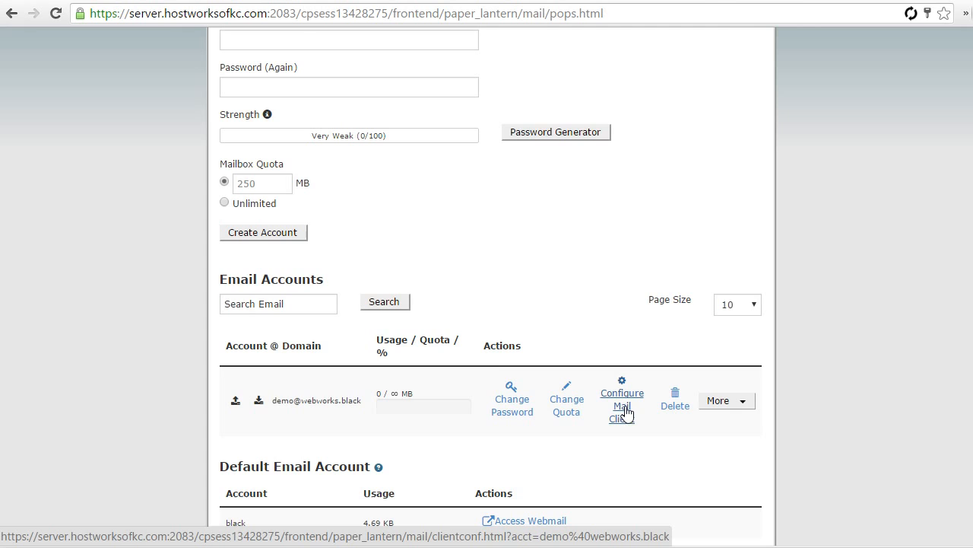
View the demo account's manual mail client settings and its POP3 over SSL/TLS script.
left_click(622, 399)
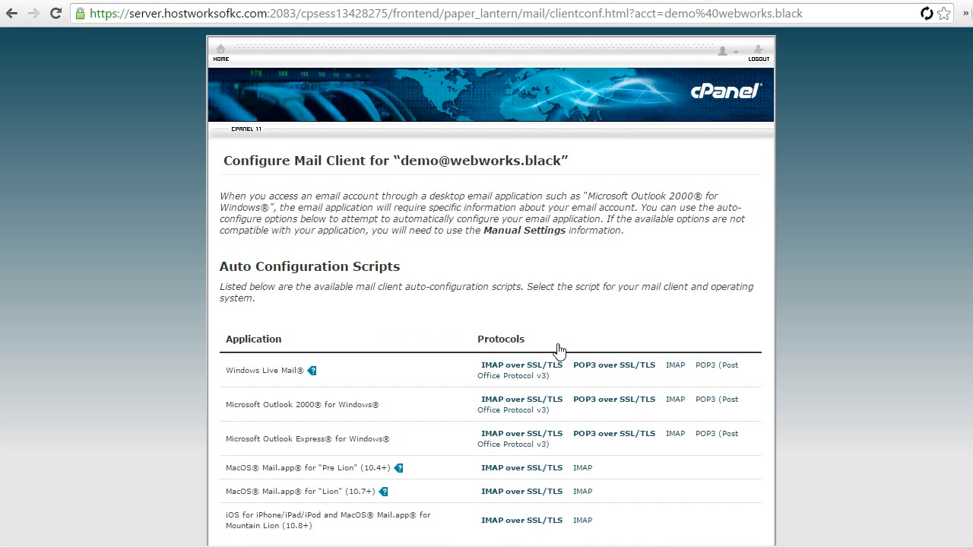
scroll("down", 3)
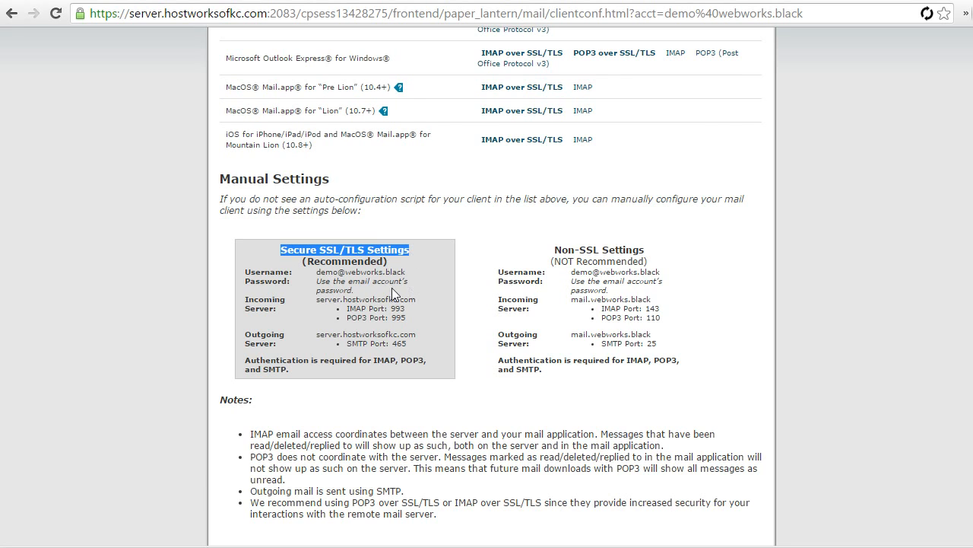
mouse_move(856, 285)
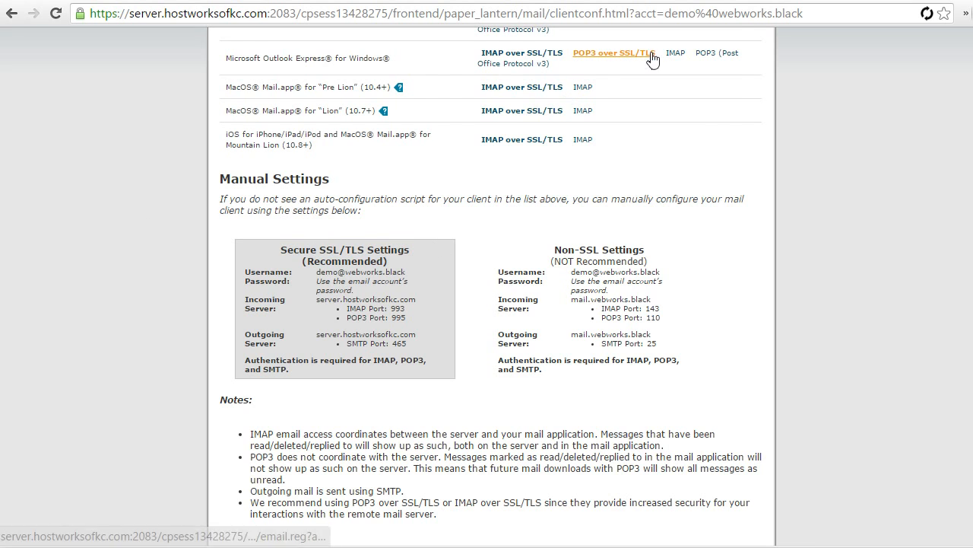
left_click(617, 53)
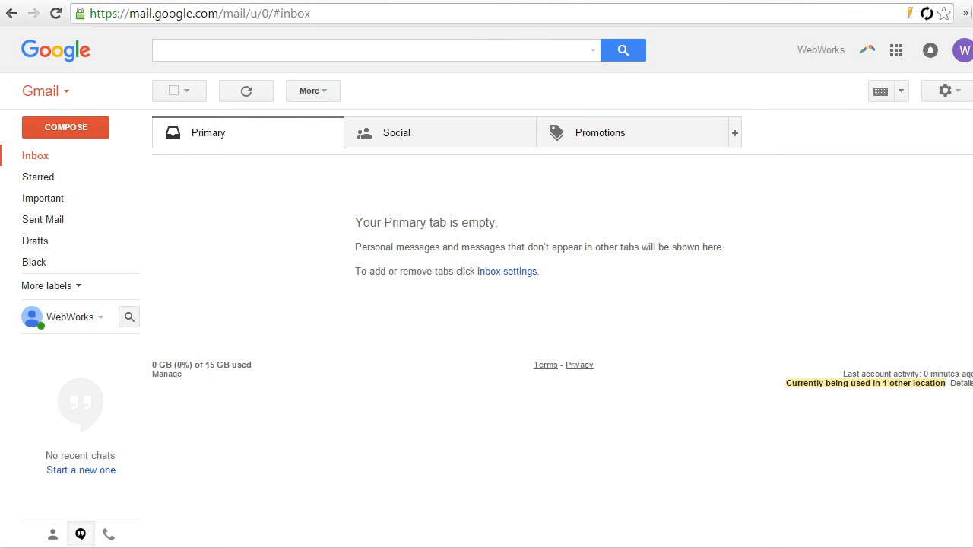
mouse_move(929, 156)
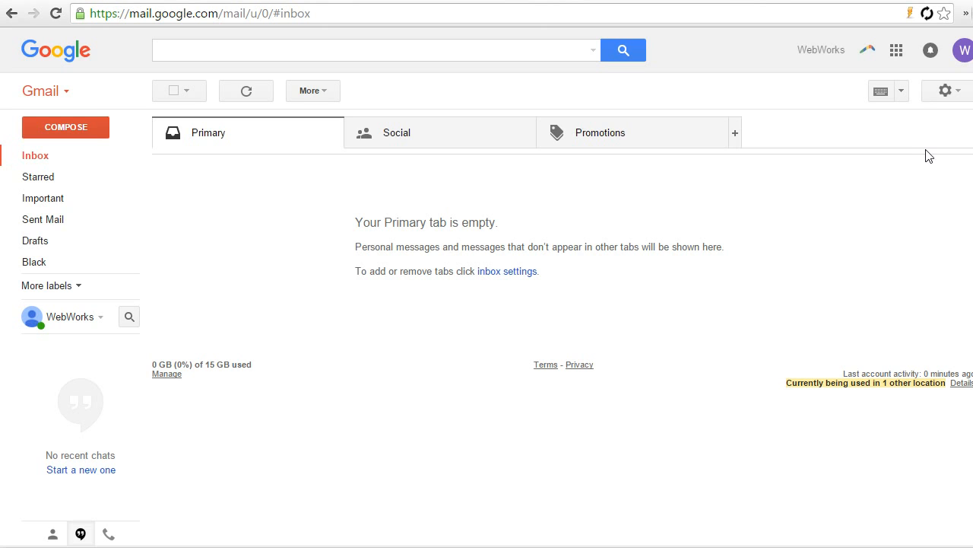
Open Gmail Settings from the gear menu.
left_click(946, 89)
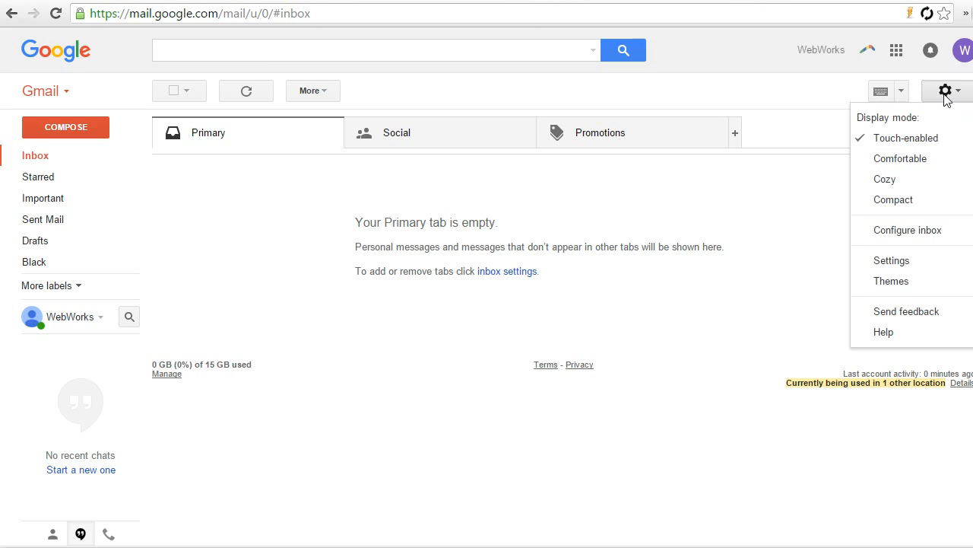
mouse_move(896, 266)
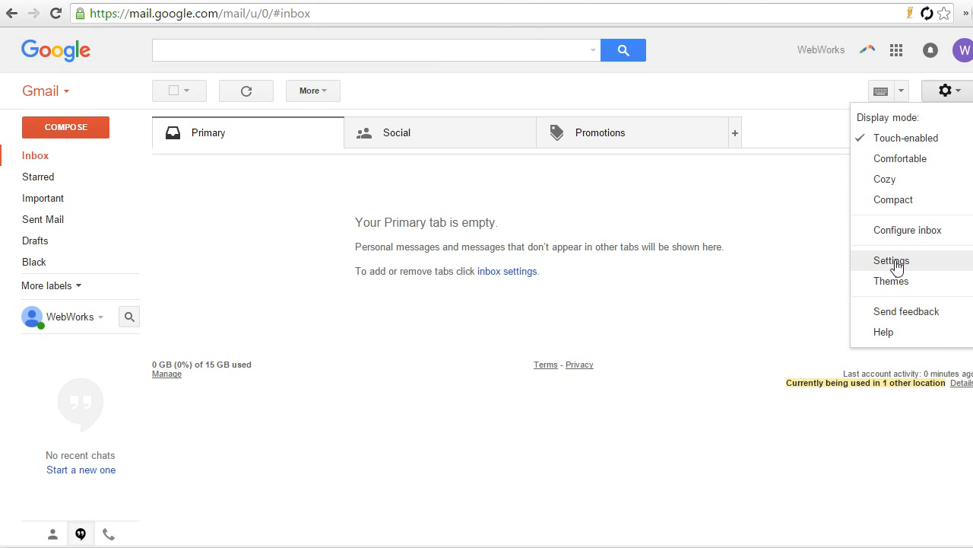
left_click(892, 260)
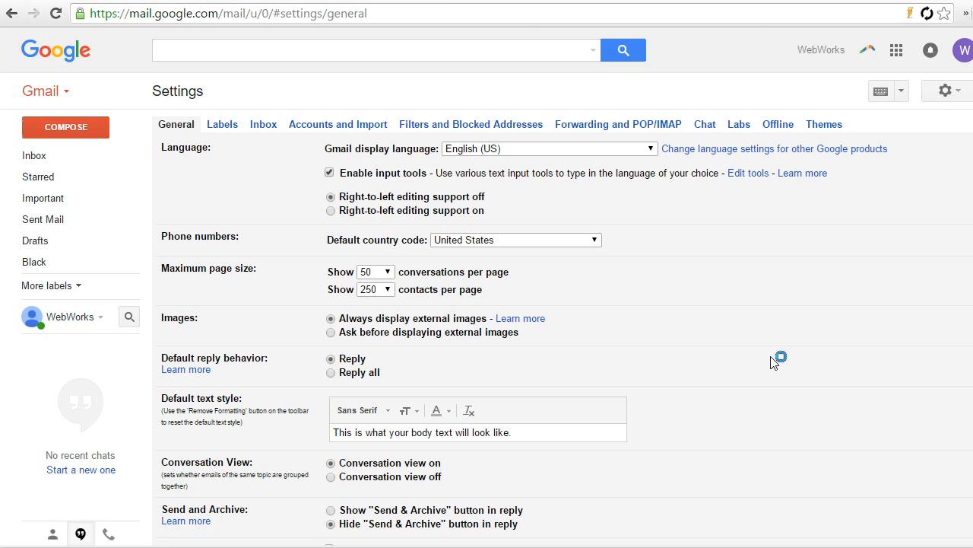
mouse_move(346, 136)
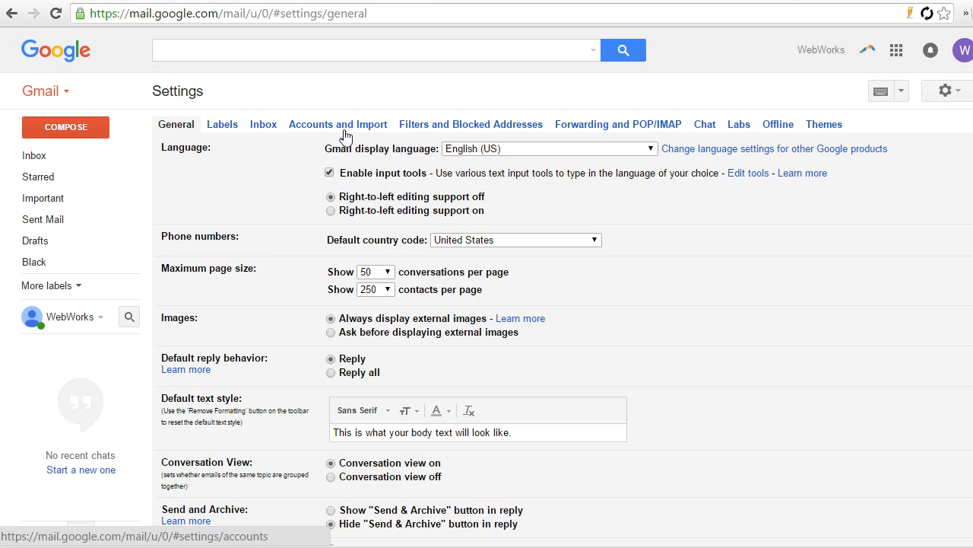
Go to Accounts and Import and start adding a POP3 mail account you own.
left_click(338, 124)
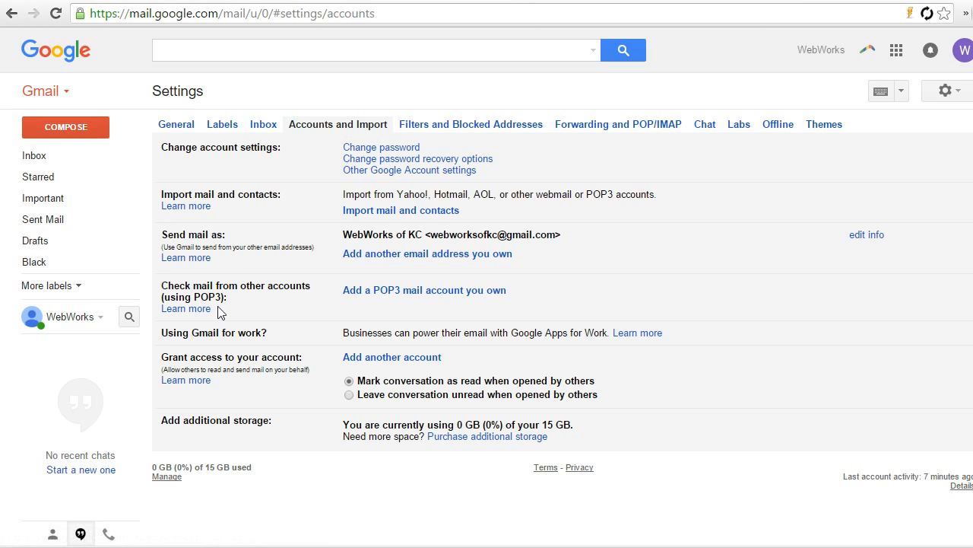
mouse_move(207, 284)
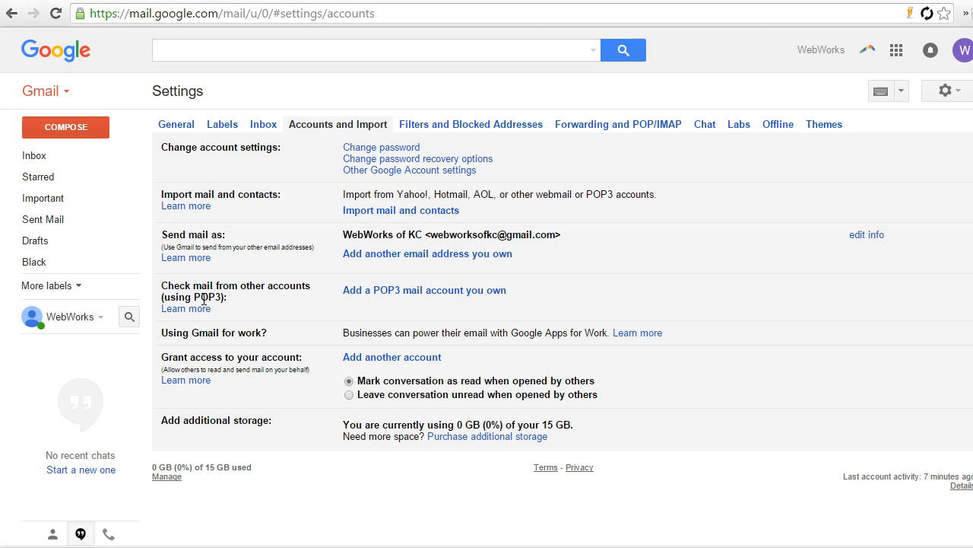
mouse_move(392, 296)
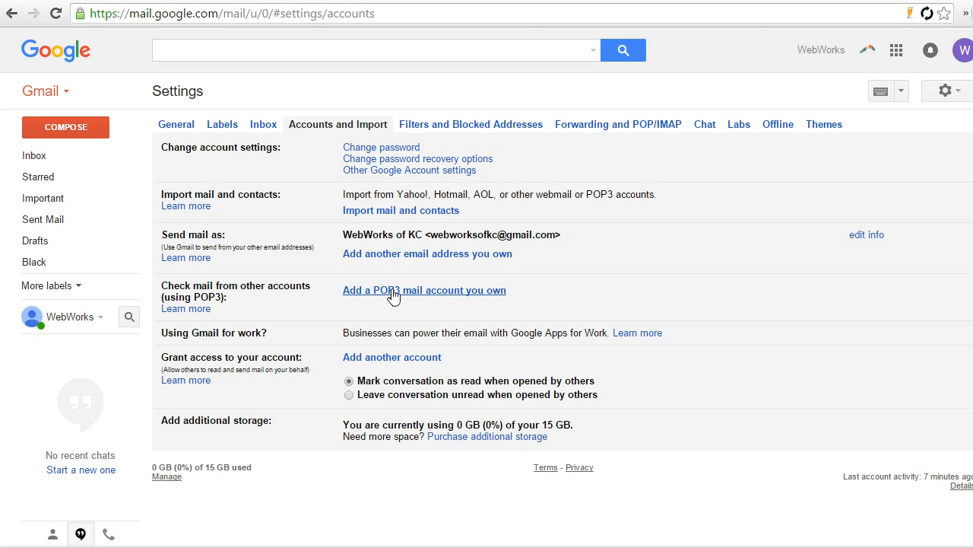
mouse_move(448, 300)
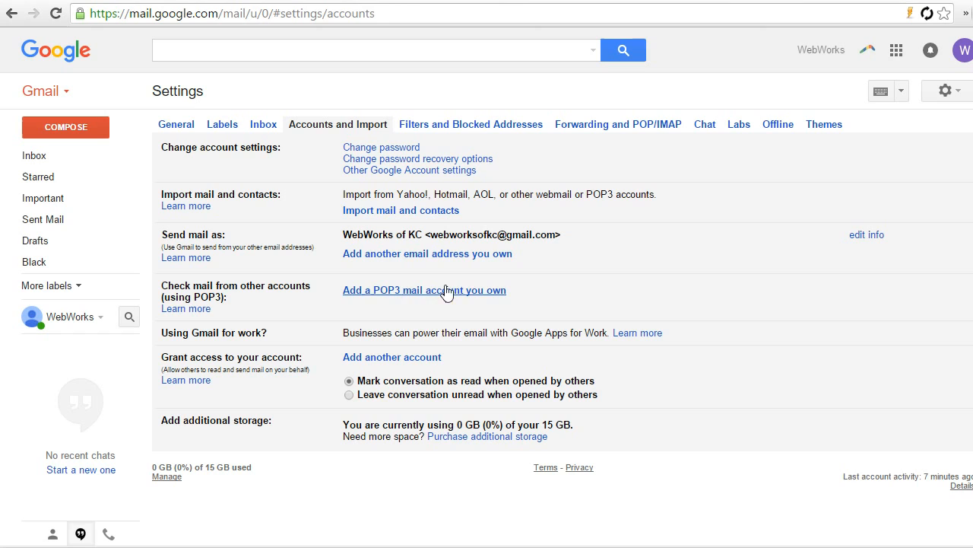
mouse_move(388, 298)
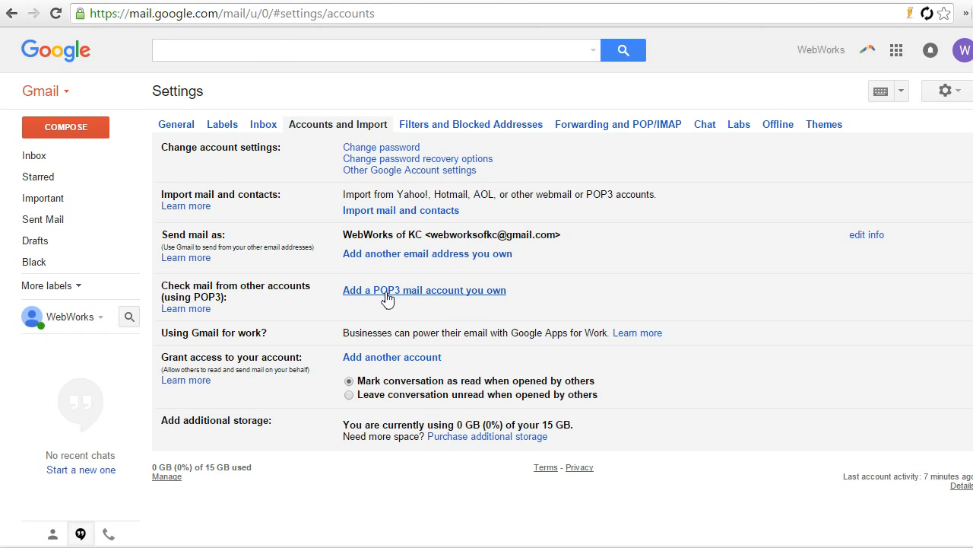
left_click(425, 289)
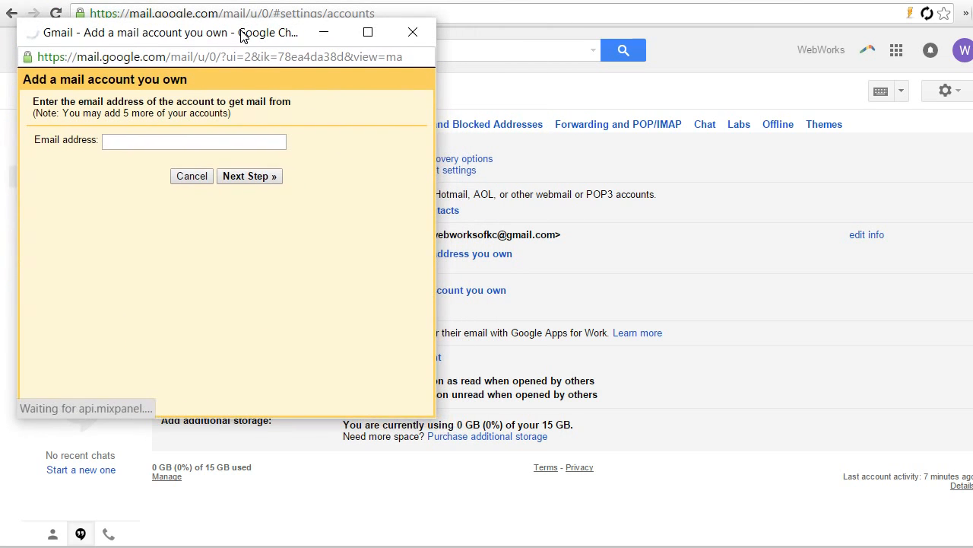
left_click(194, 141)
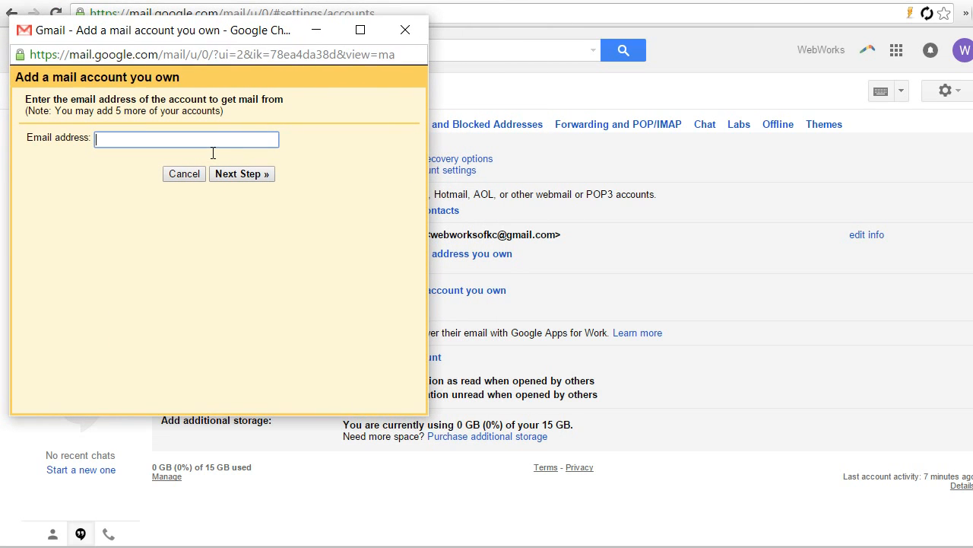
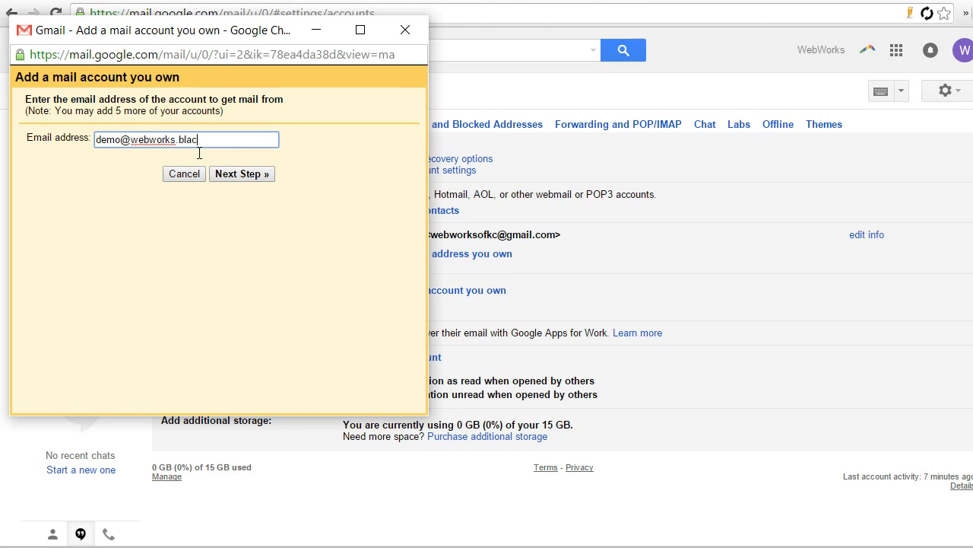
left_click(242, 173)
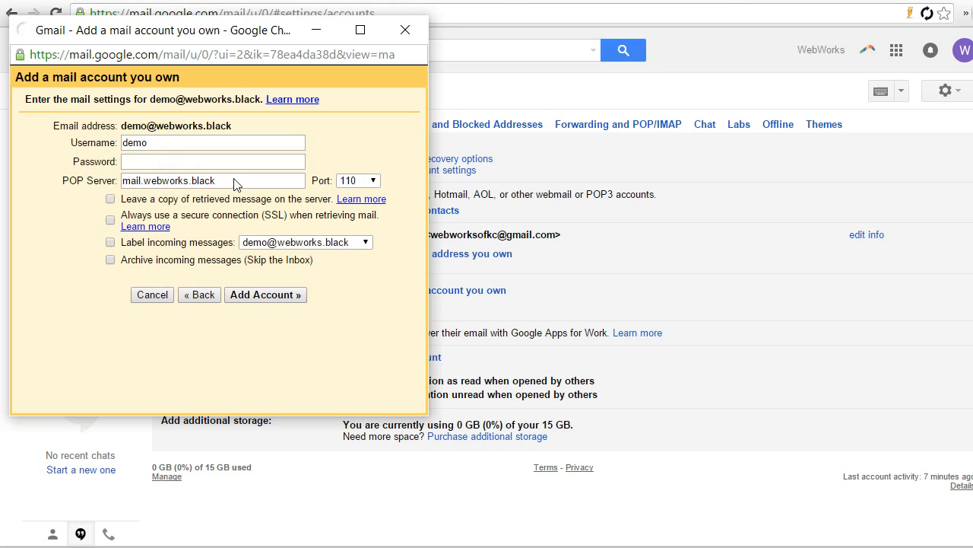
left_click(212, 142)
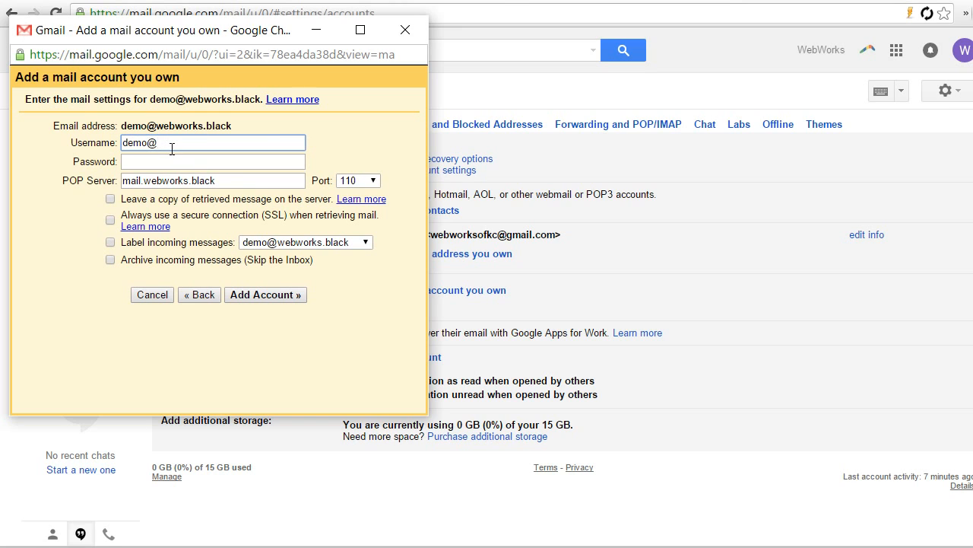
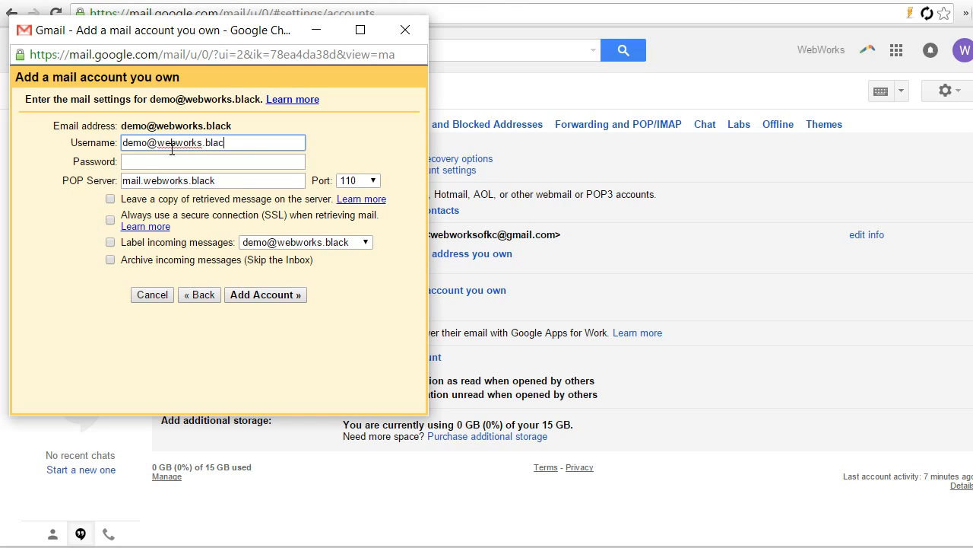
left_click(212, 161)
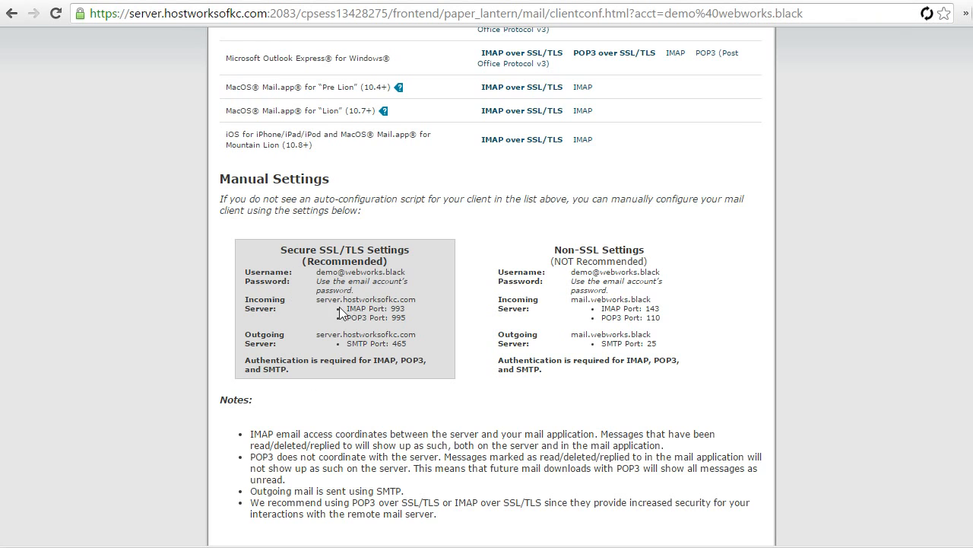
mouse_move(334, 308)
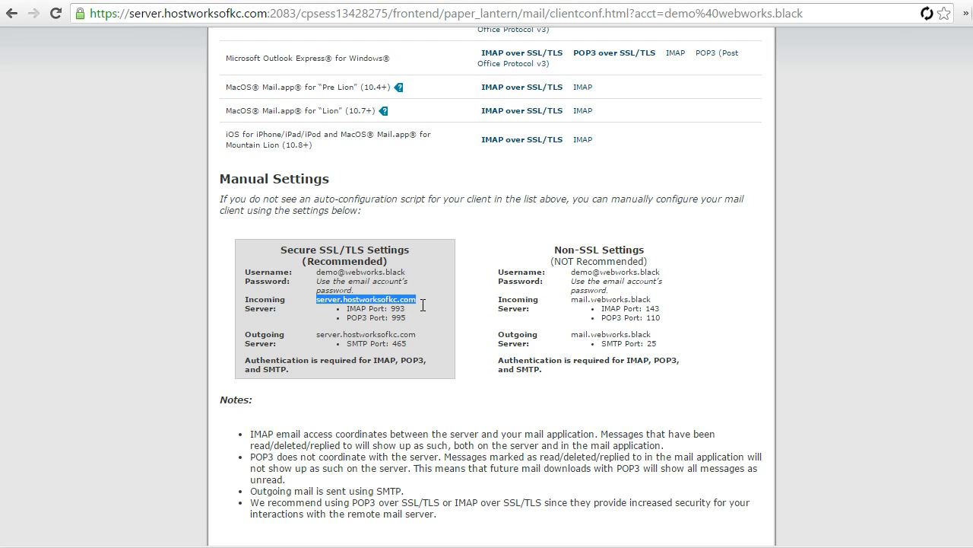
mouse_move(343, 327)
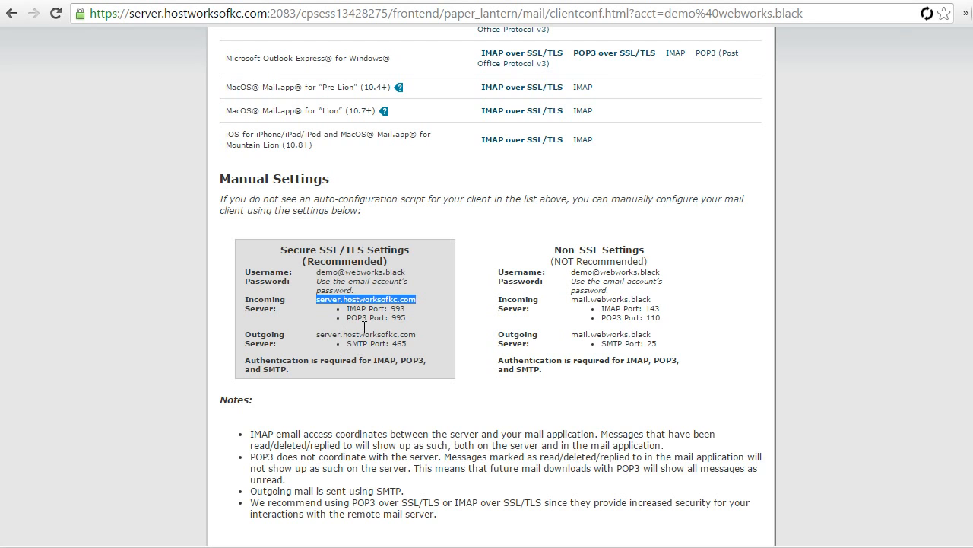
mouse_move(406, 328)
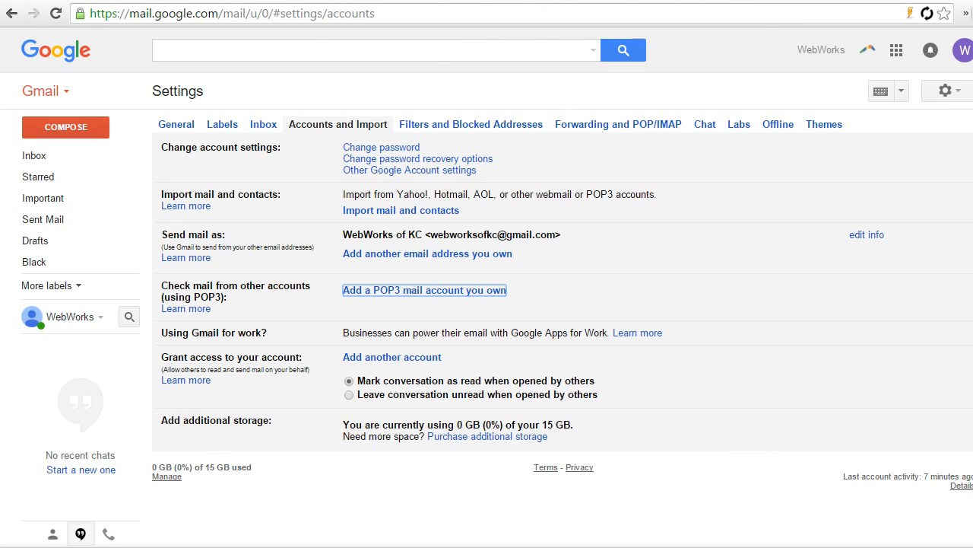
Set POP server server.hostworksofkc.com on port 995 with SSL and incoming-message labelling enabled.
left_click(424, 290)
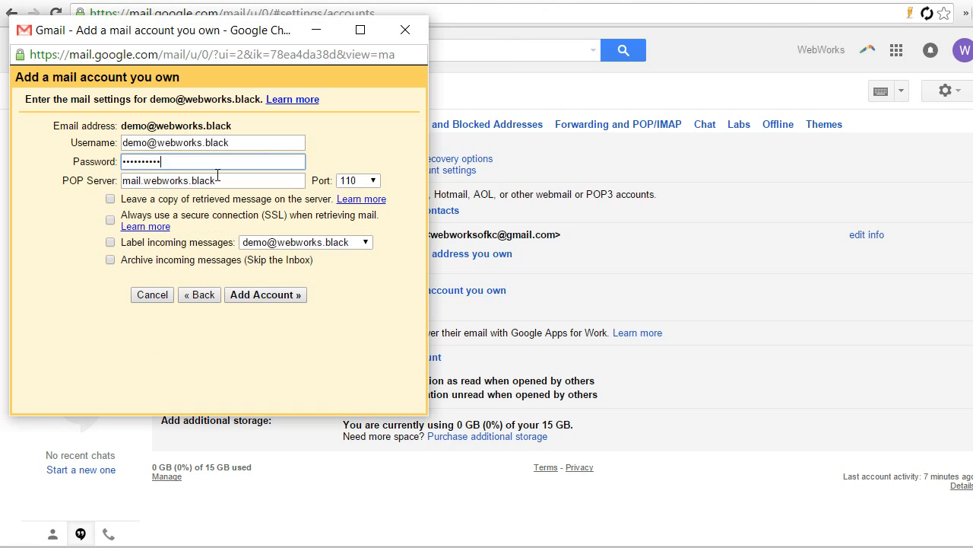
type("server.hostworksofkc.com")
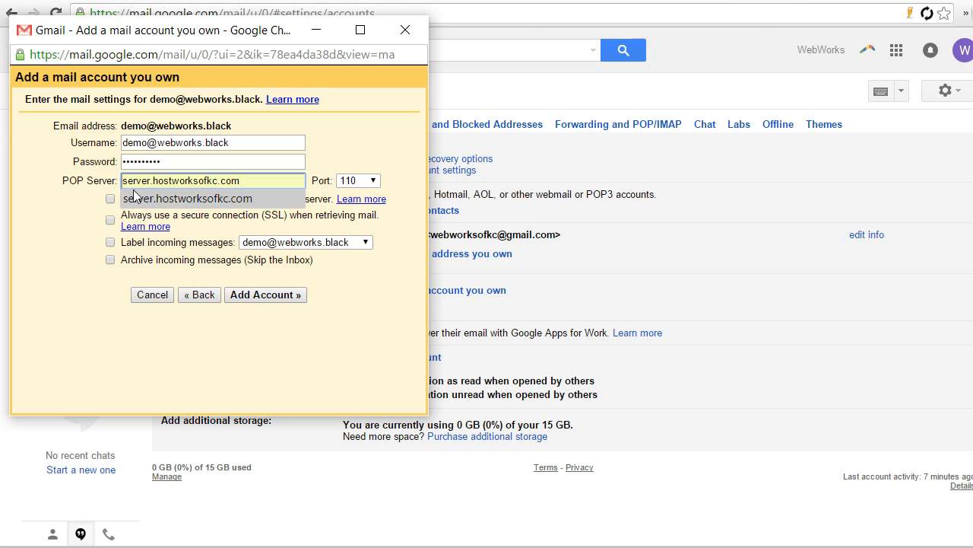
left_click(357, 180)
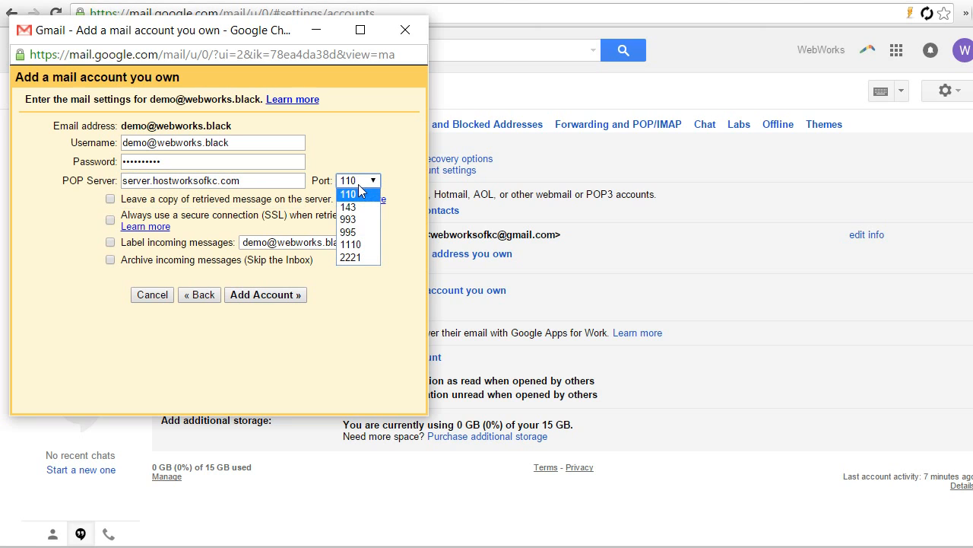
mouse_move(353, 232)
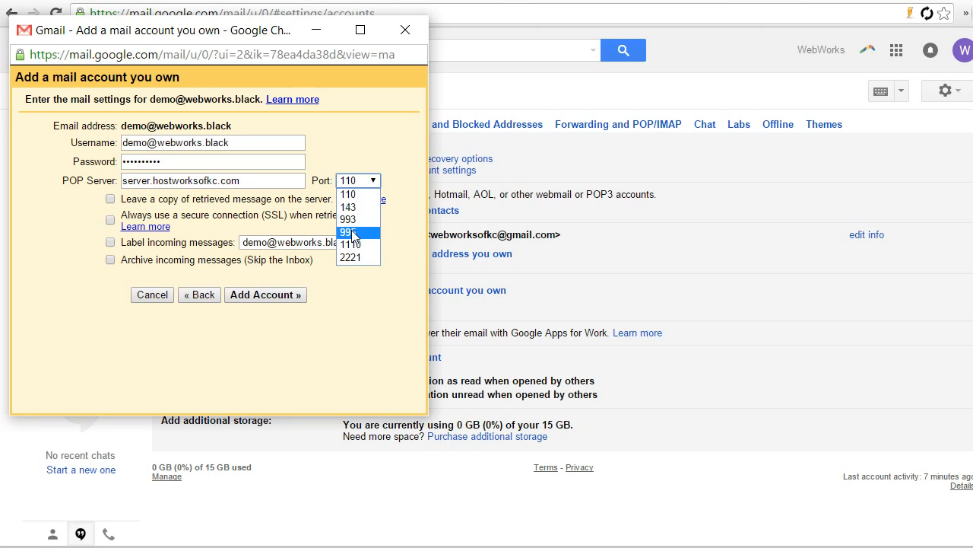
left_click(352, 232)
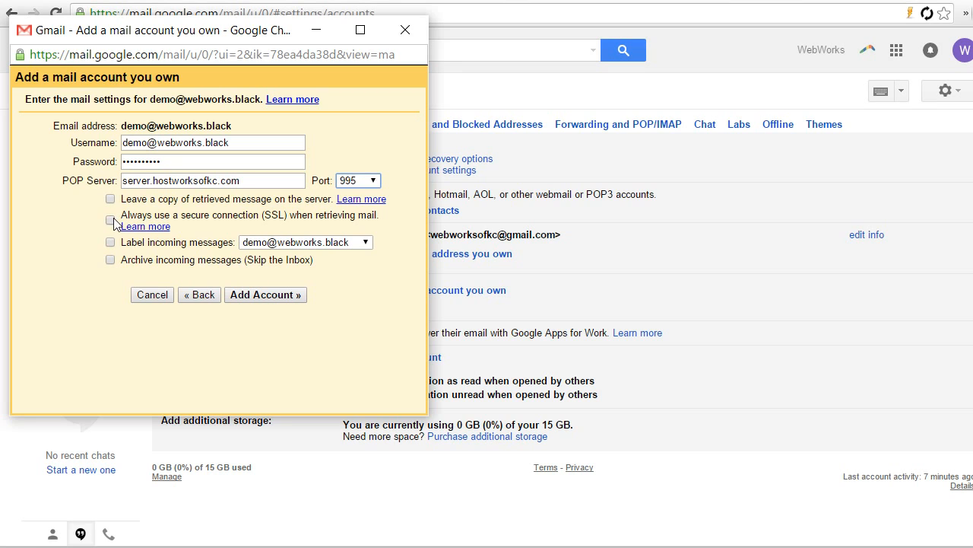
left_click(110, 220)
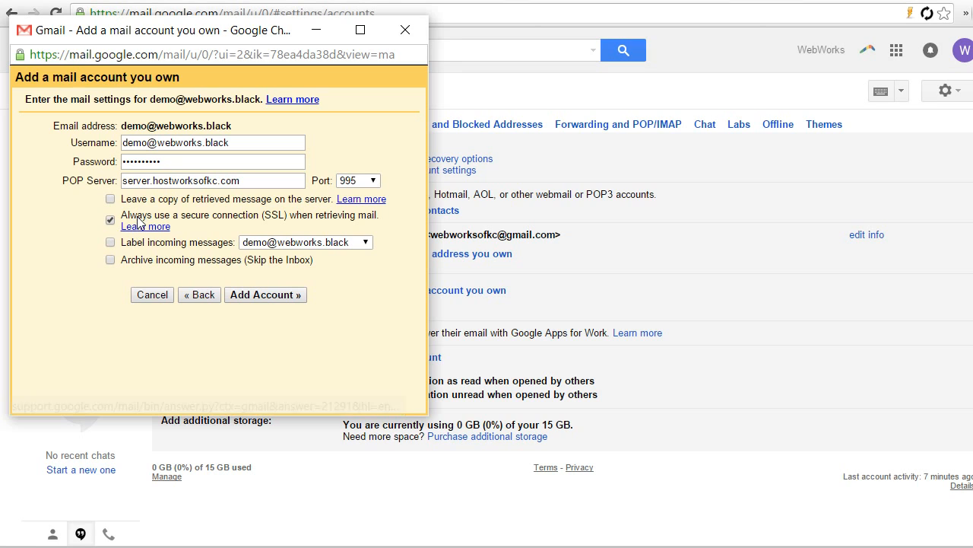
left_click(110, 242)
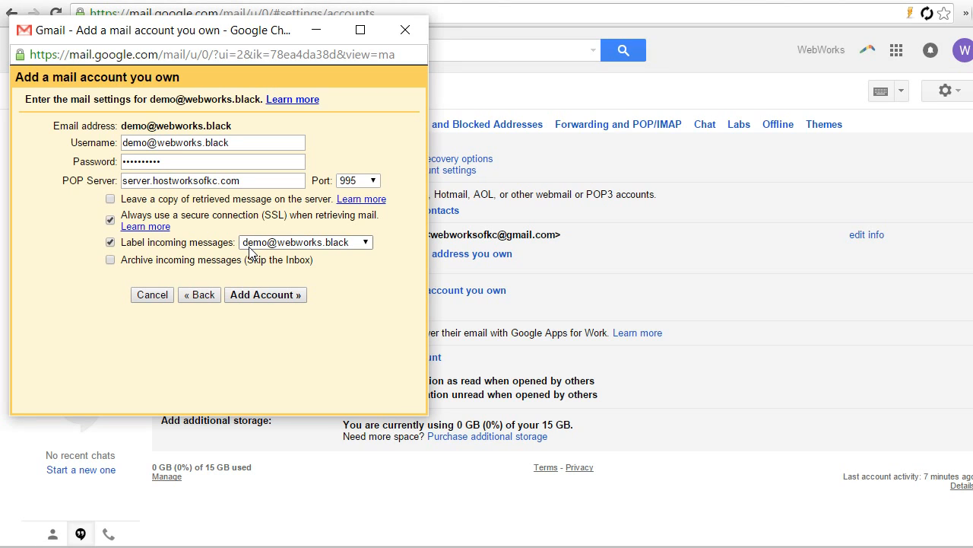
Label incoming mail with a new 'Black WebWorks' label and add the POP3 account.
left_click(306, 242)
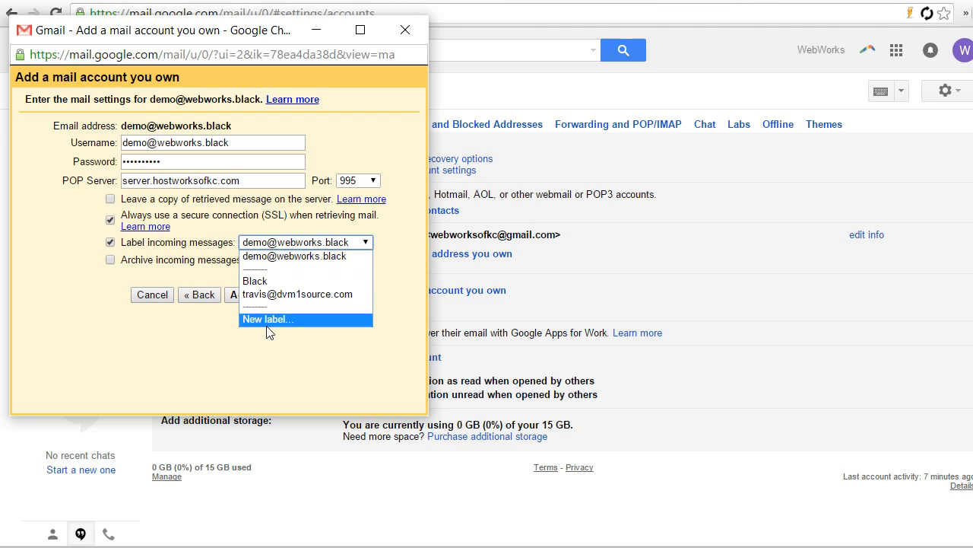
mouse_move(263, 323)
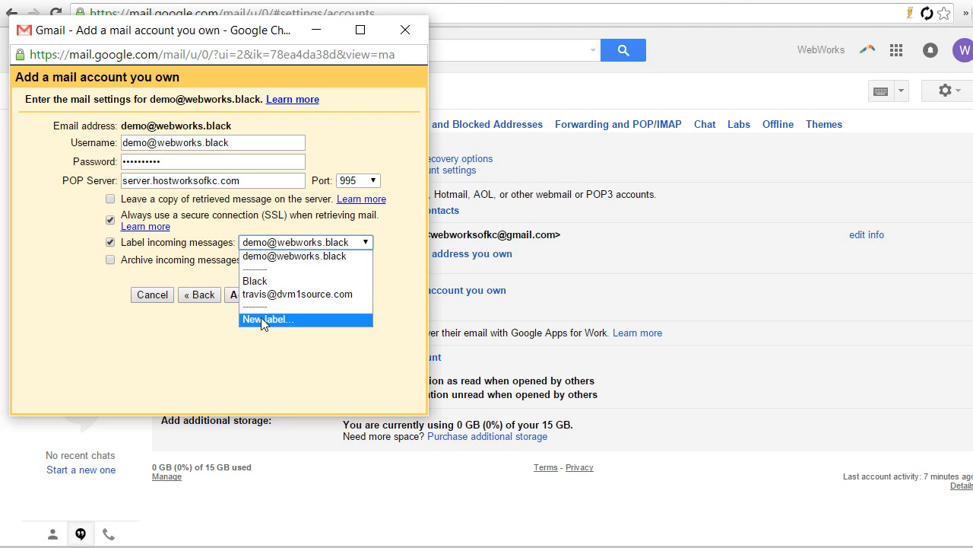
left_click(267, 319)
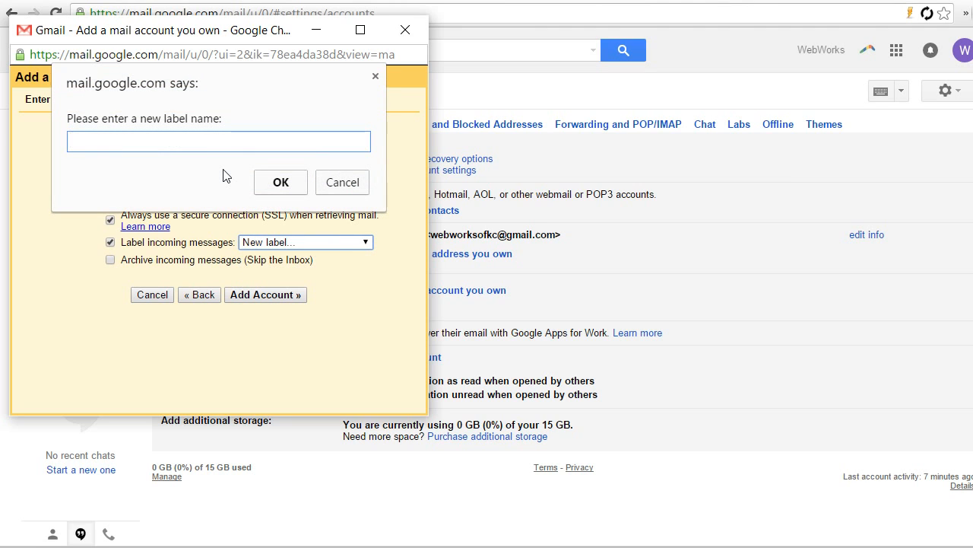
type("Black")
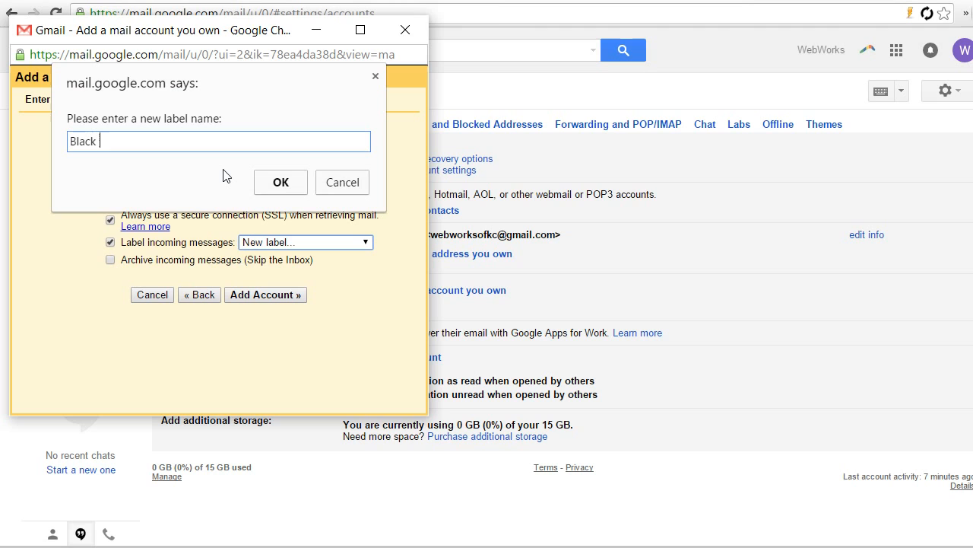
type("WebWorks")
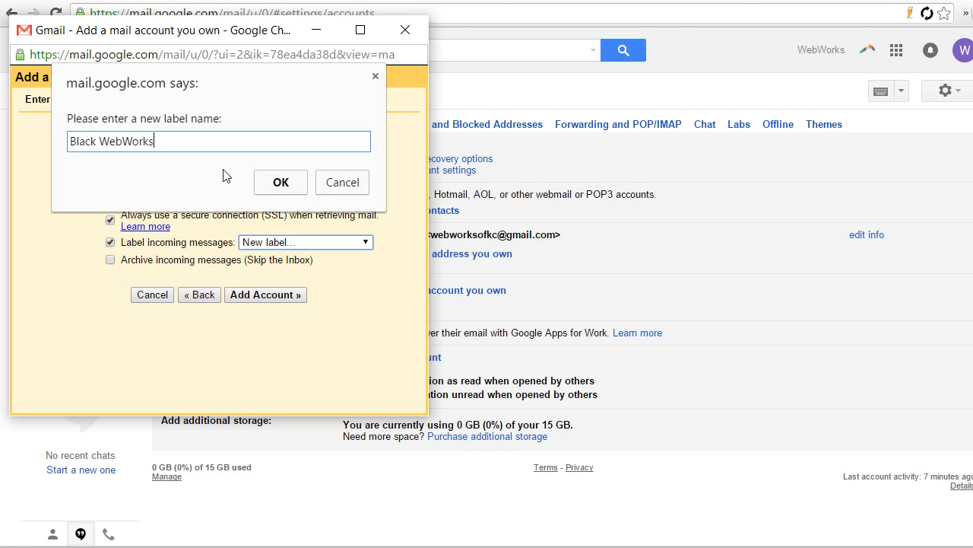
left_click(280, 182)
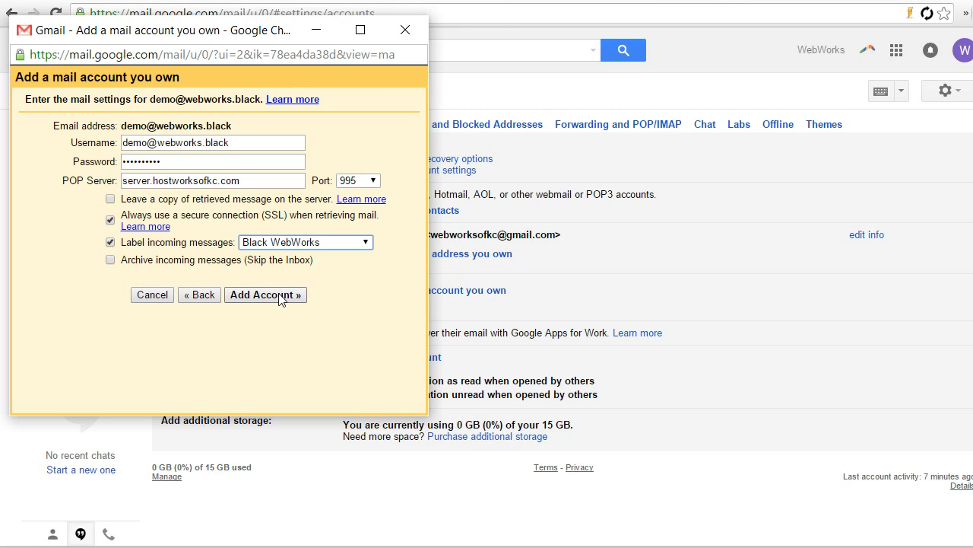
left_click(265, 295)
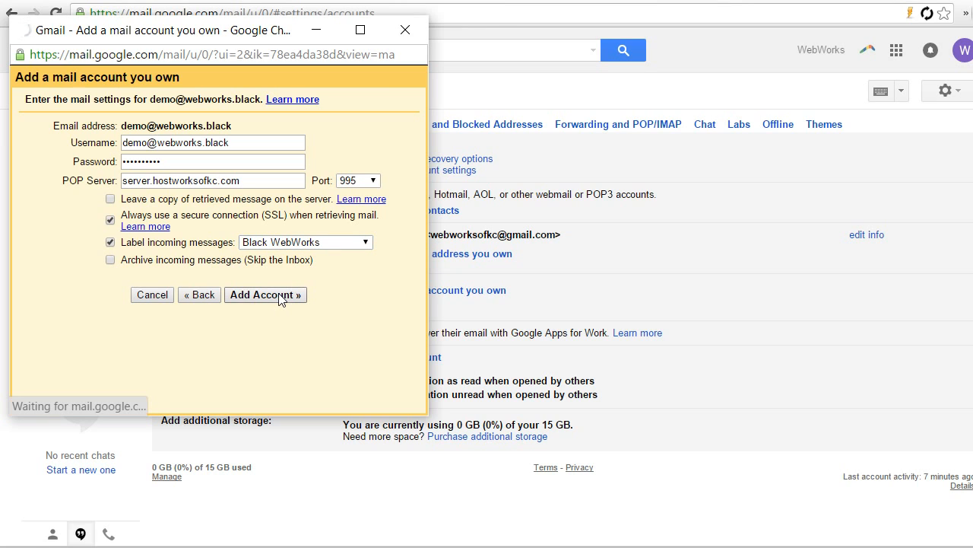
left_click(266, 294)
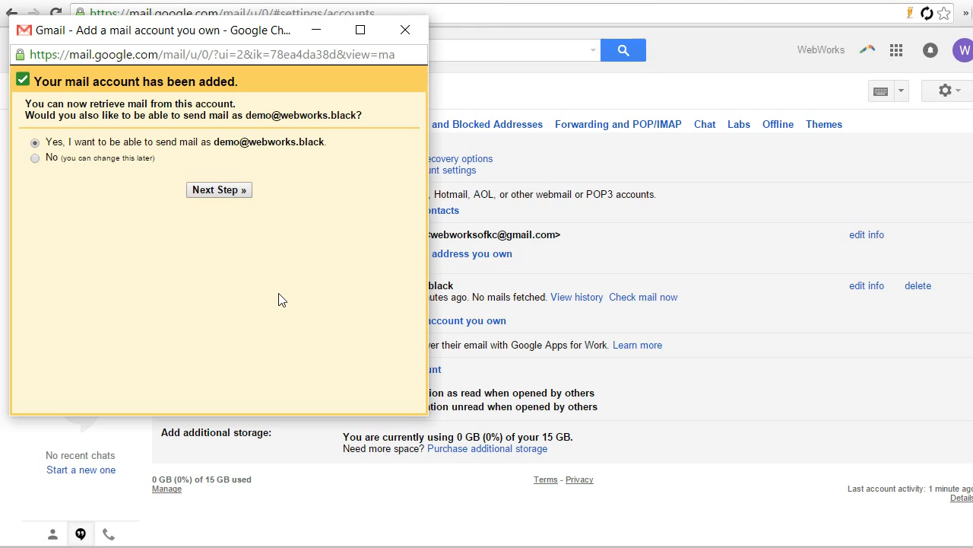
mouse_move(248, 209)
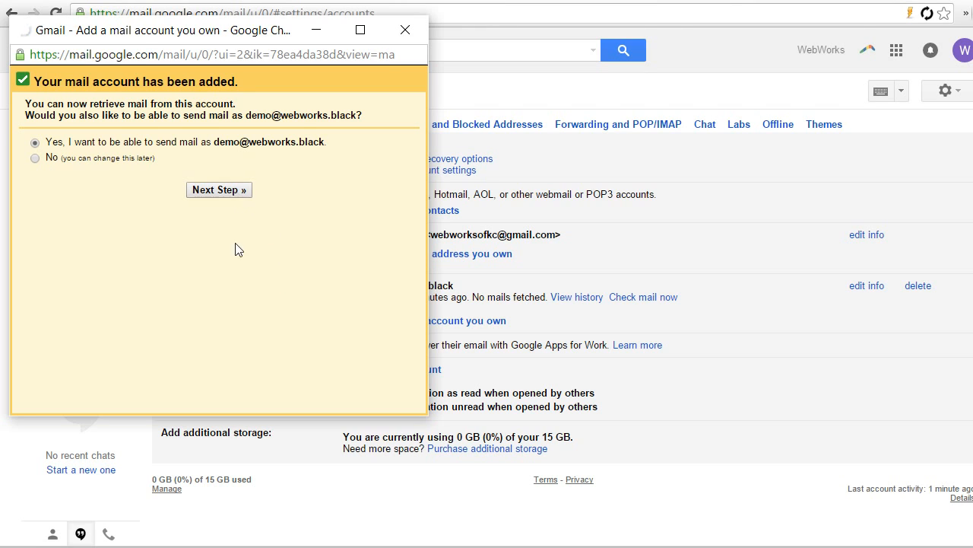
left_click(219, 189)
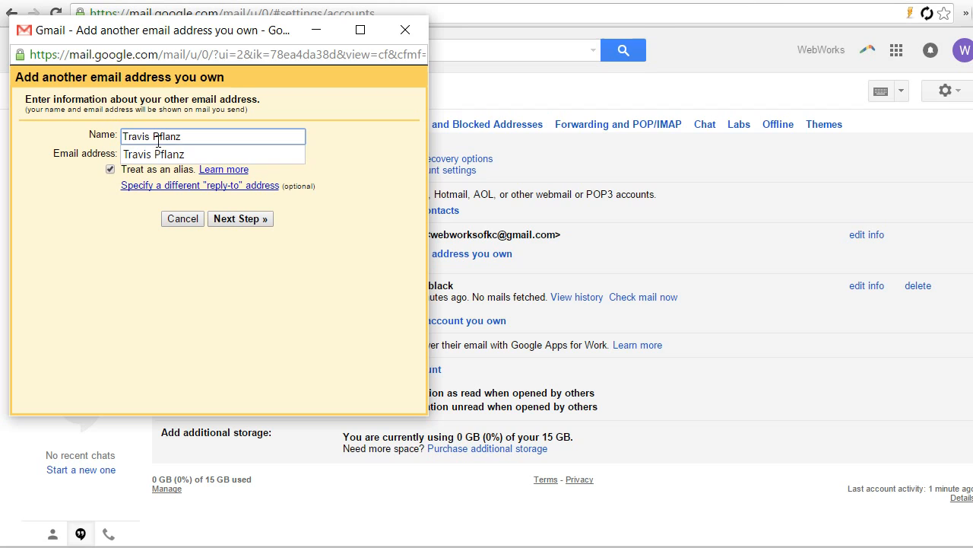
double_click(162, 136)
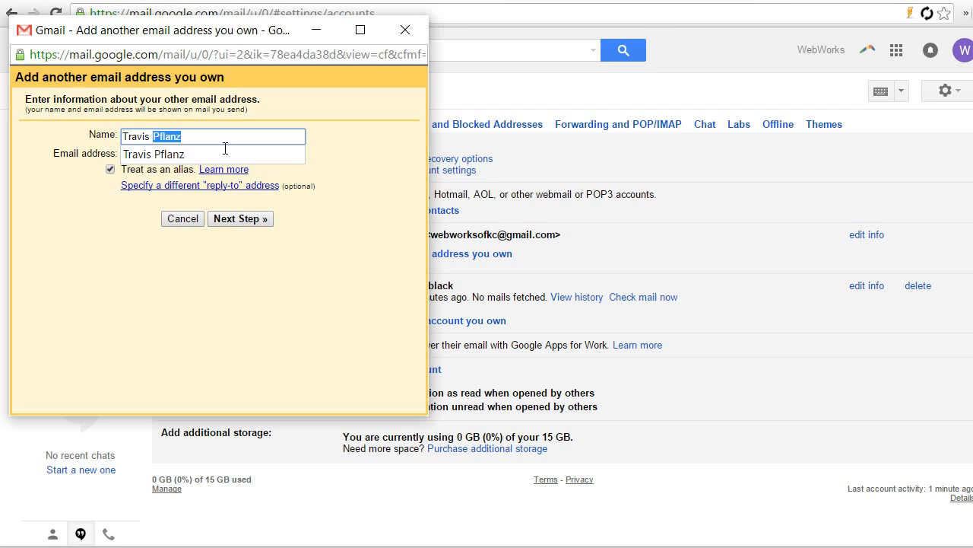
mouse_move(238, 137)
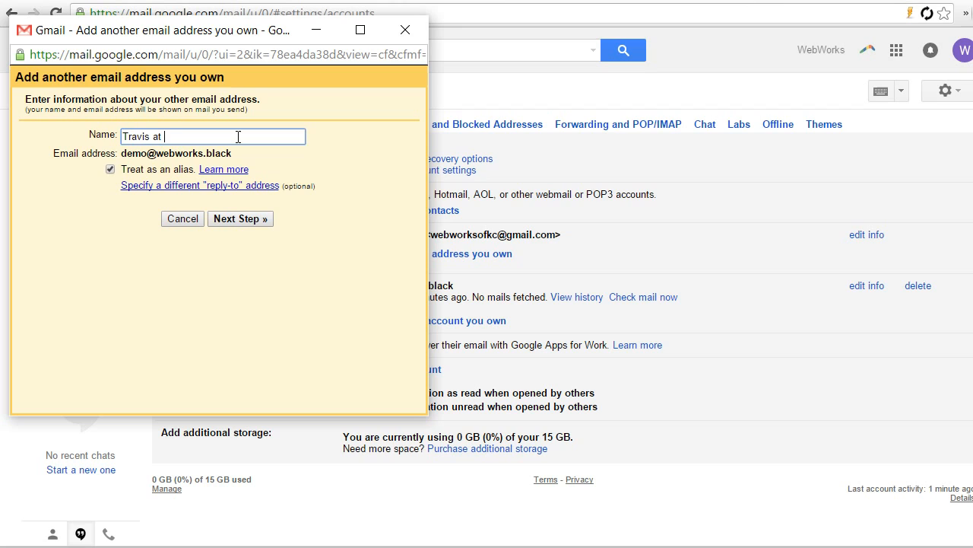
type("Webw")
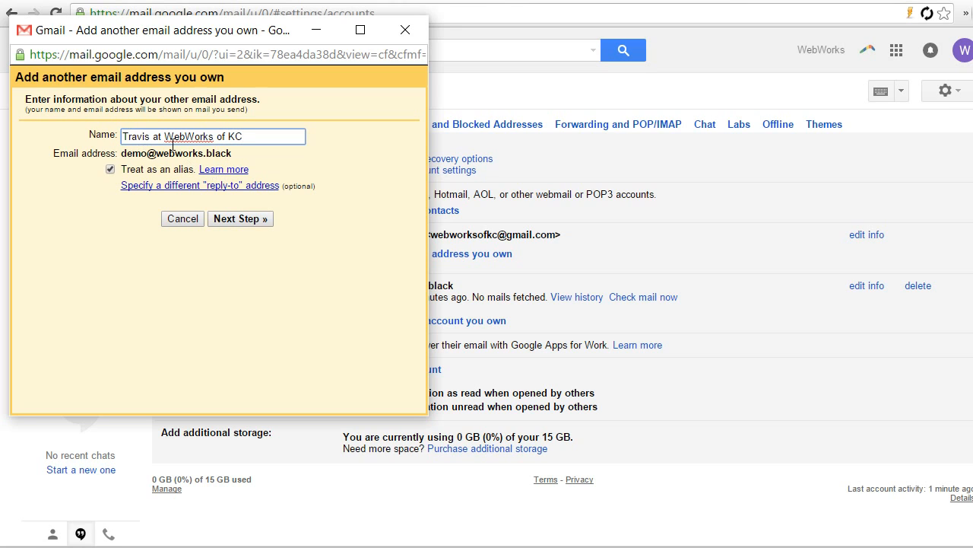
mouse_move(164, 145)
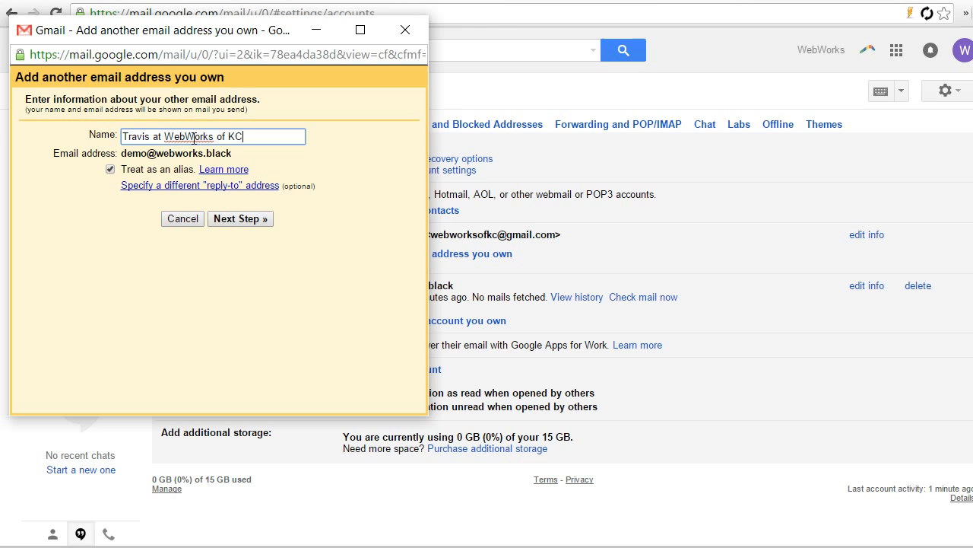
mouse_move(215, 153)
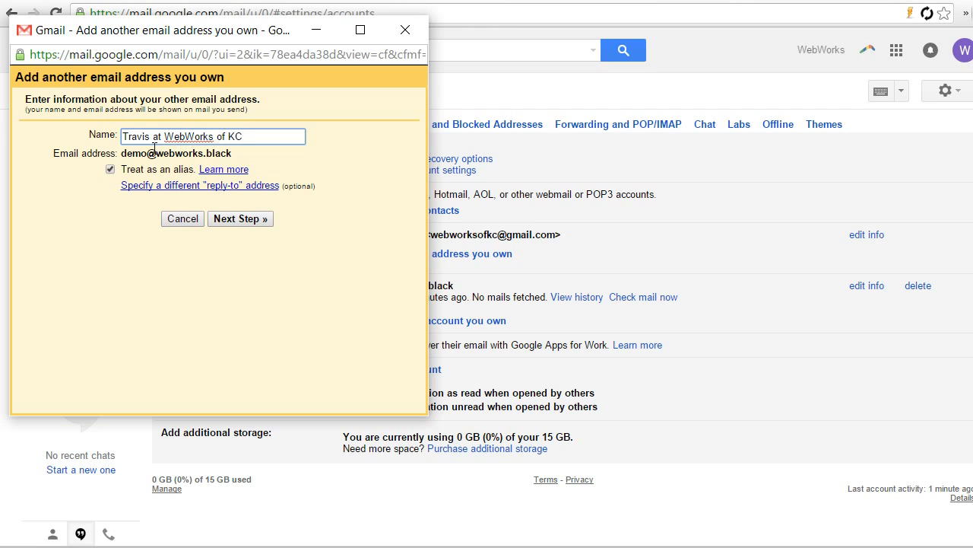
left_click(240, 219)
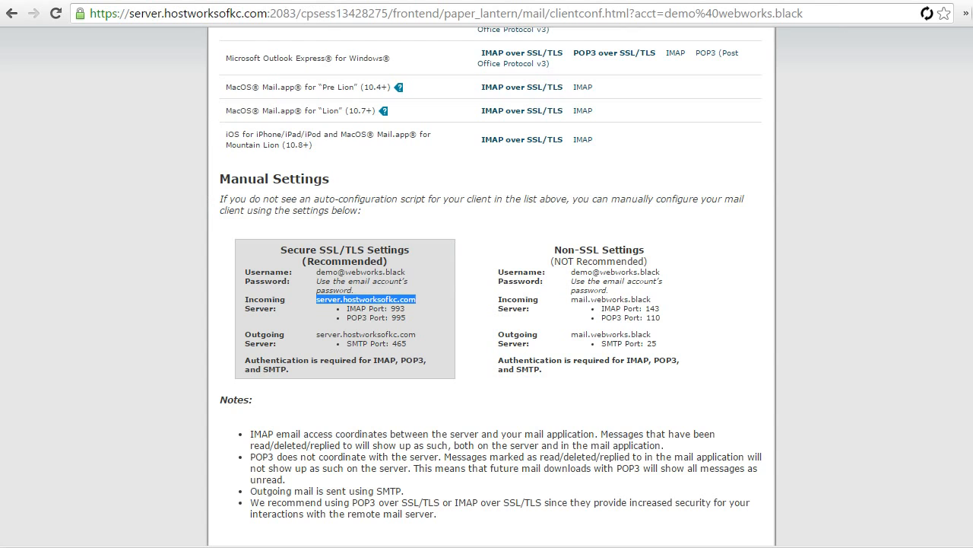
mouse_move(318, 339)
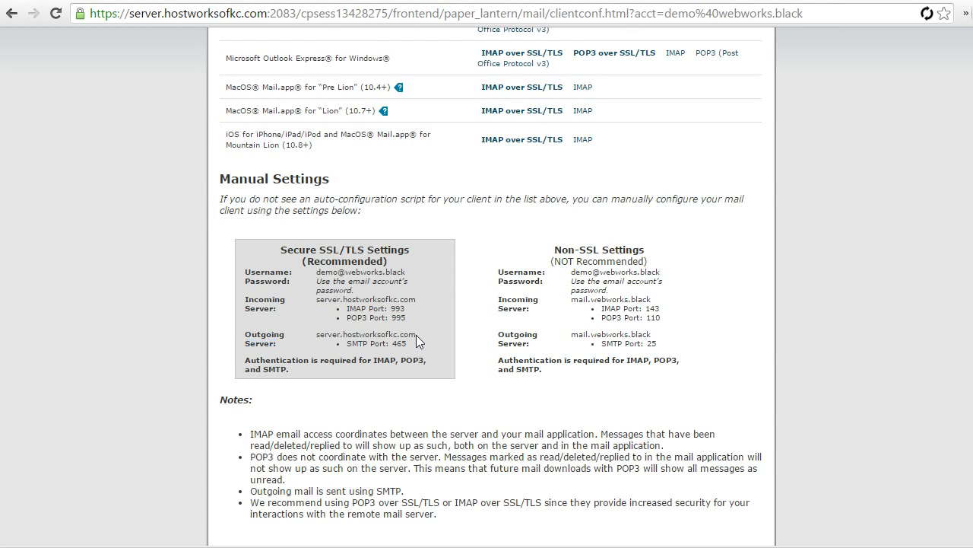
Select the Outgoing Server hostname in cPanel's Secure SSL/TLS manual settings and copy it.
double_click(365, 334)
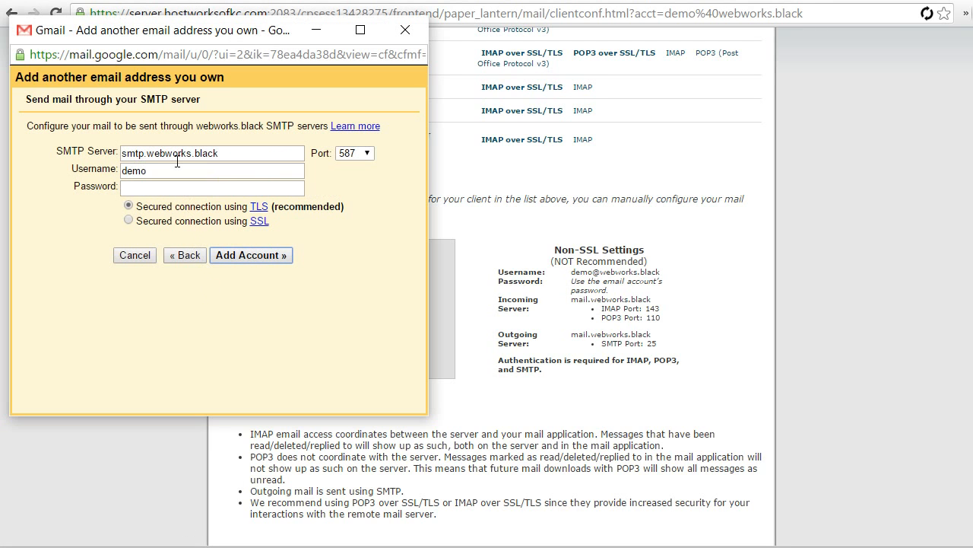
type("server.hostworksofkc.com")
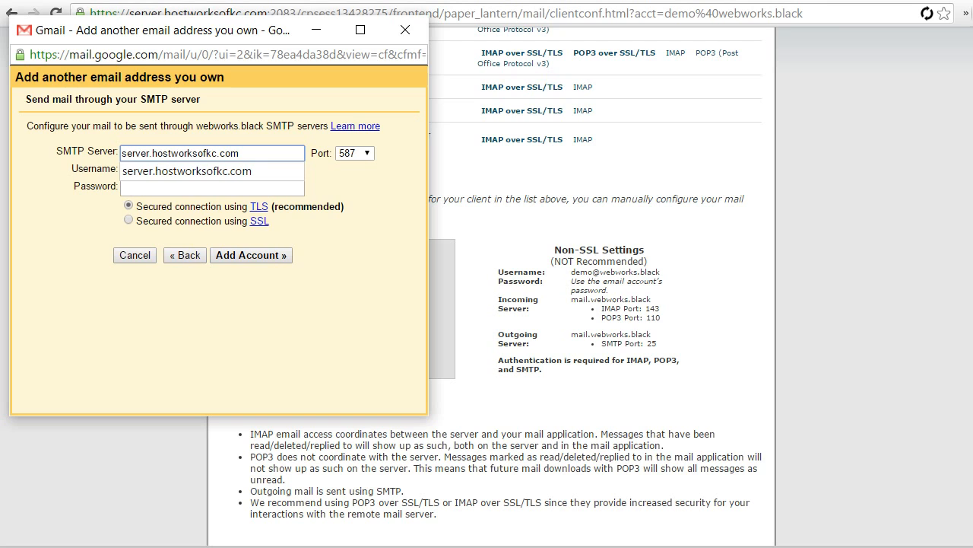
left_click(402, 33)
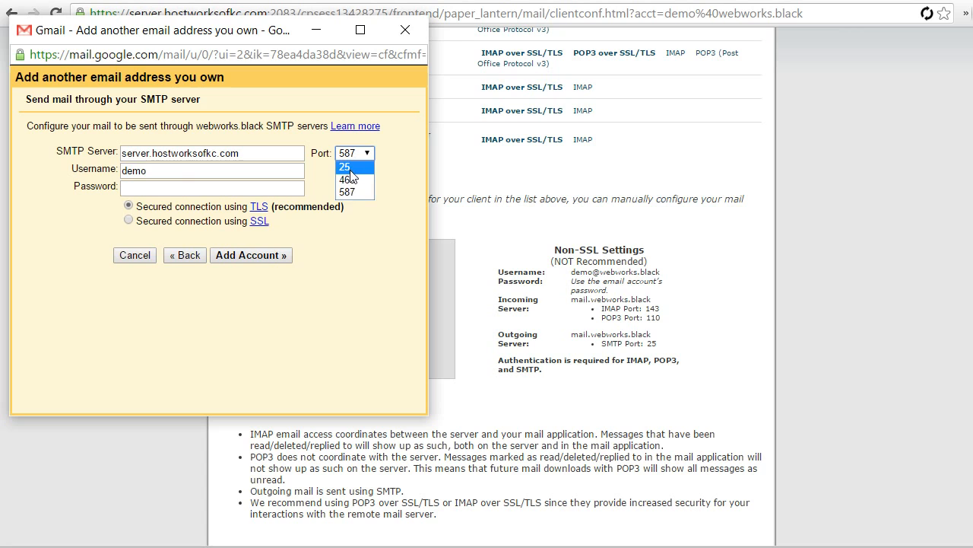
left_click(347, 179)
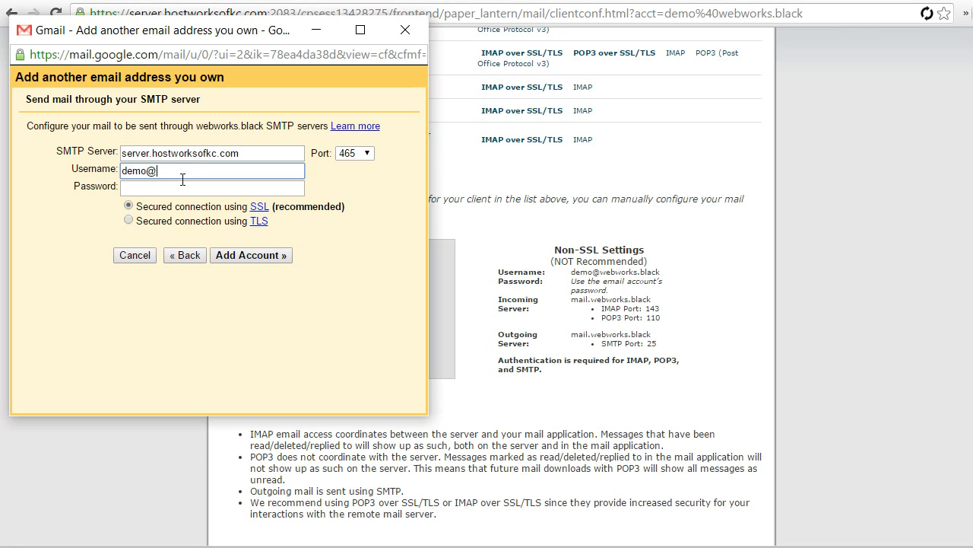
type("webworks.black")
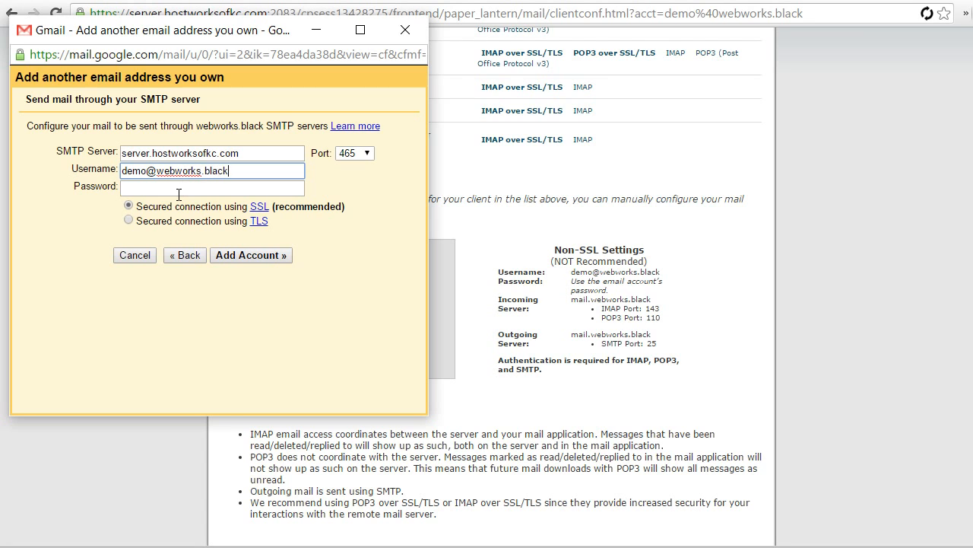
type("•••")
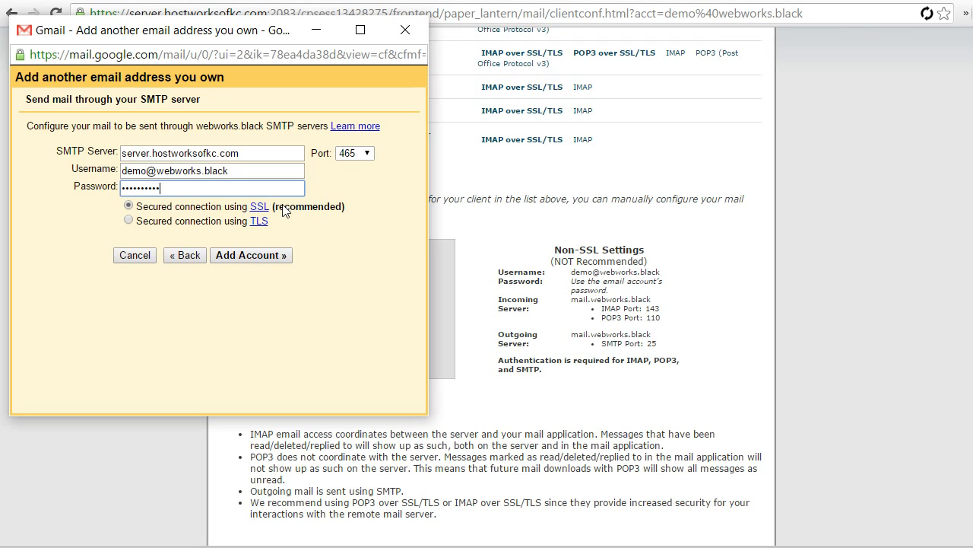
left_click(251, 255)
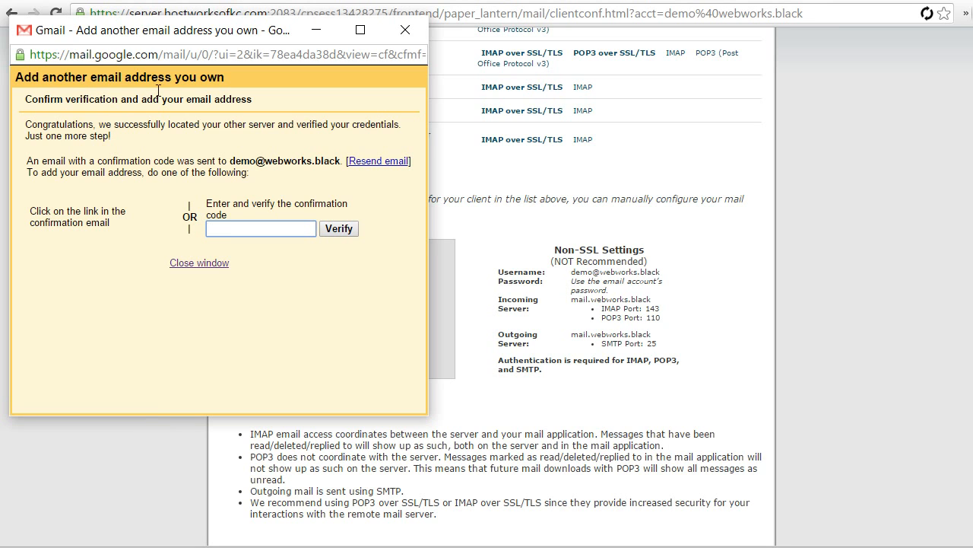
Close the verification window and refresh the inbox to find the Gmail confirmation email.
left_click(199, 262)
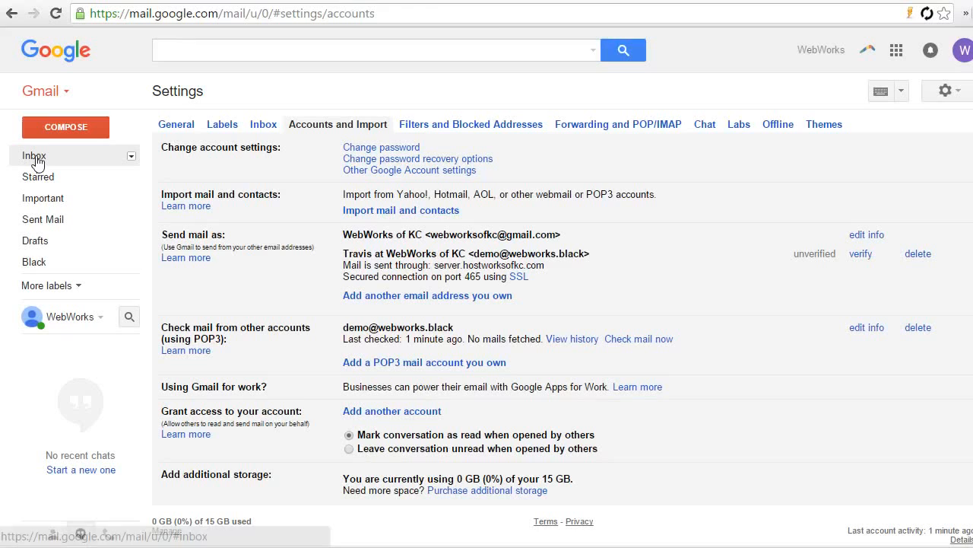
left_click(35, 155)
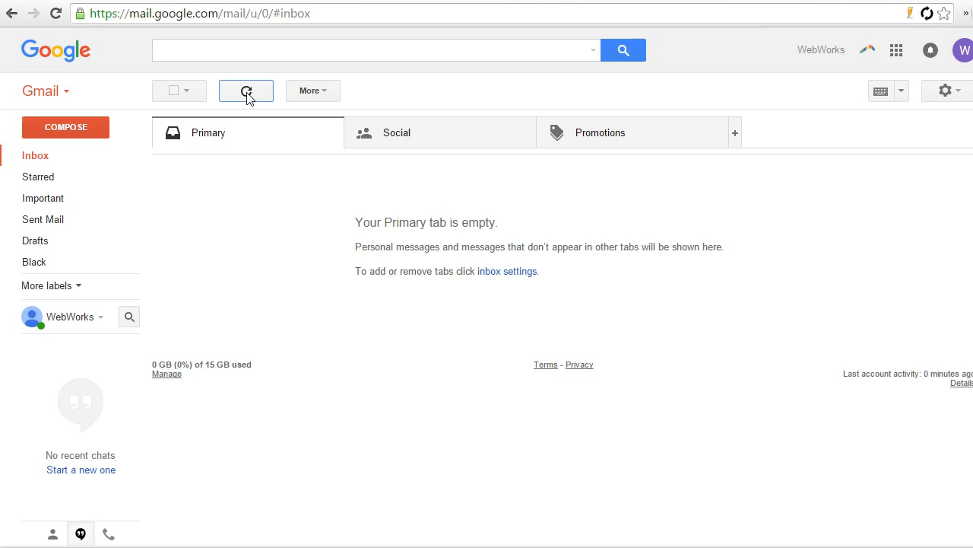
left_click(246, 90)
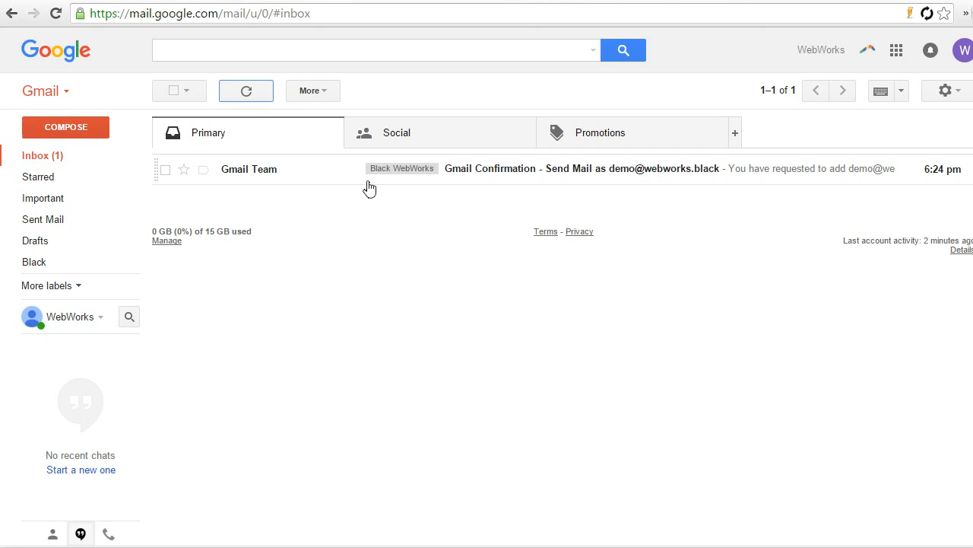
mouse_move(391, 179)
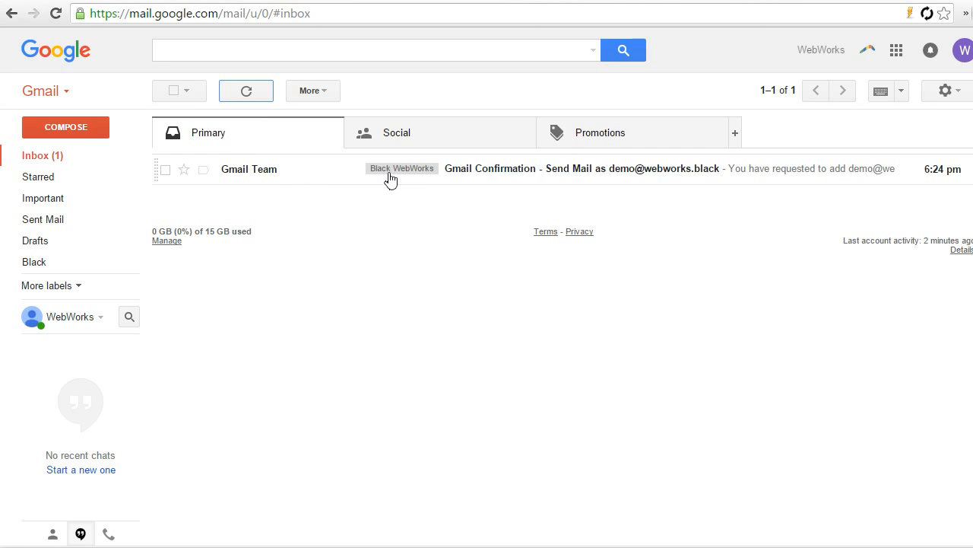
mouse_move(478, 182)
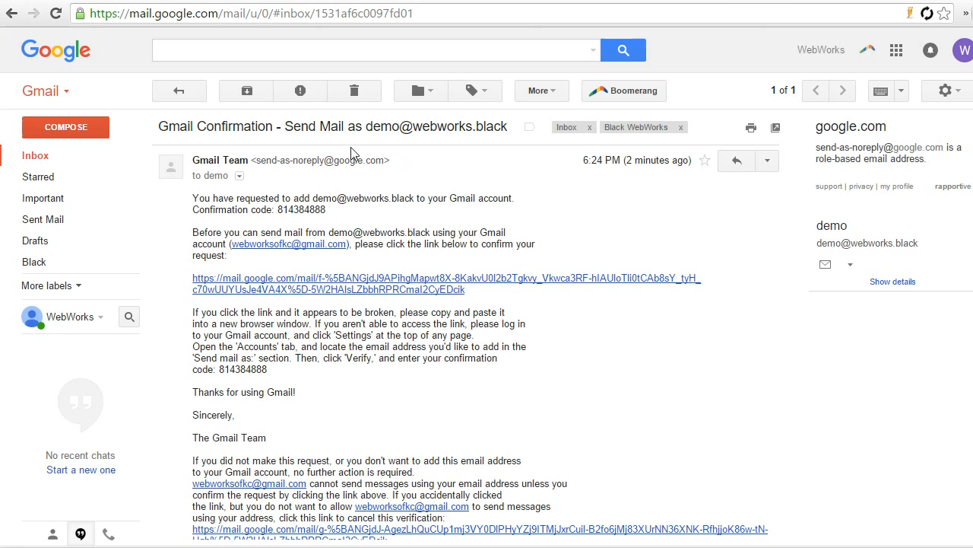
left_click(239, 176)
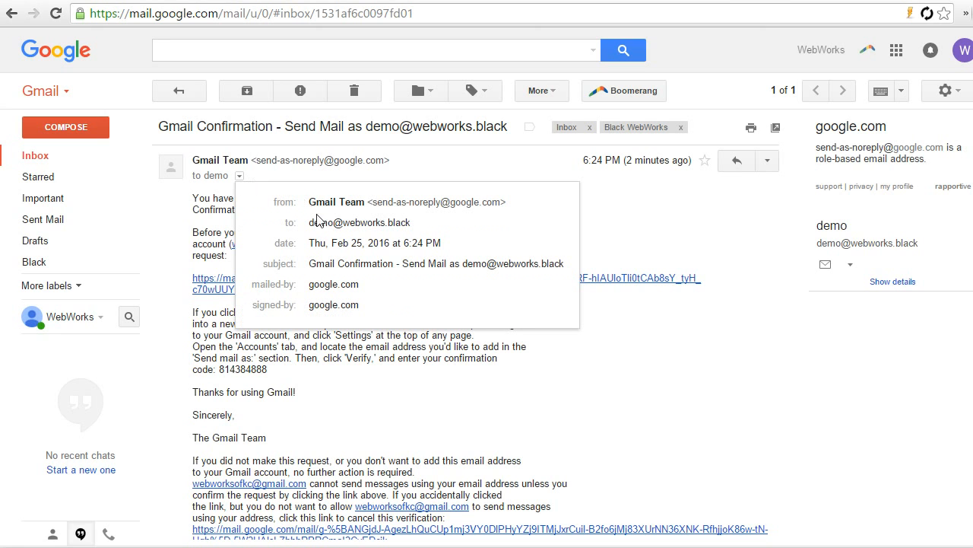
left_click(357, 222)
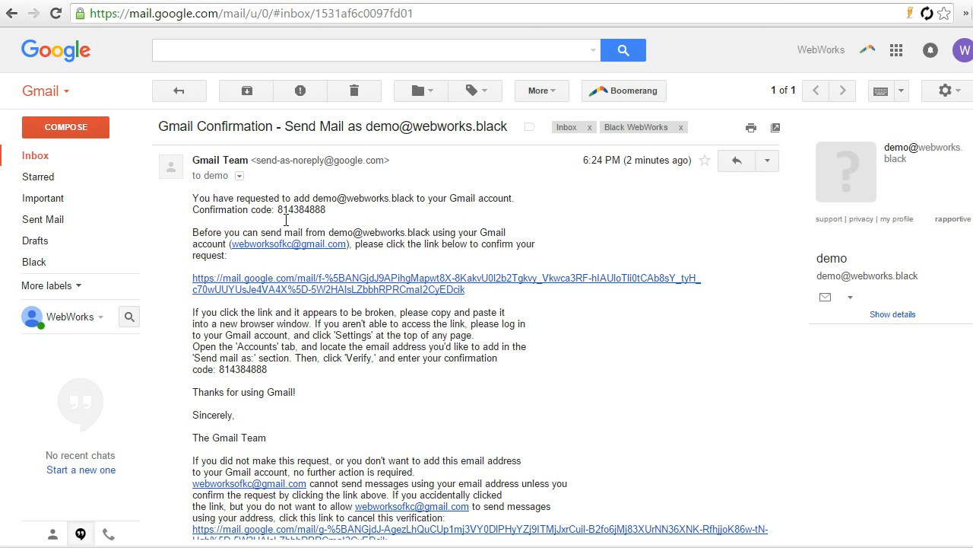
right_click(302, 209)
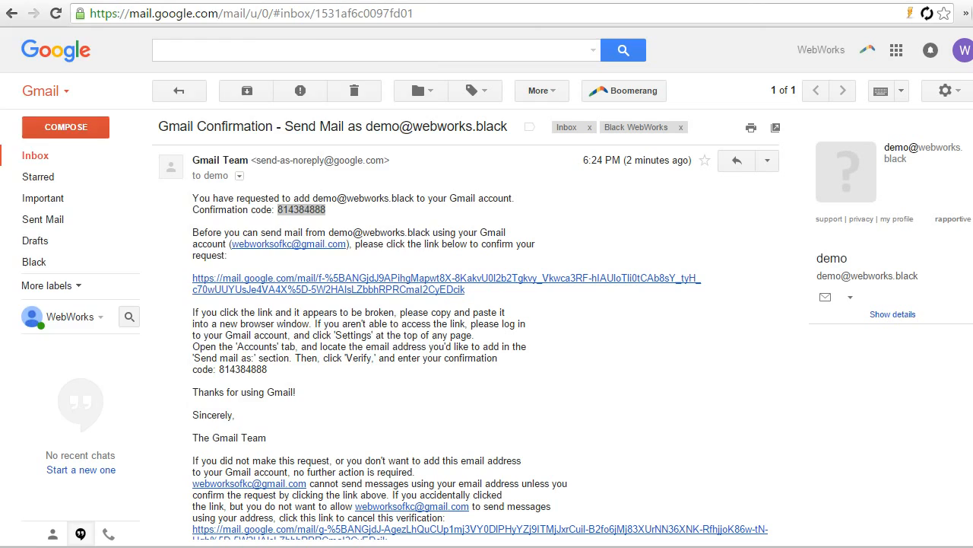
right_click(260, 228)
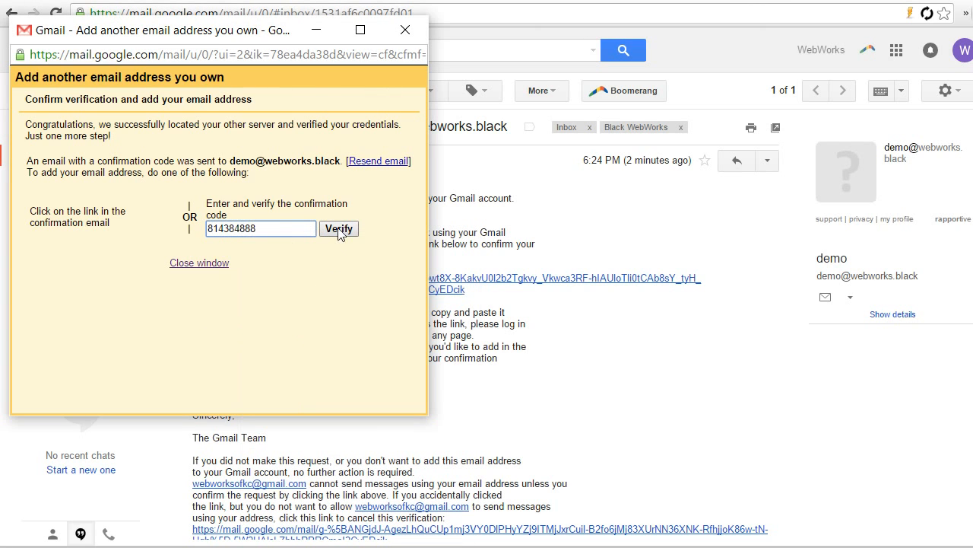
left_click(339, 229)
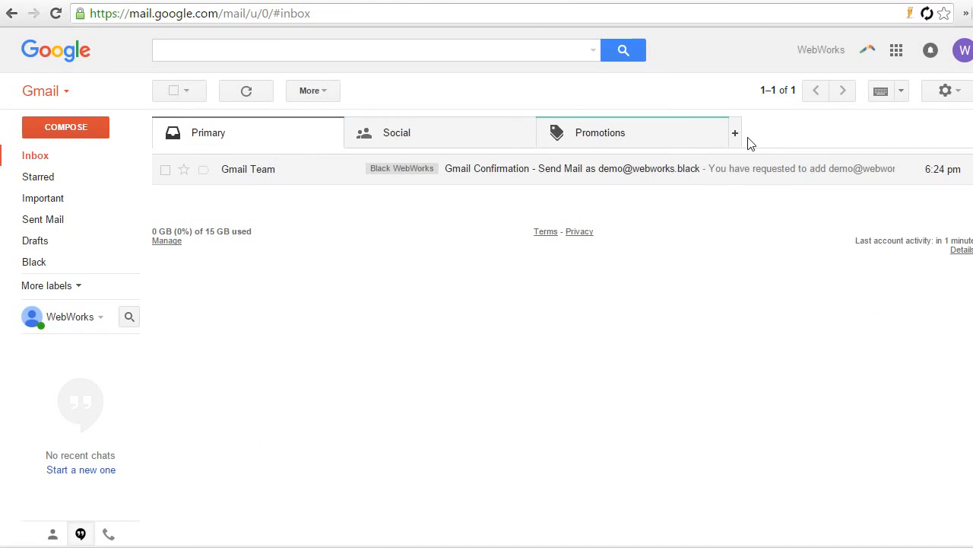
mouse_move(946, 90)
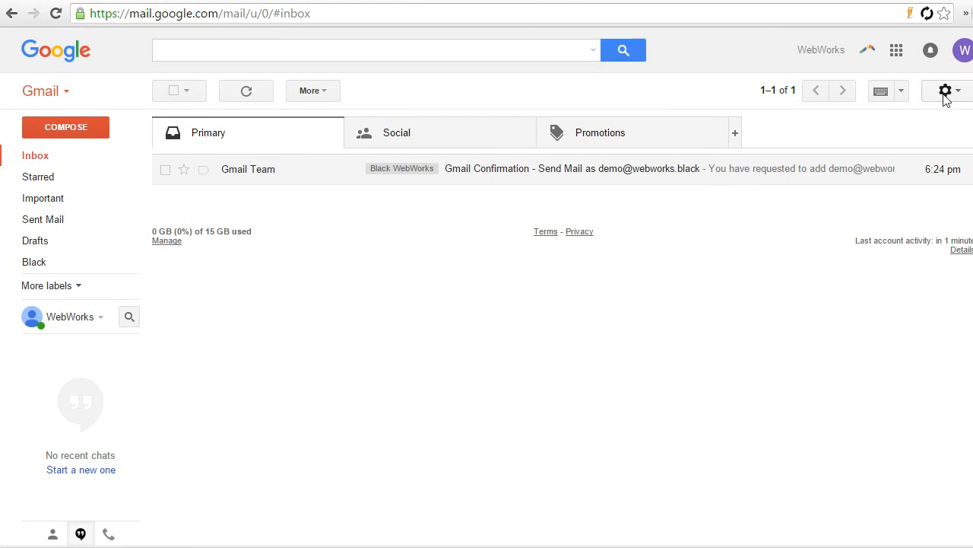
left_click(945, 90)
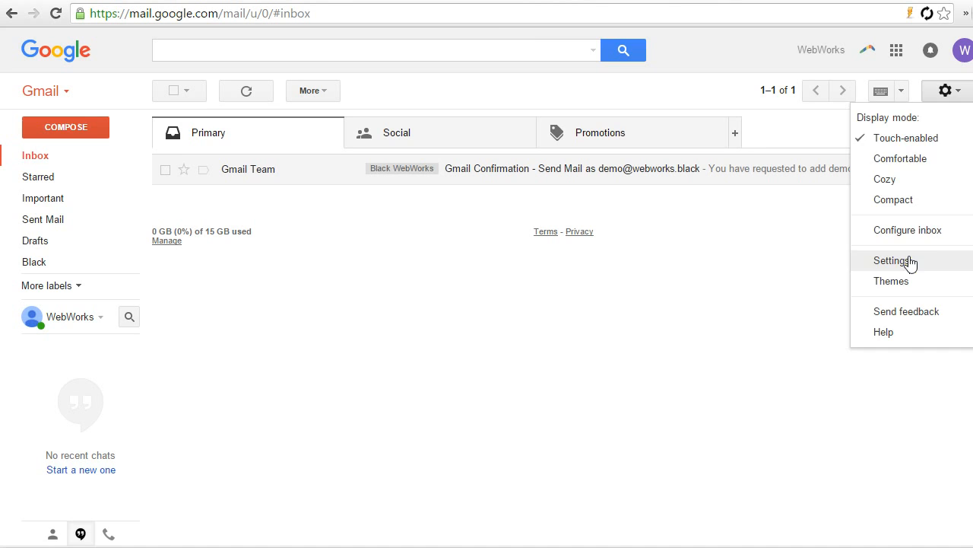
left_click(888, 260)
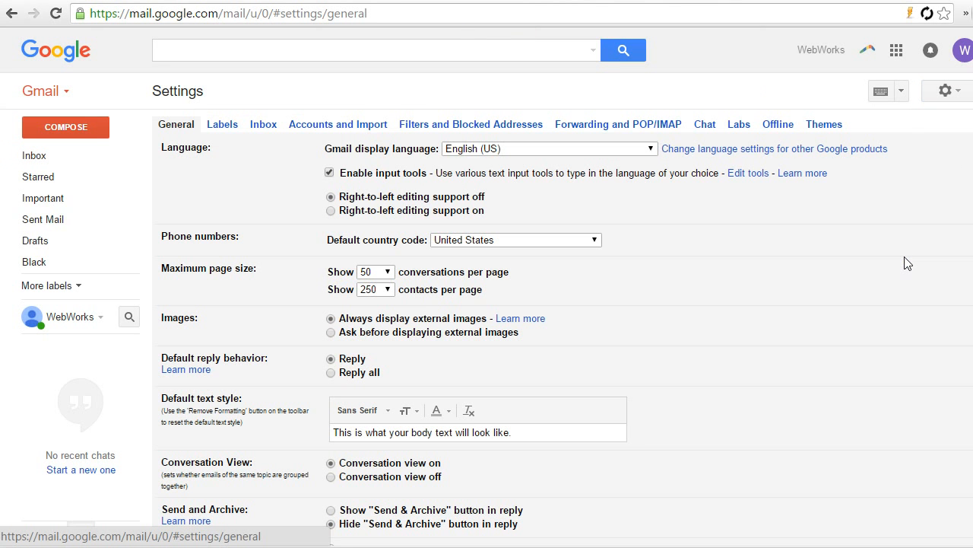
left_click(337, 124)
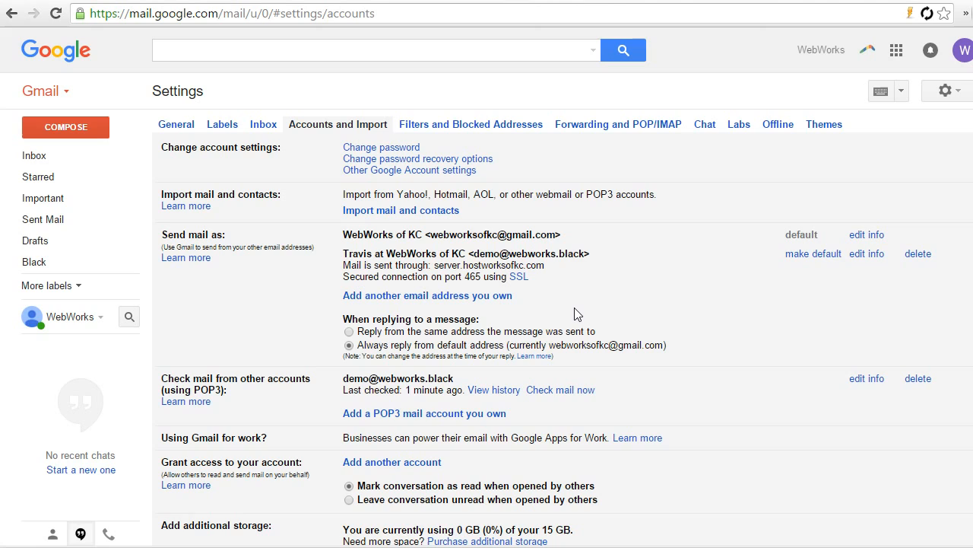
mouse_move(440, 258)
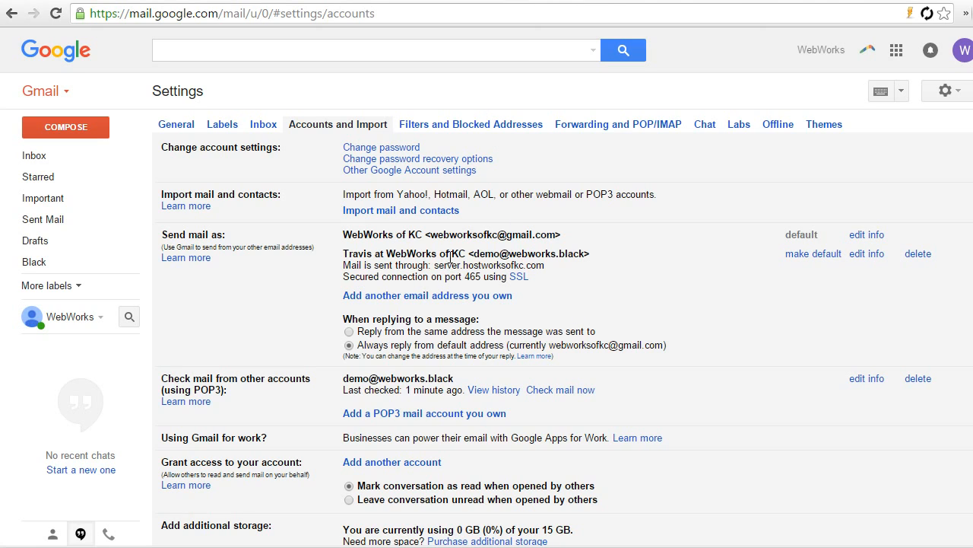
mouse_move(542, 239)
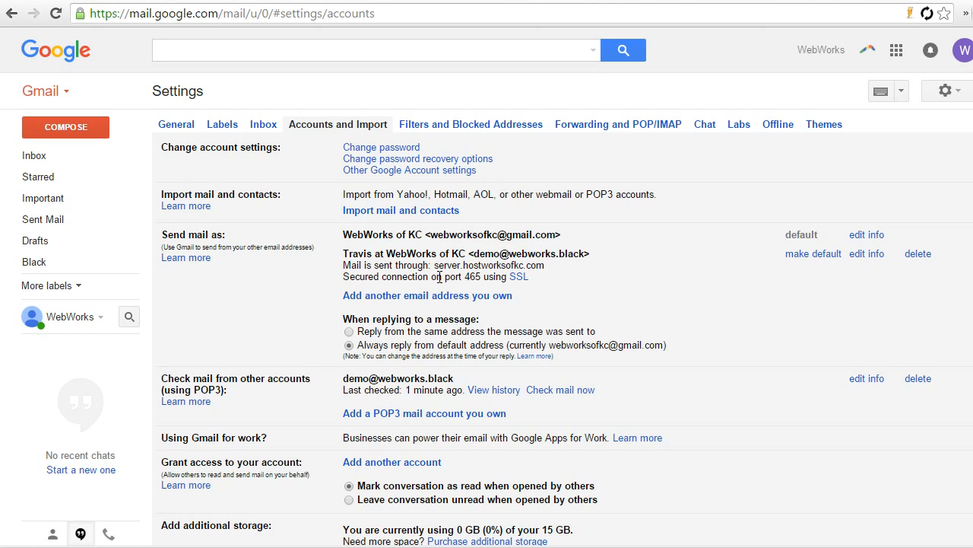
double_click(523, 253)
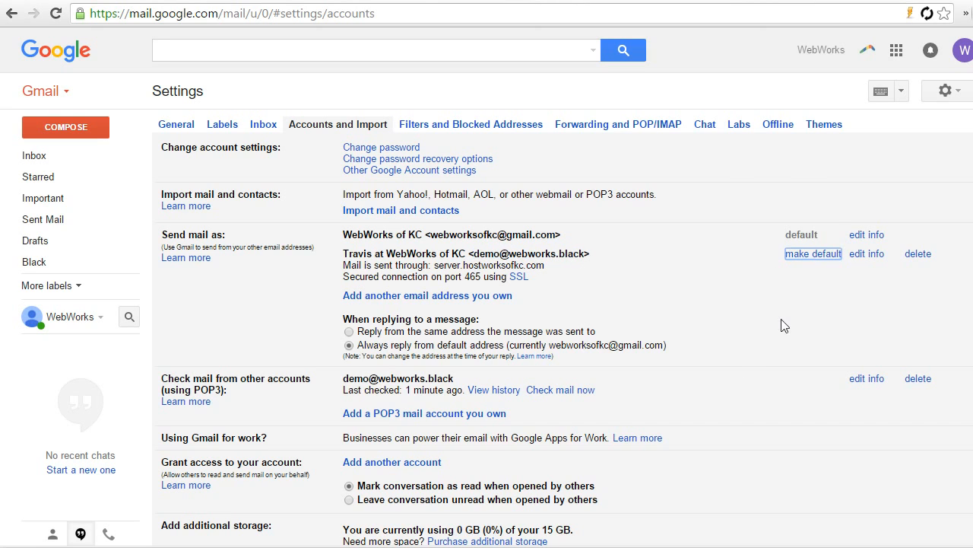
left_click(813, 253)
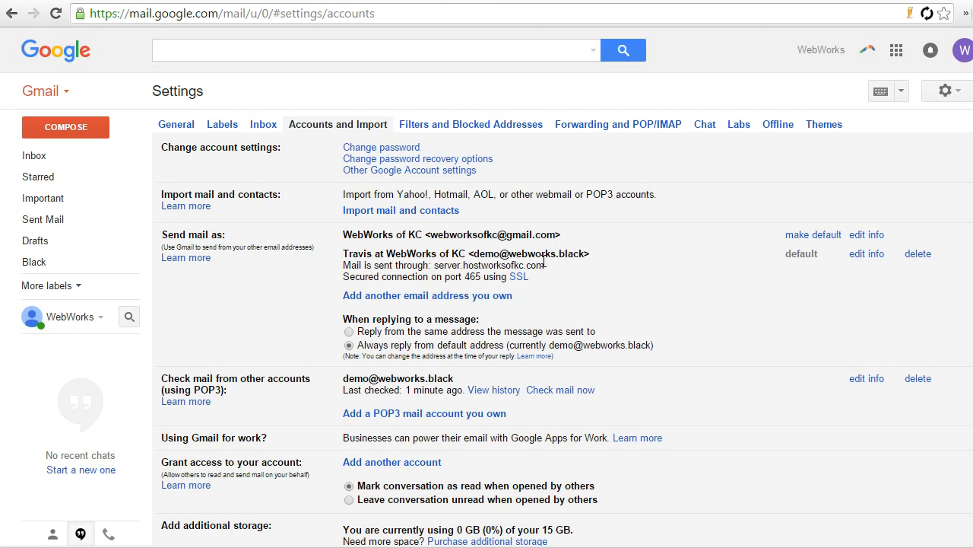
mouse_move(582, 265)
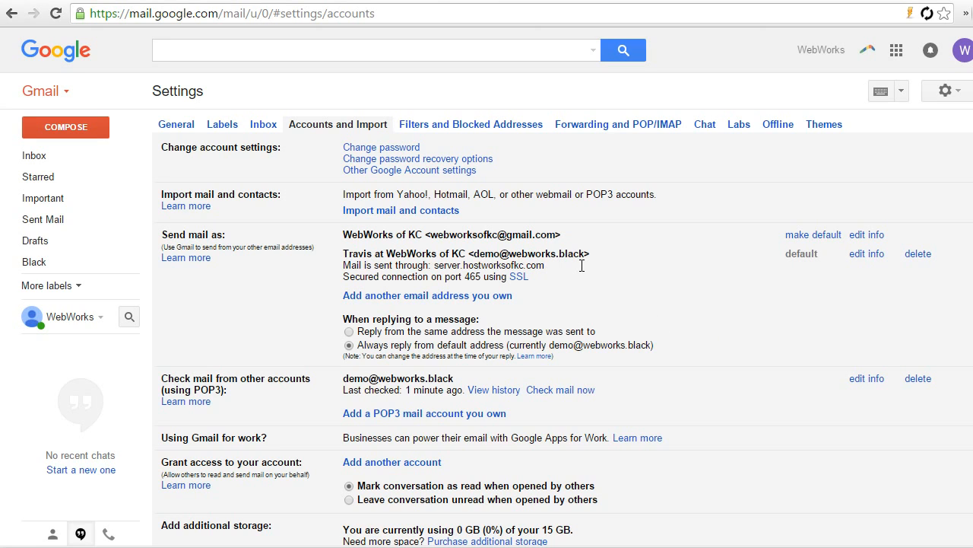
mouse_move(714, 254)
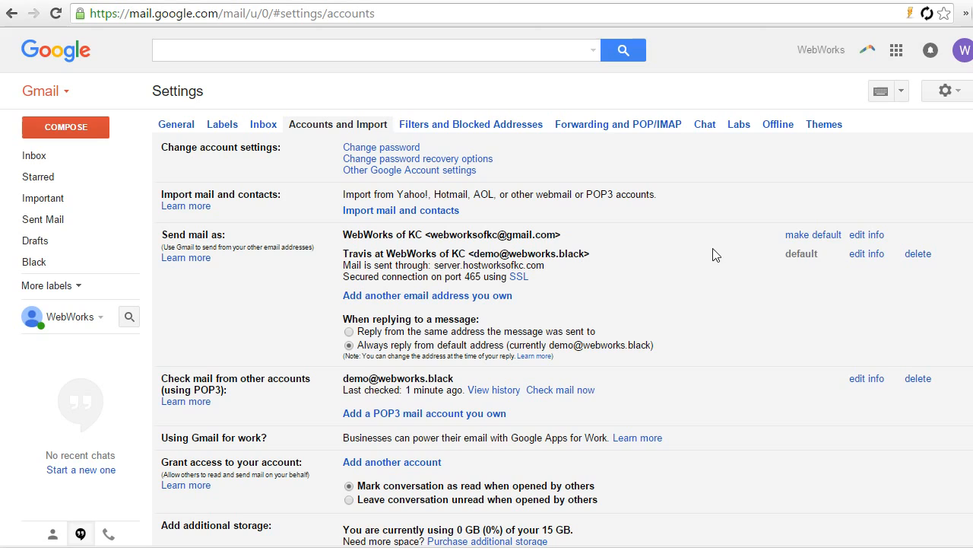
mouse_move(635, 281)
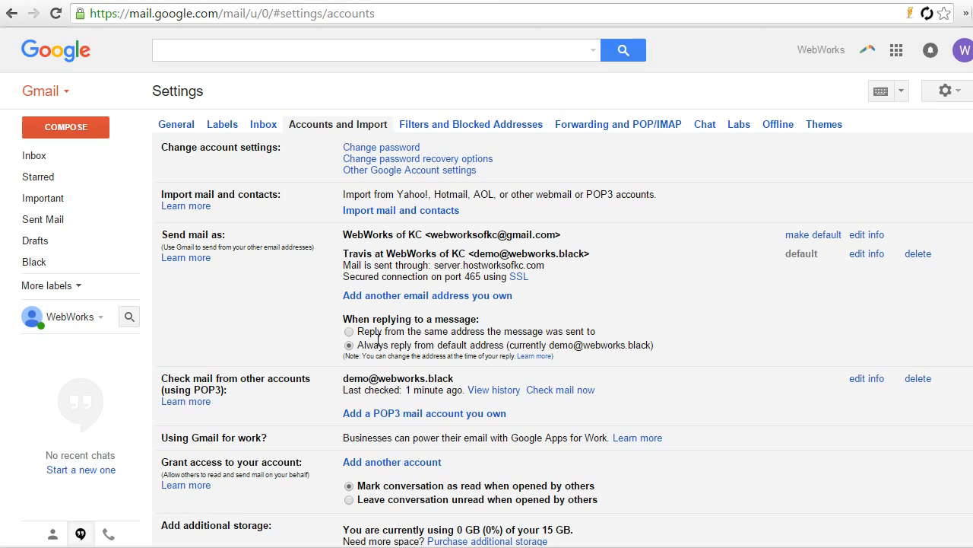
left_click(347, 331)
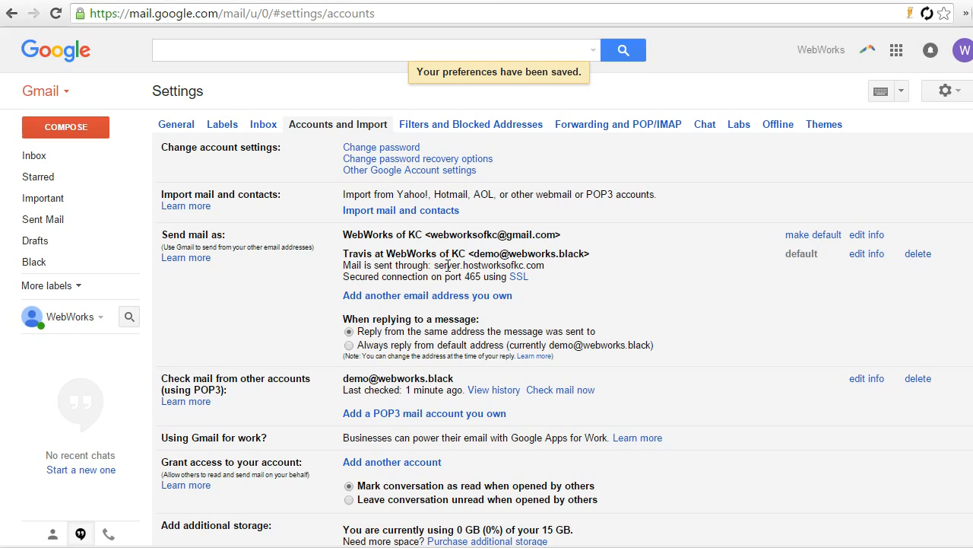
mouse_move(273, 259)
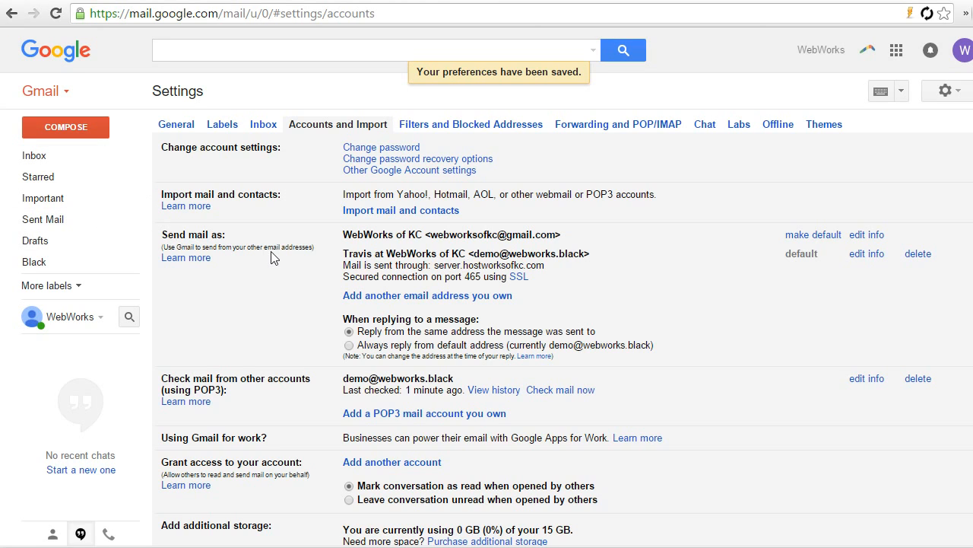
mouse_move(292, 280)
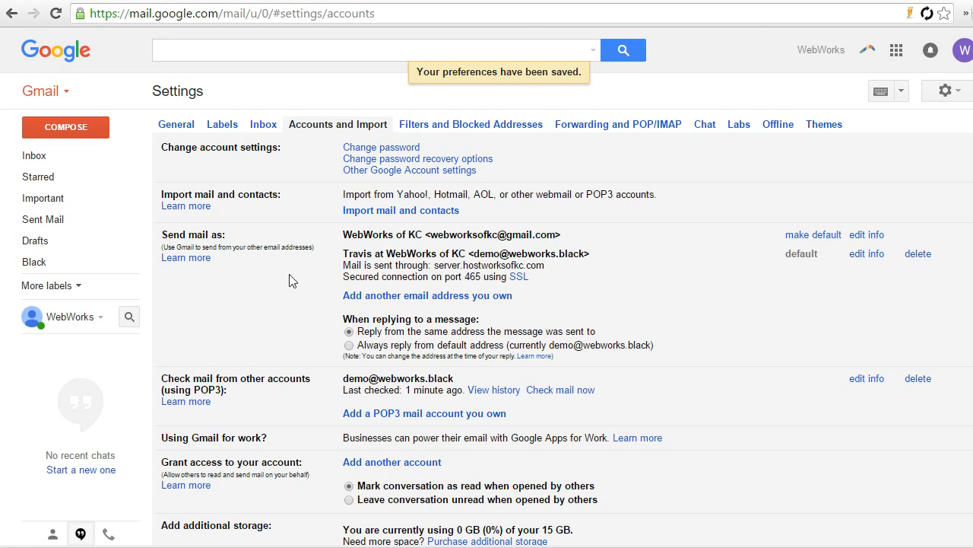
mouse_move(542, 270)
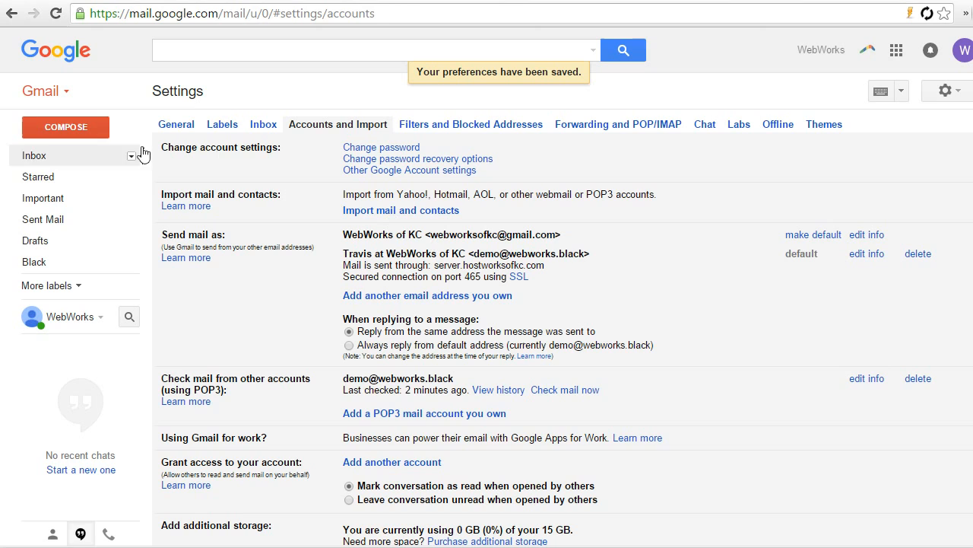
mouse_move(54, 149)
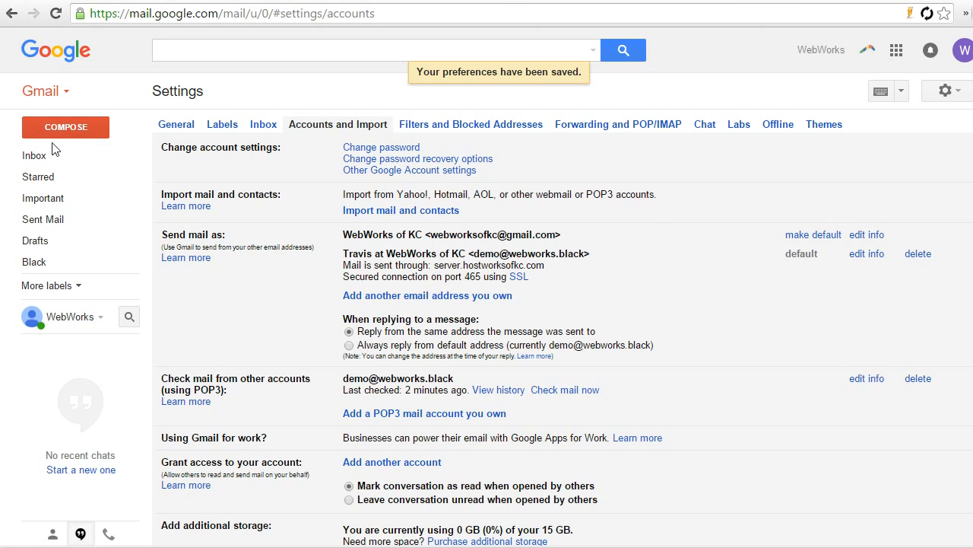
left_click(35, 155)
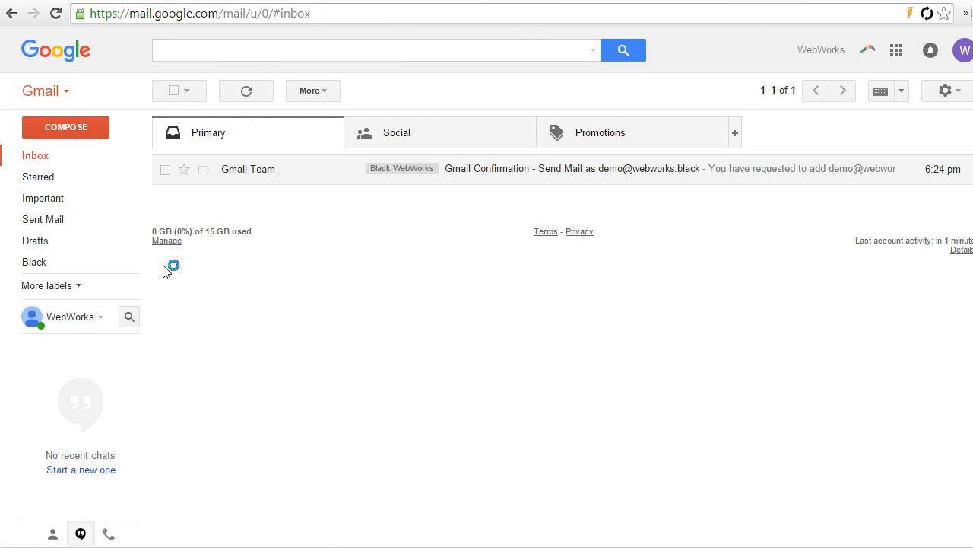
mouse_move(86, 148)
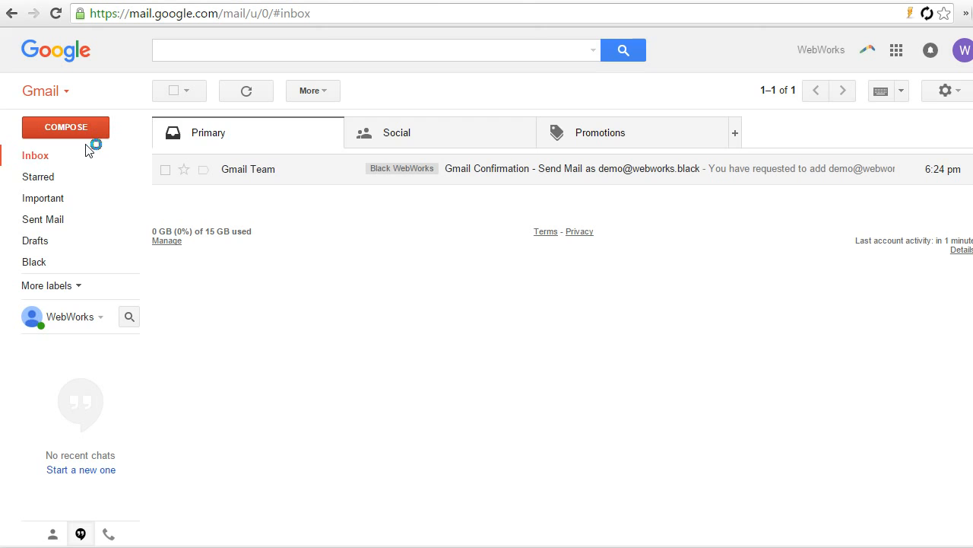
mouse_move(75, 144)
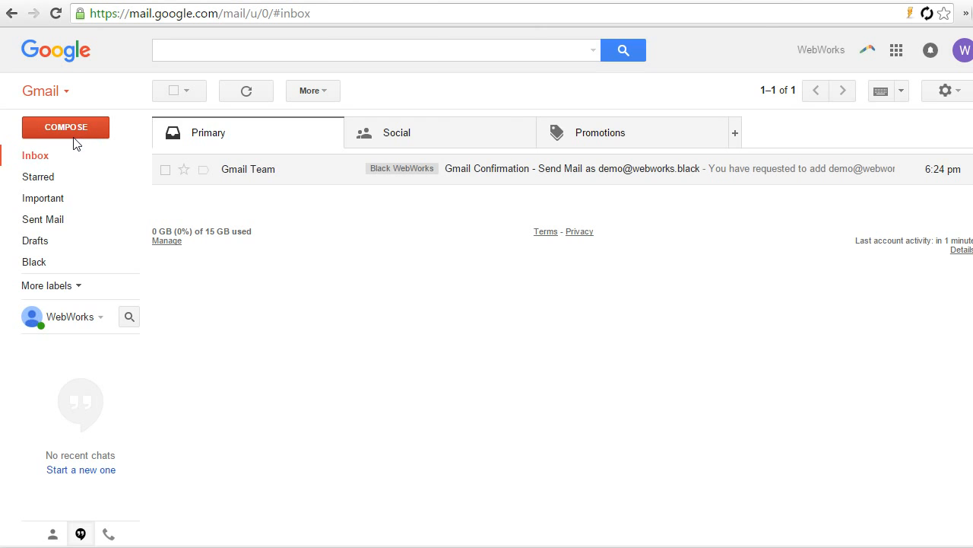
left_click(66, 127)
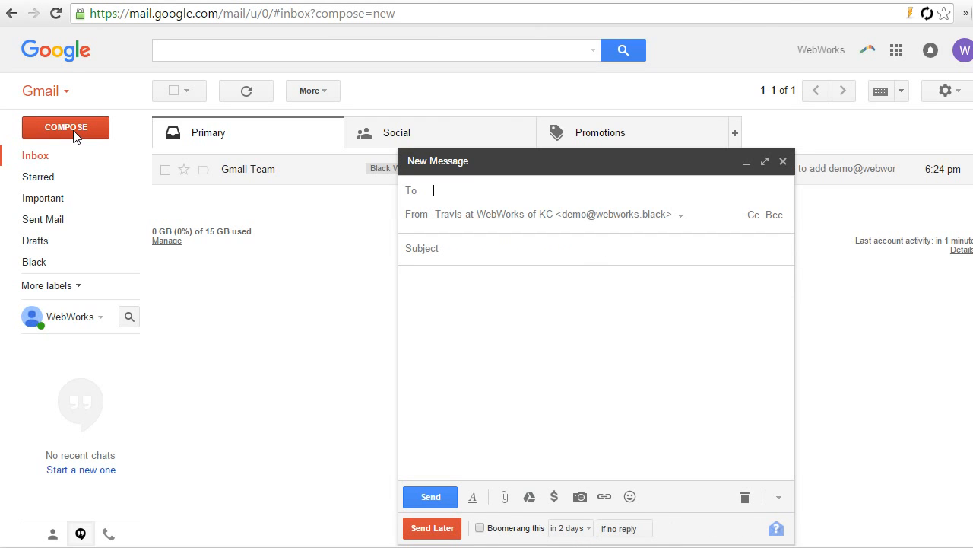
mouse_move(477, 219)
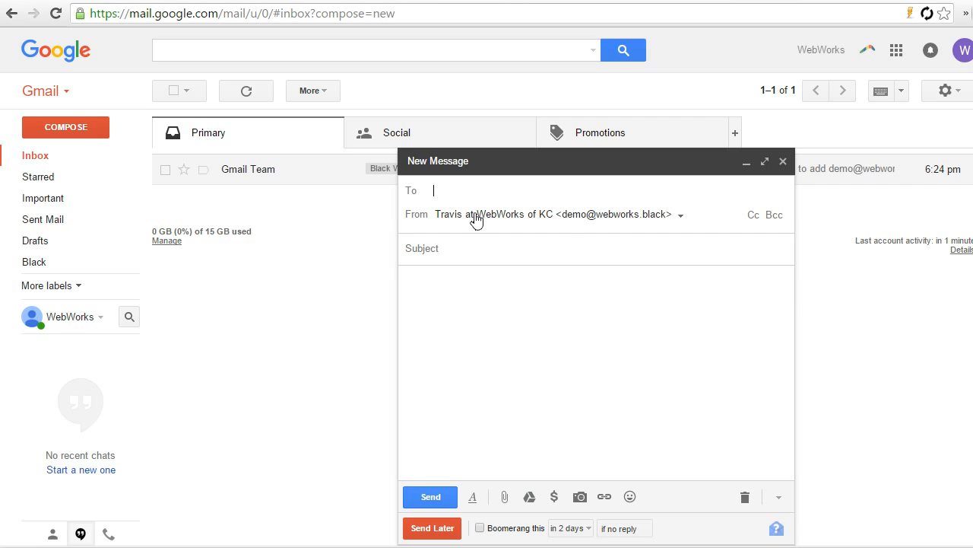
mouse_move(566, 222)
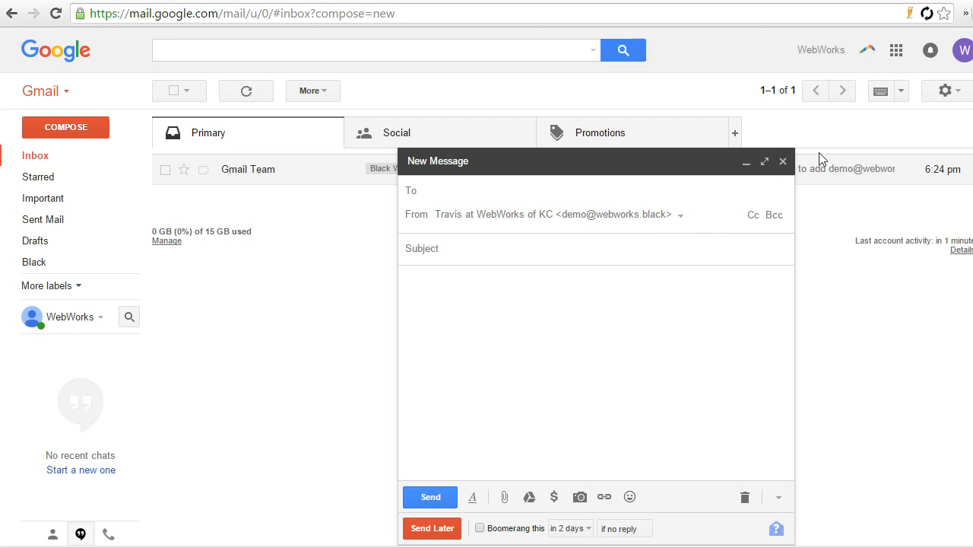
left_click(783, 162)
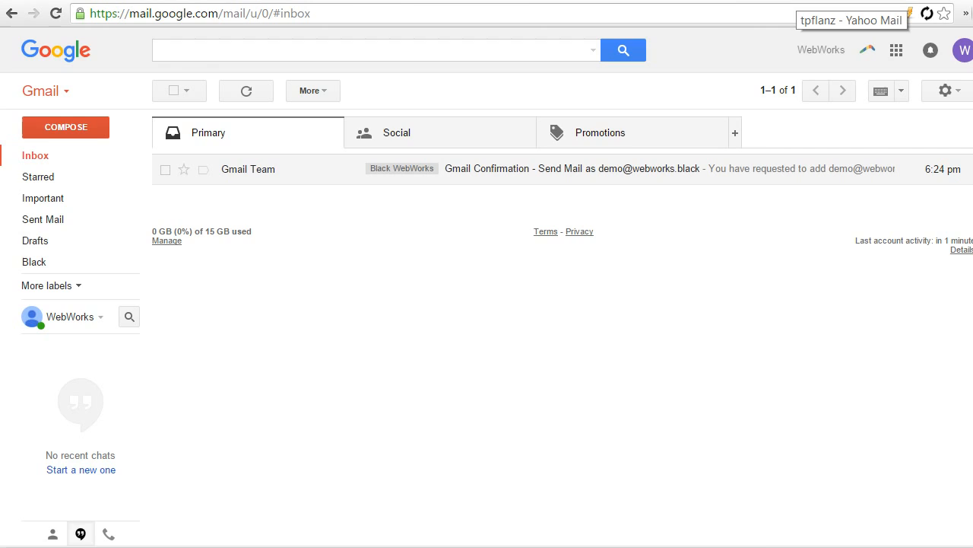
left_click(851, 18)
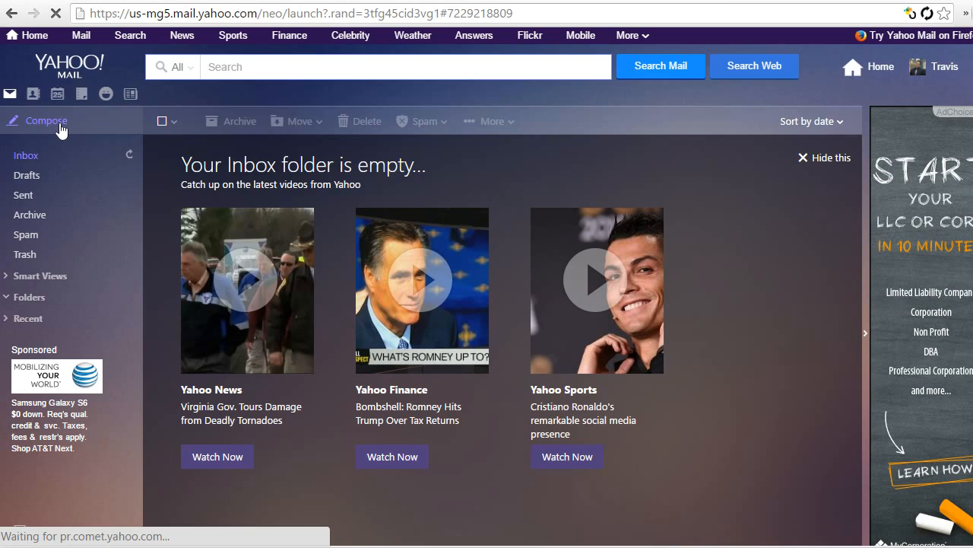
left_click(46, 121)
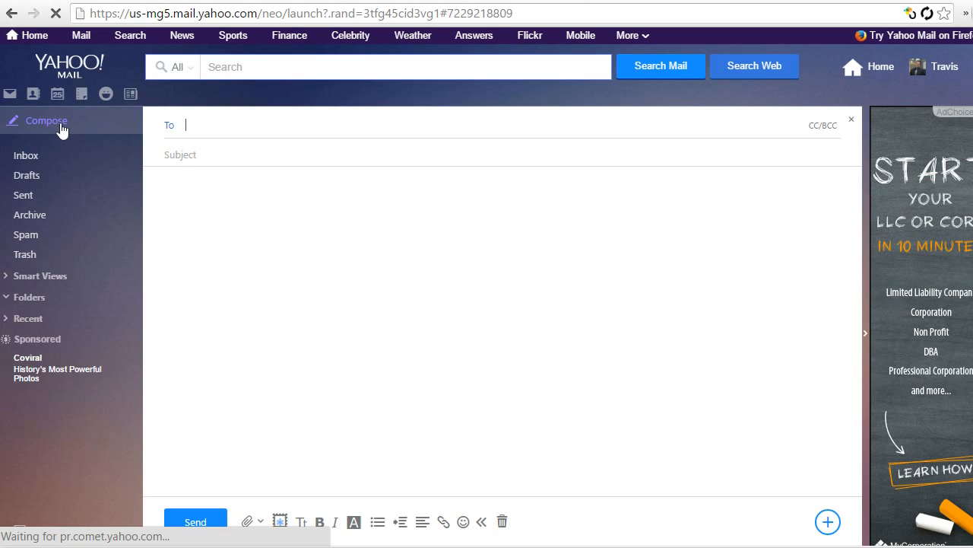
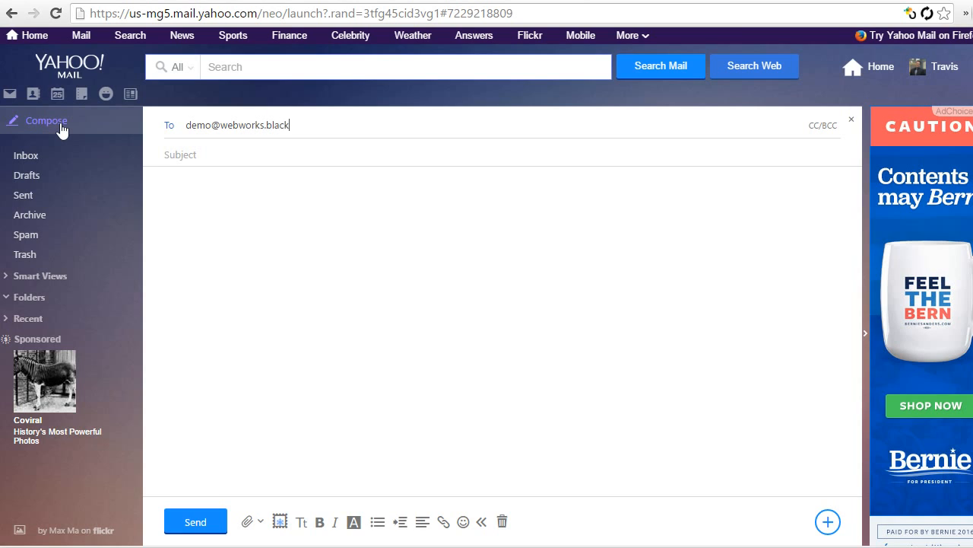
type("New email")
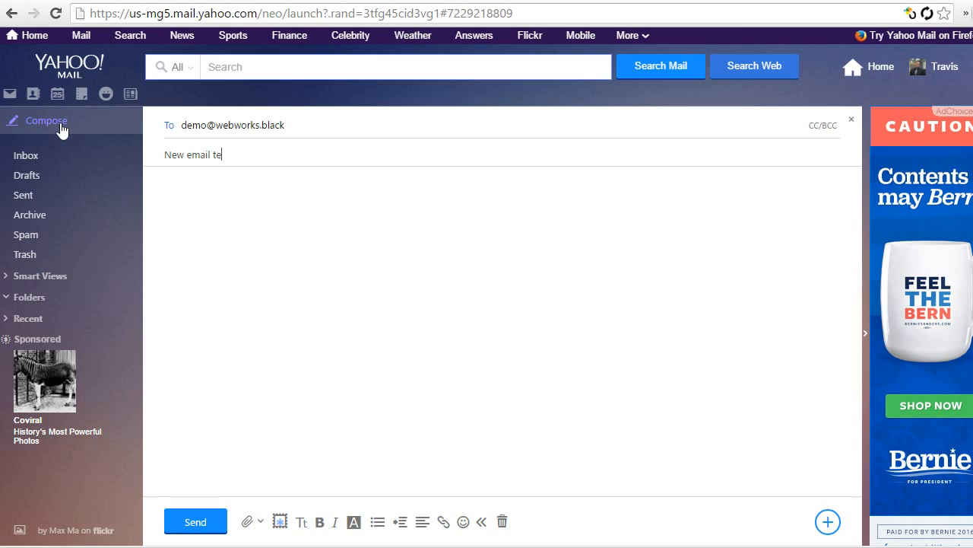
type("test email")
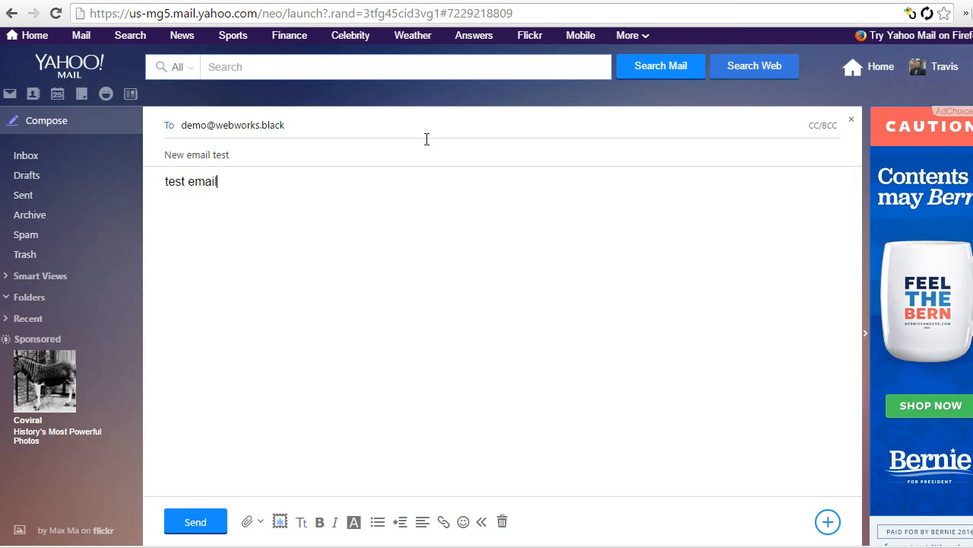
mouse_move(206, 529)
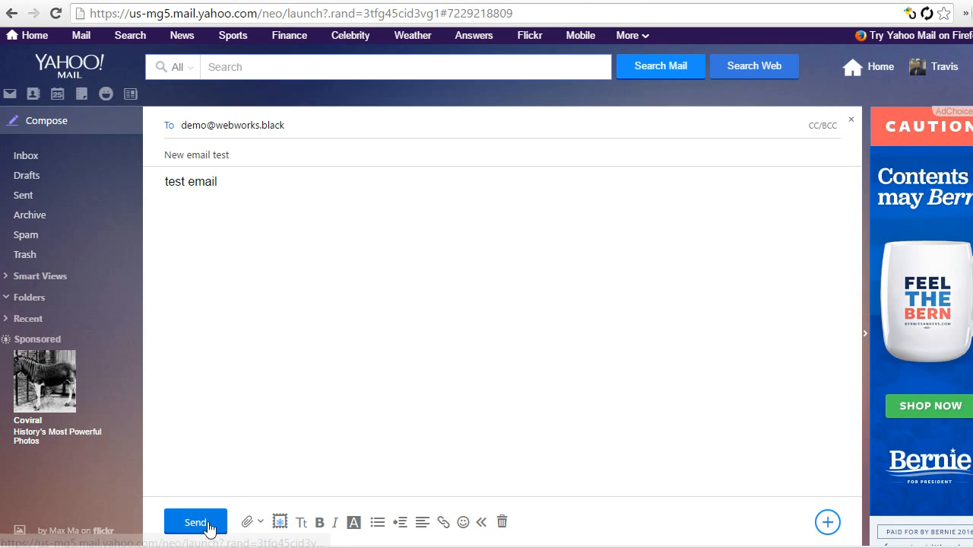
left_click(196, 521)
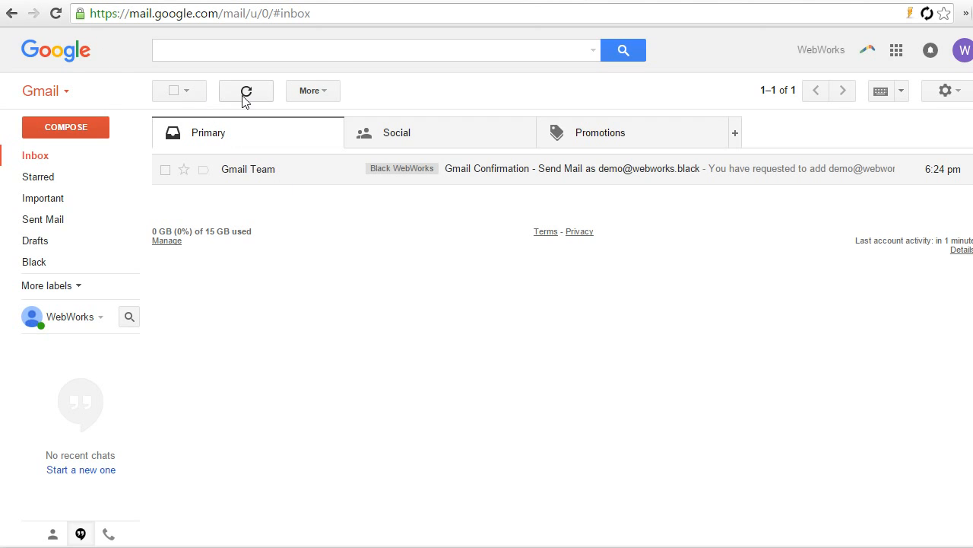
left_click(245, 90)
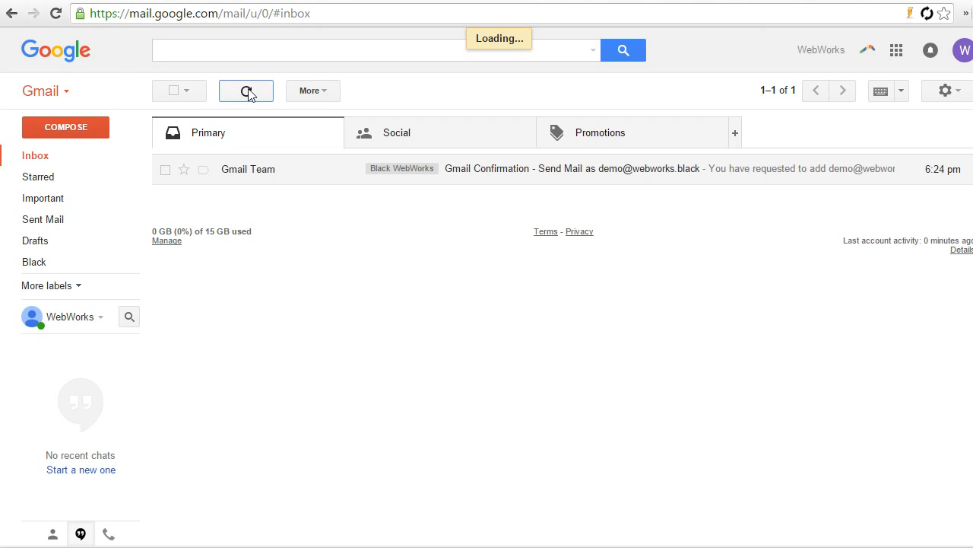
left_click(245, 90)
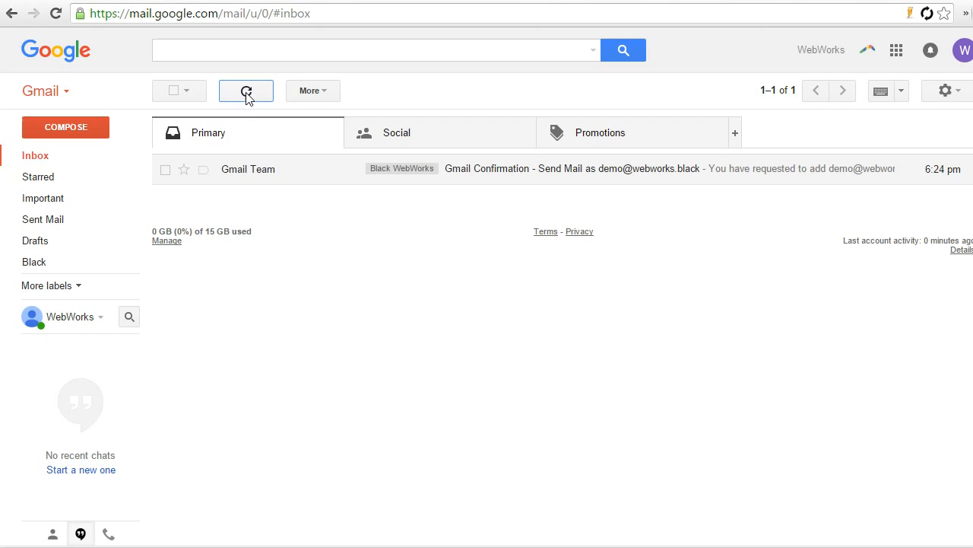
left_click(246, 91)
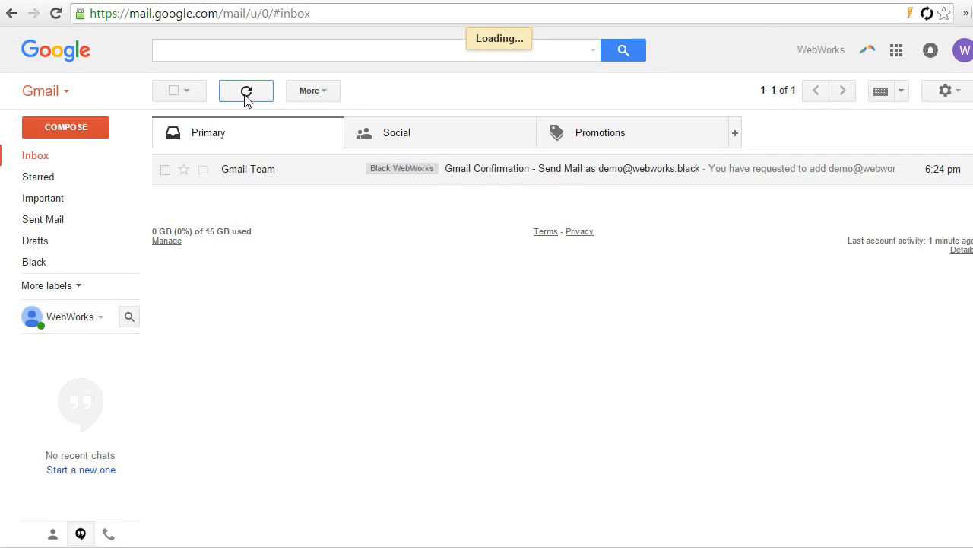
left_click(245, 91)
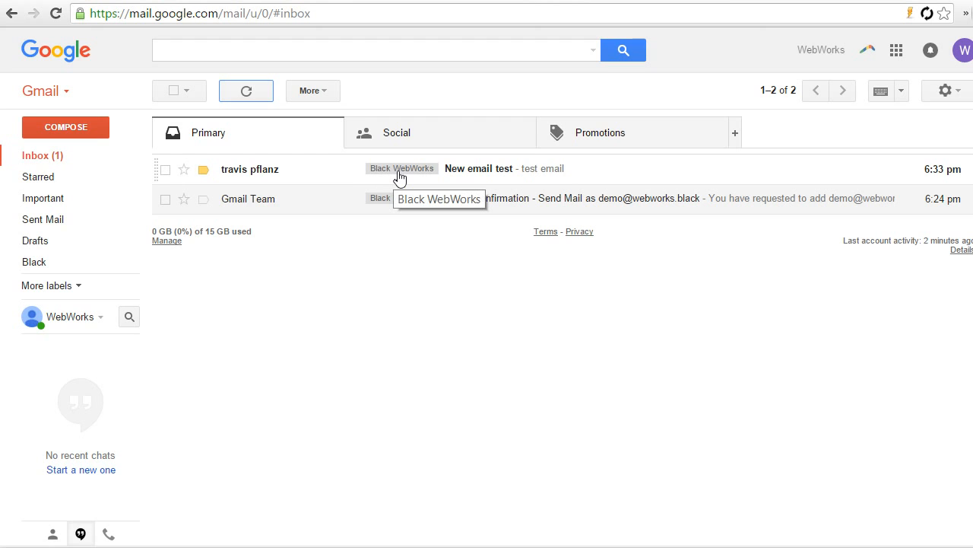
left_click(478, 168)
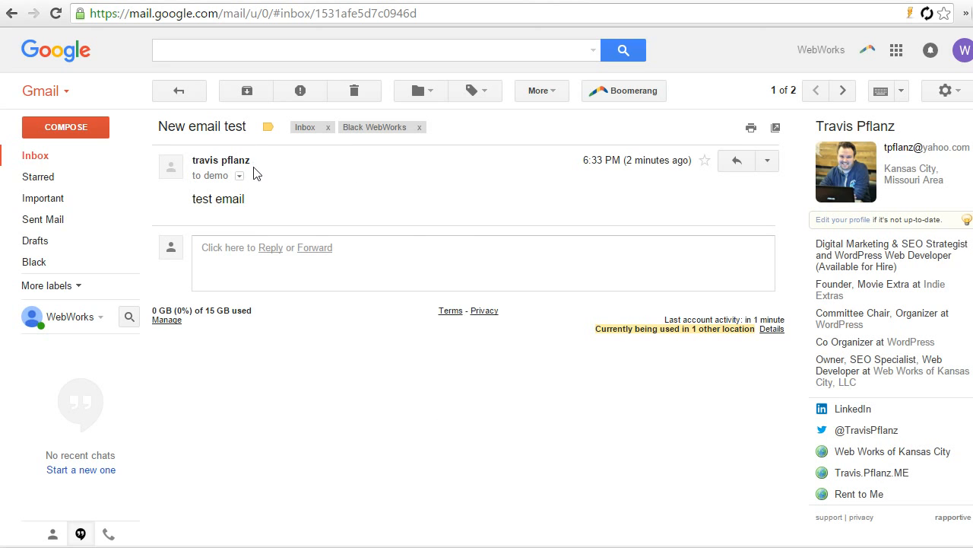
left_click(238, 176)
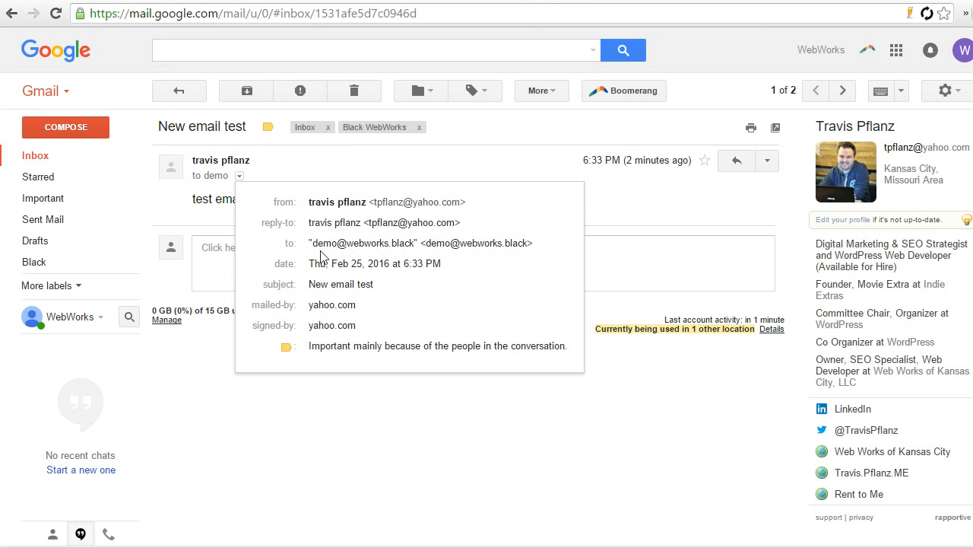
mouse_move(257, 220)
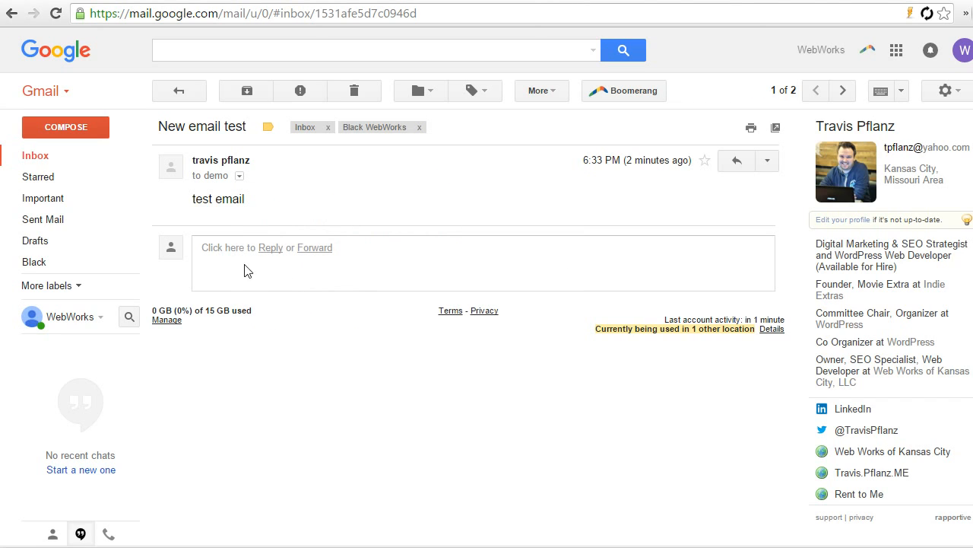
mouse_move(271, 251)
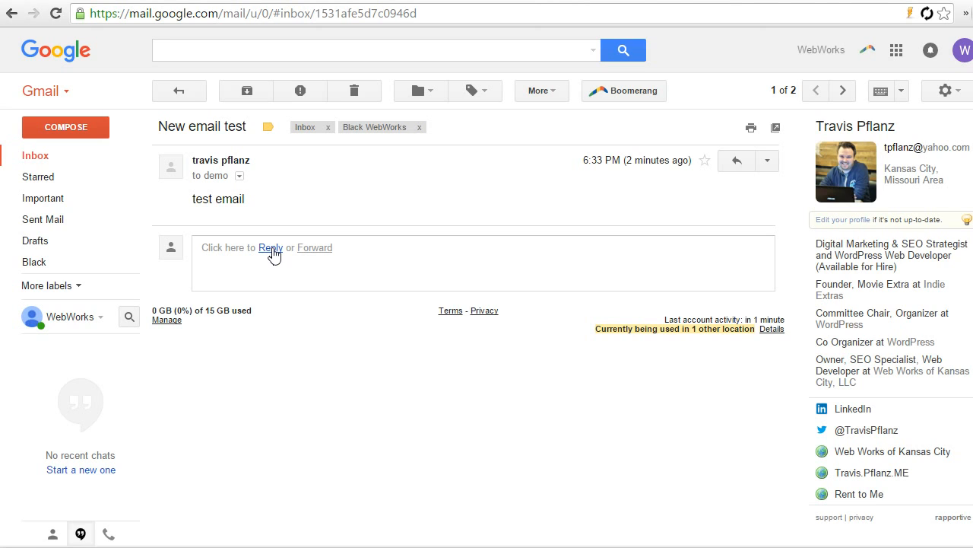
left_click(270, 247)
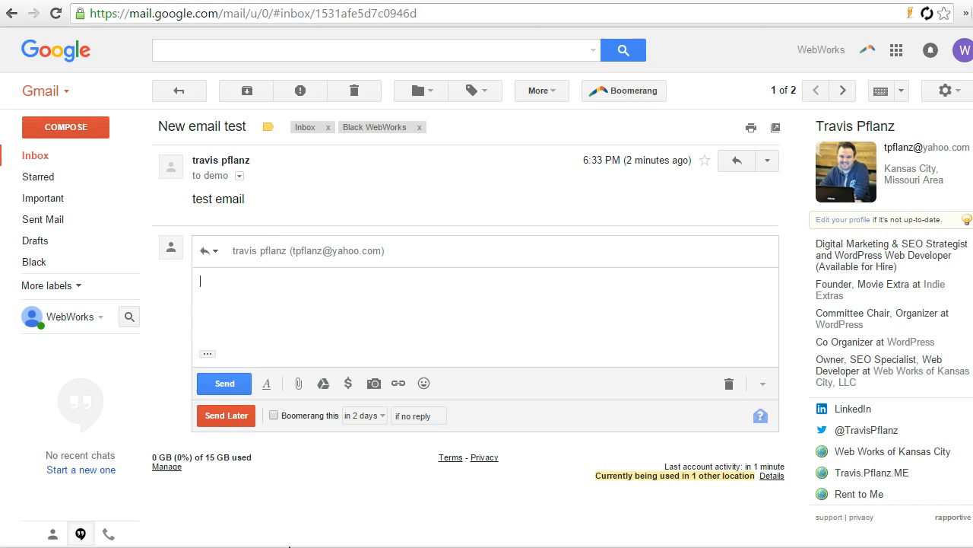
mouse_move(320, 259)
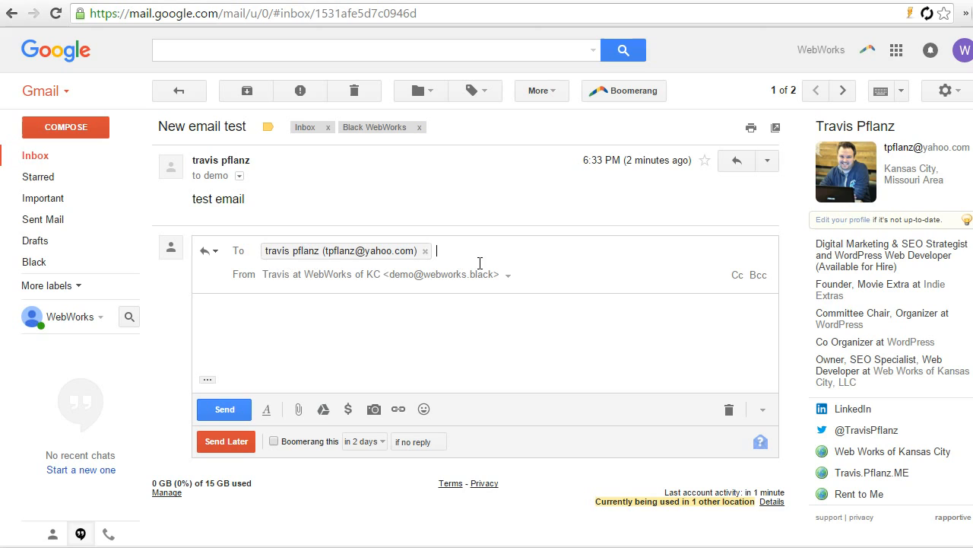
mouse_move(401, 281)
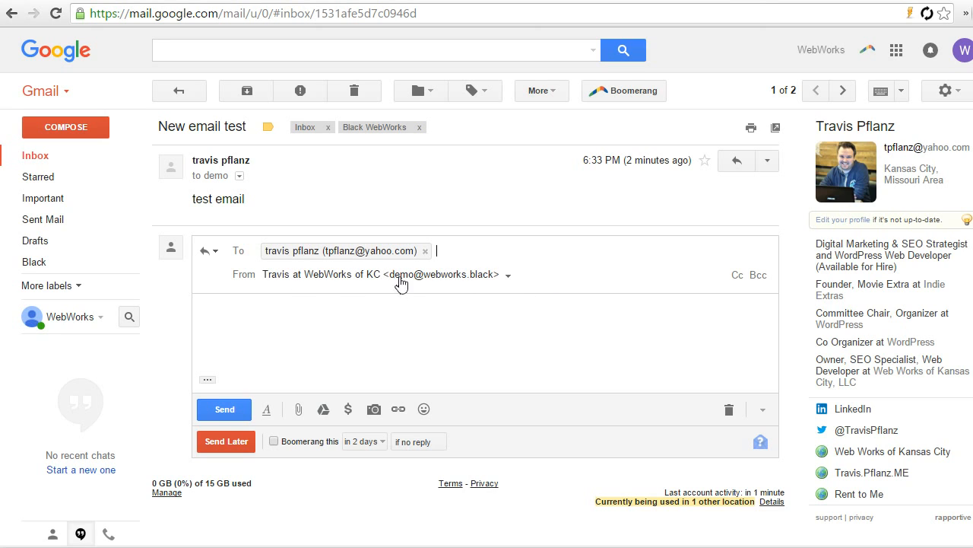
mouse_move(405, 282)
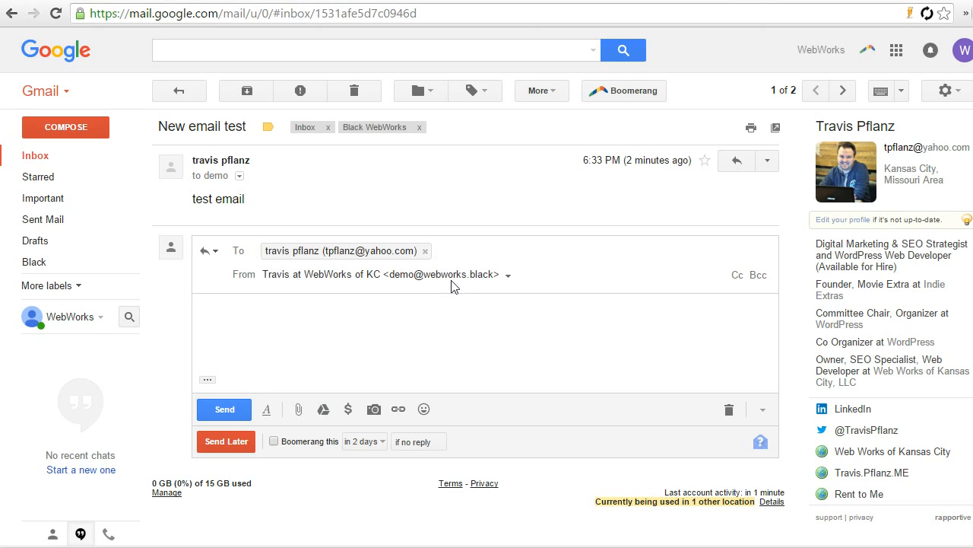
left_click(441, 250)
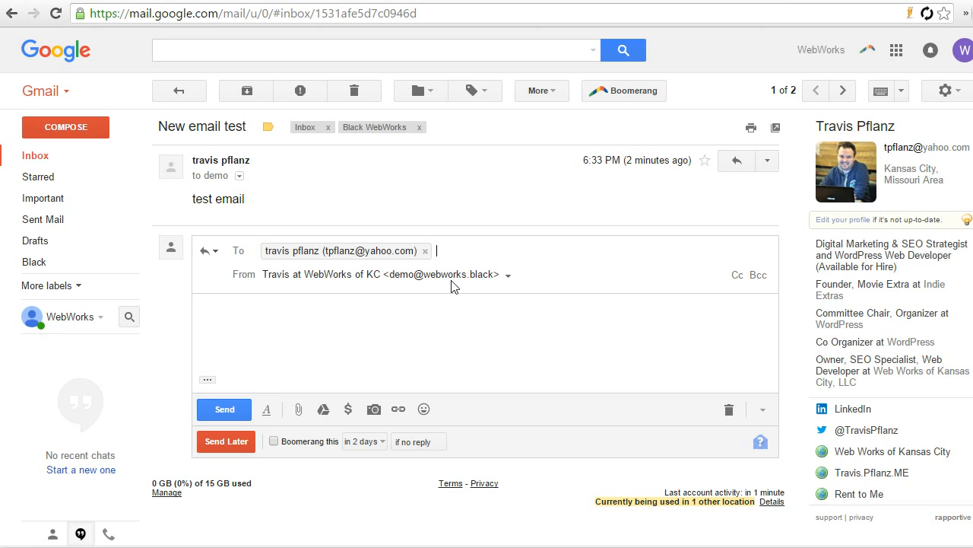
left_click(508, 275)
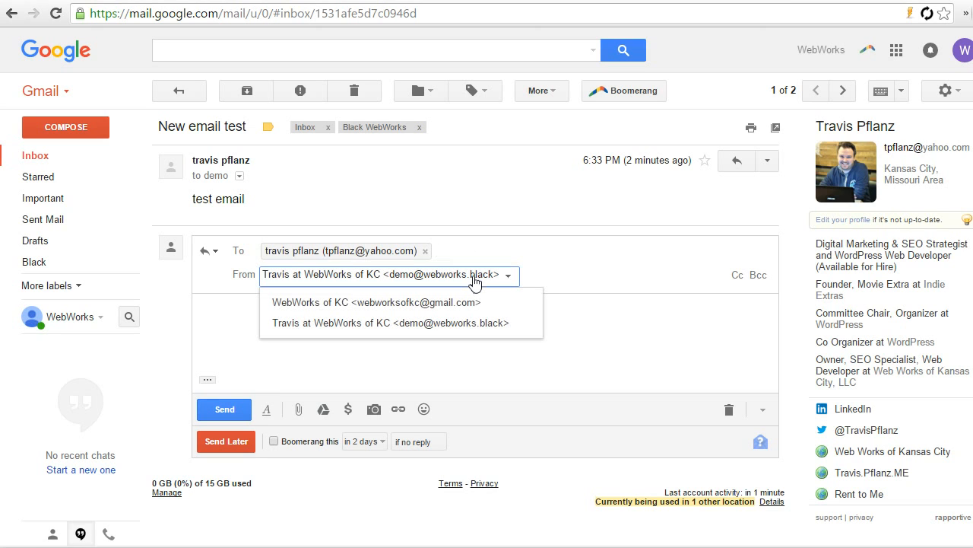
mouse_move(468, 275)
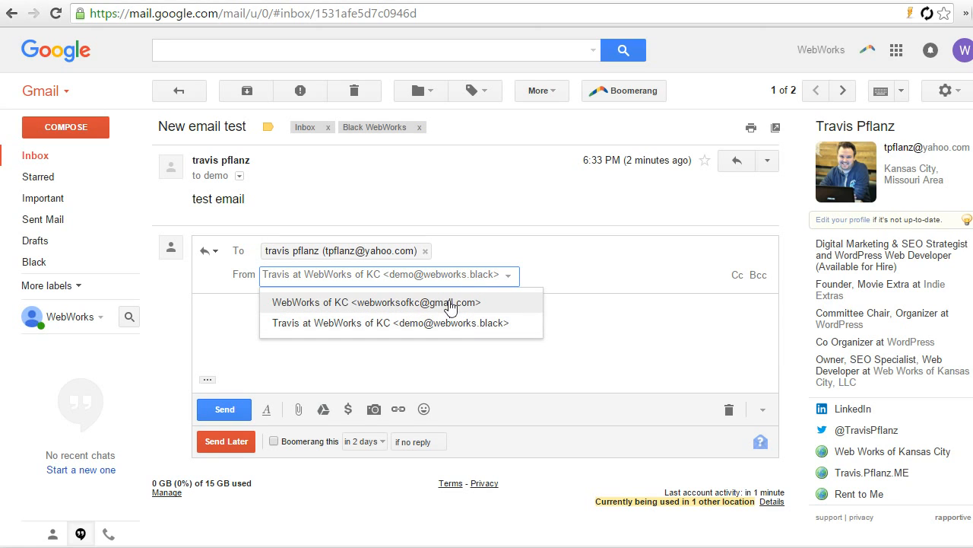
left_click(375, 303)
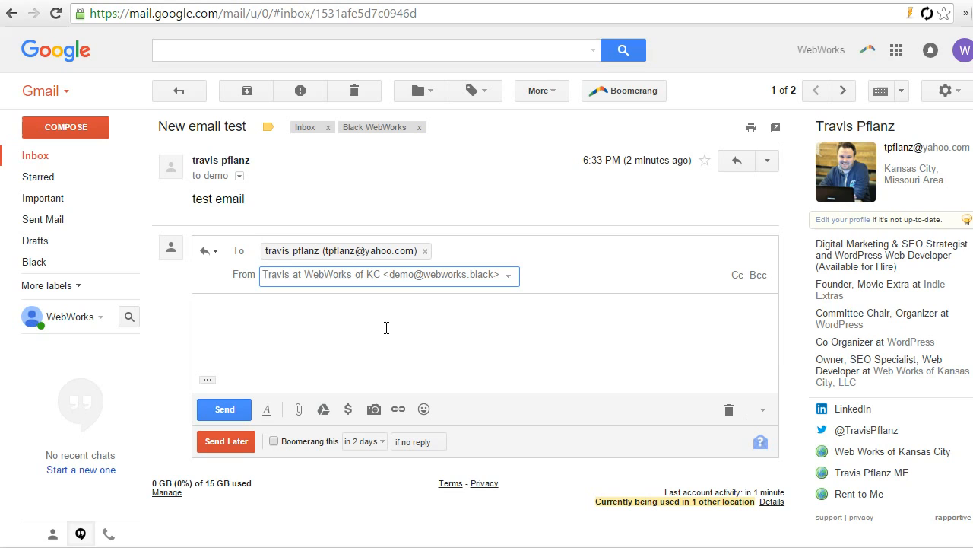
mouse_move(409, 292)
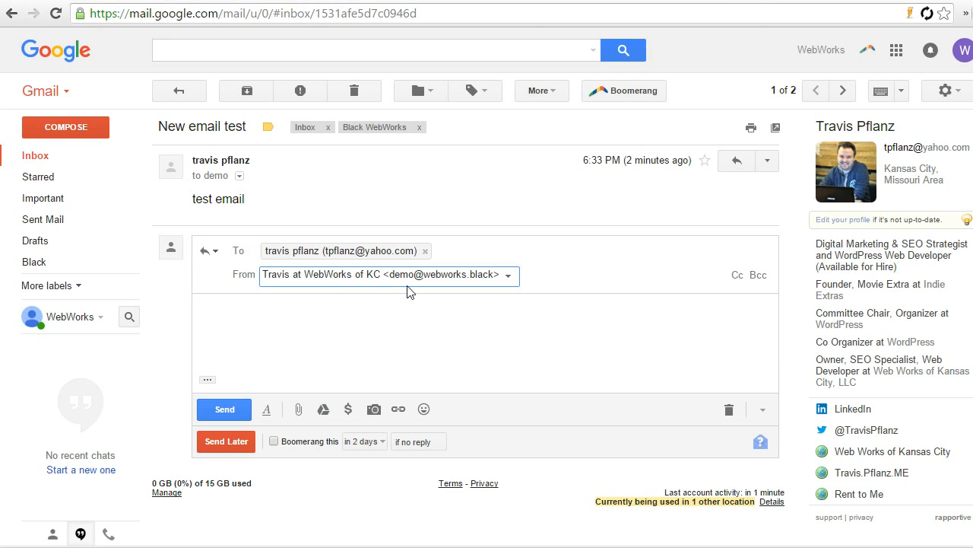